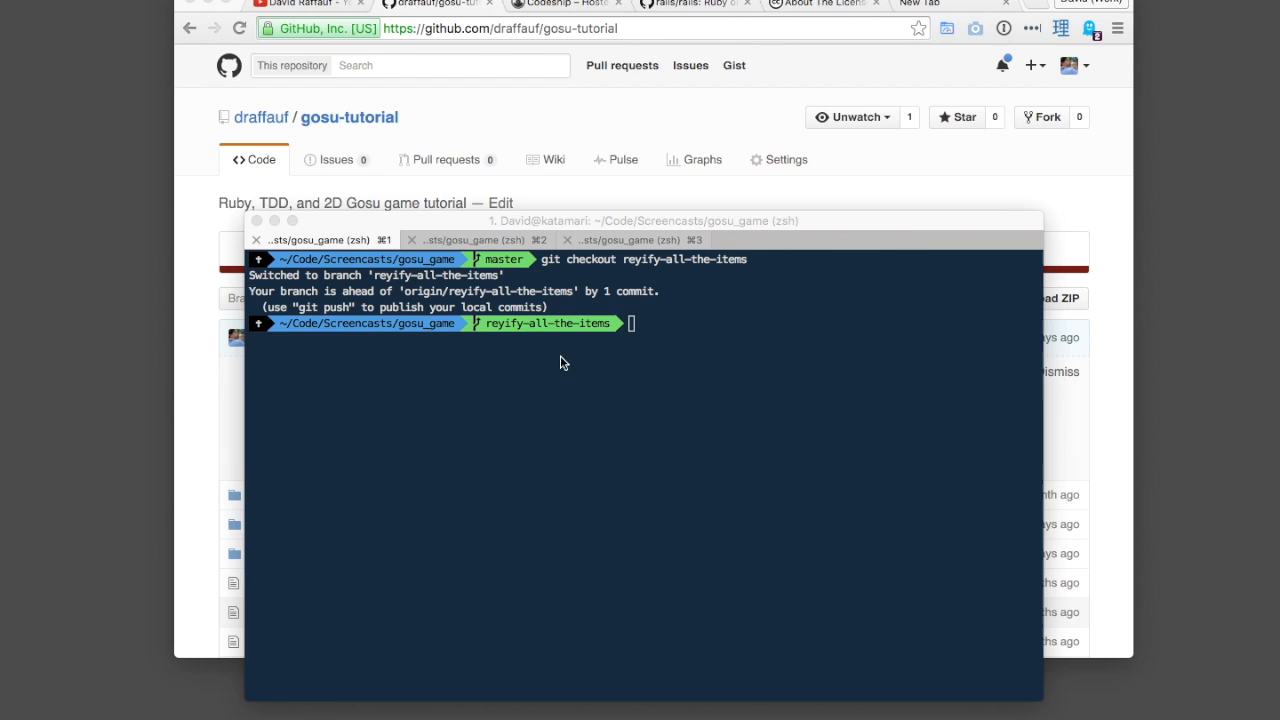
mouse_move(652, 352)
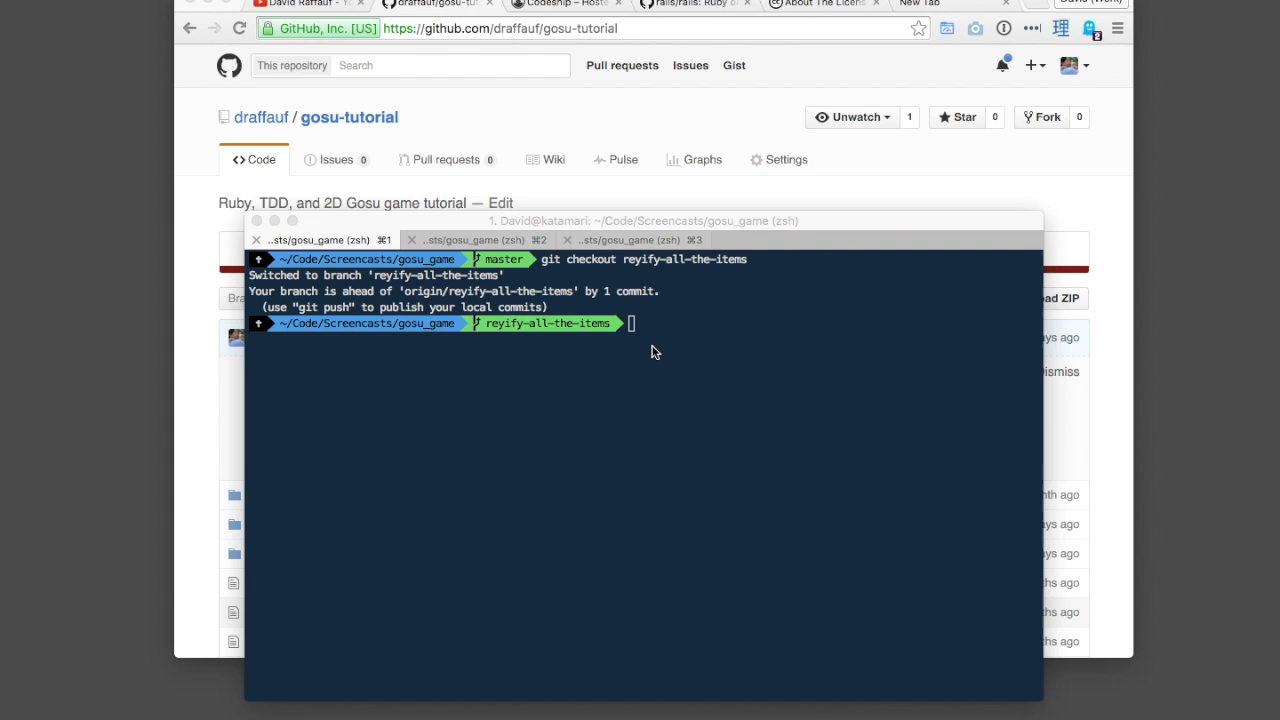
- Check out the reyify-all-the-items branch of gosu_game with git checkout
type("git checkout reyify-all-the-items")
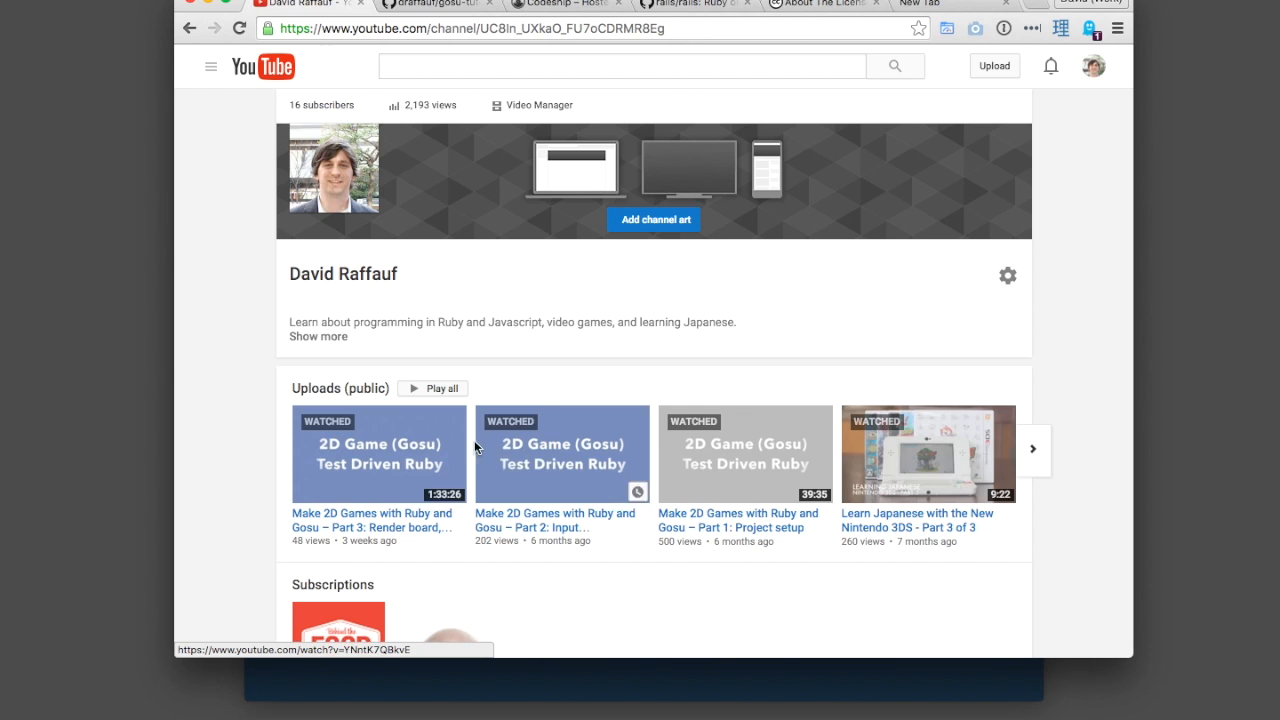
mouse_move(390, 512)
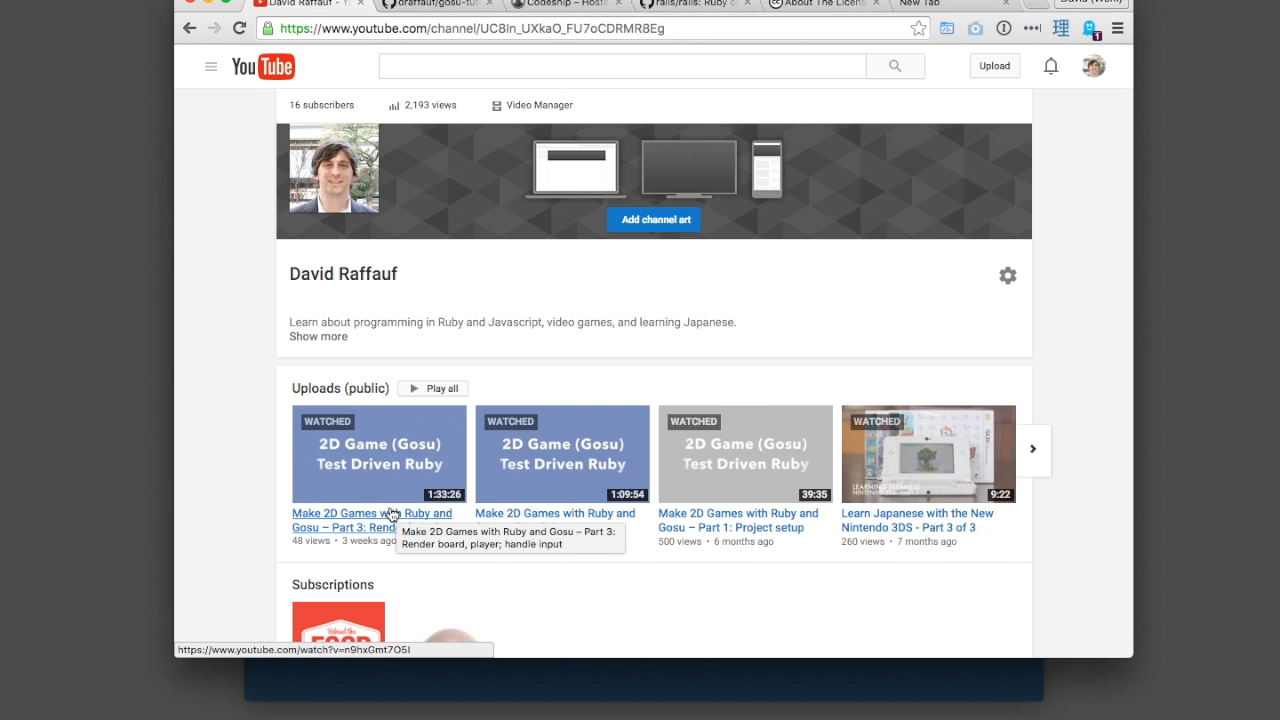
mouse_move(758, 514)
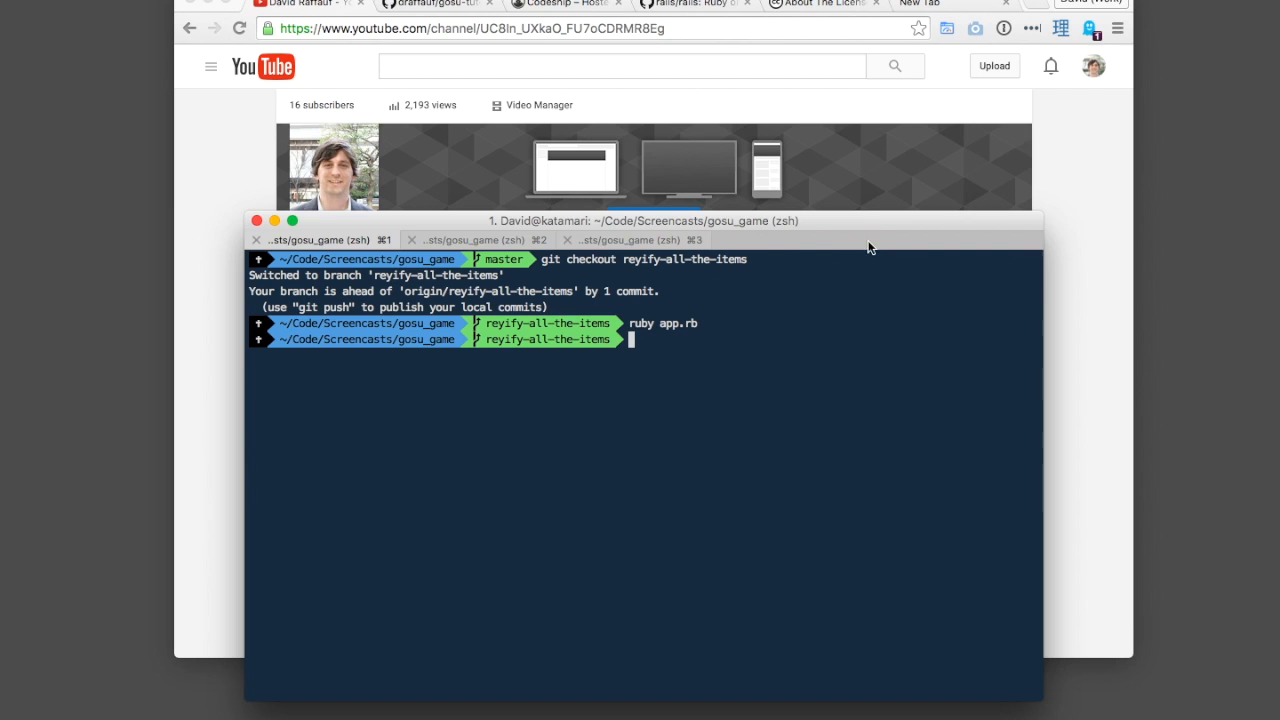
- Browse the gosu-tutorial repo's missing-README prompt, then view the rails/rails README with its build badge
left_click(436, 4)
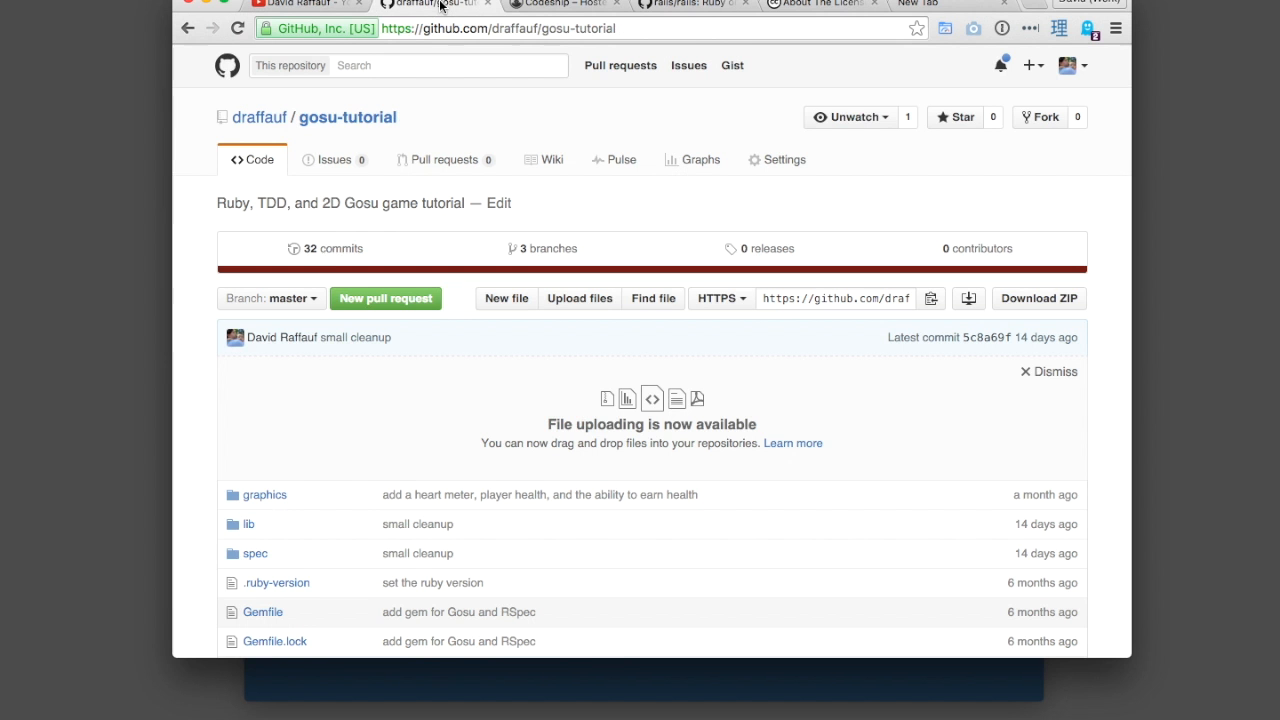
left_click(304, 4)
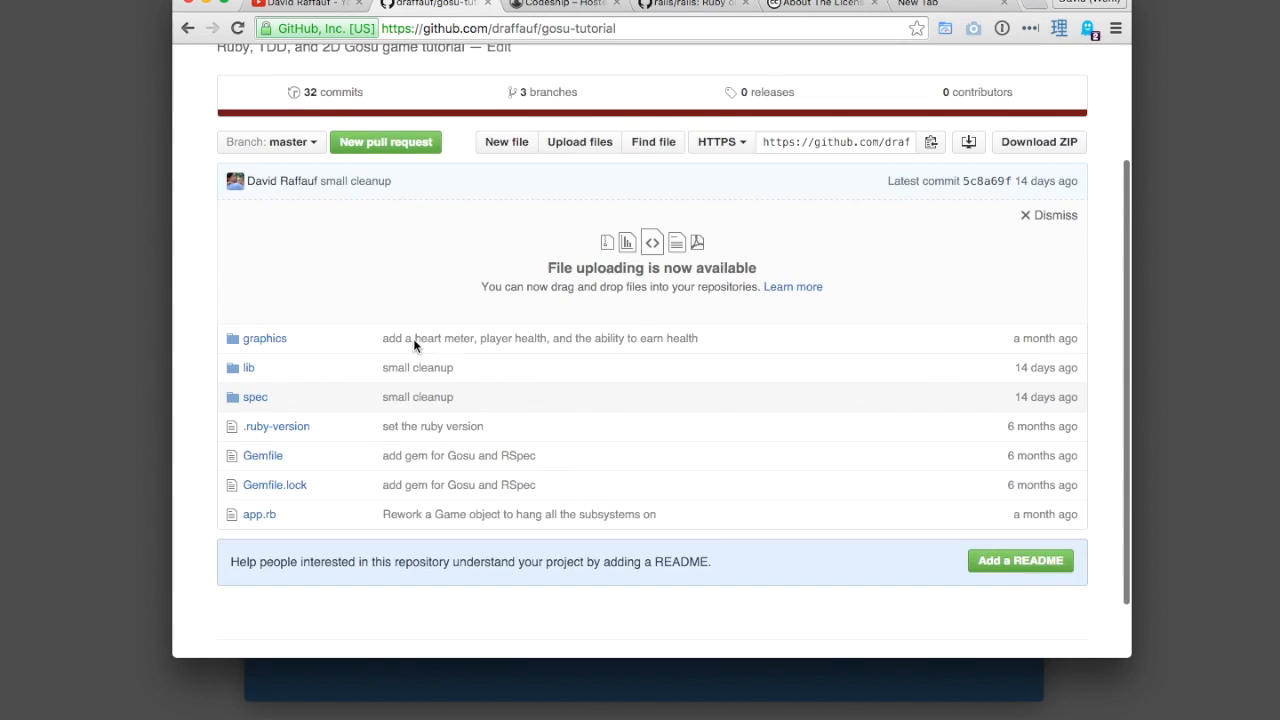
scroll("down", 3)
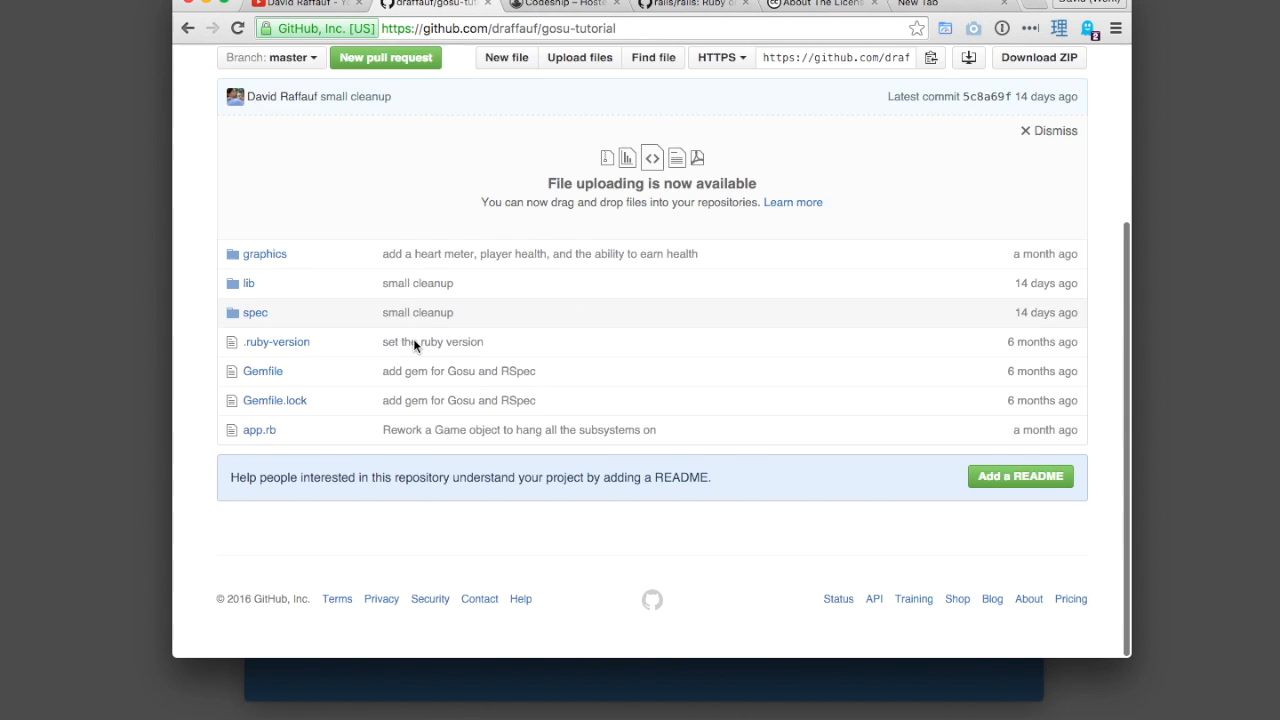
left_click(572, 4)
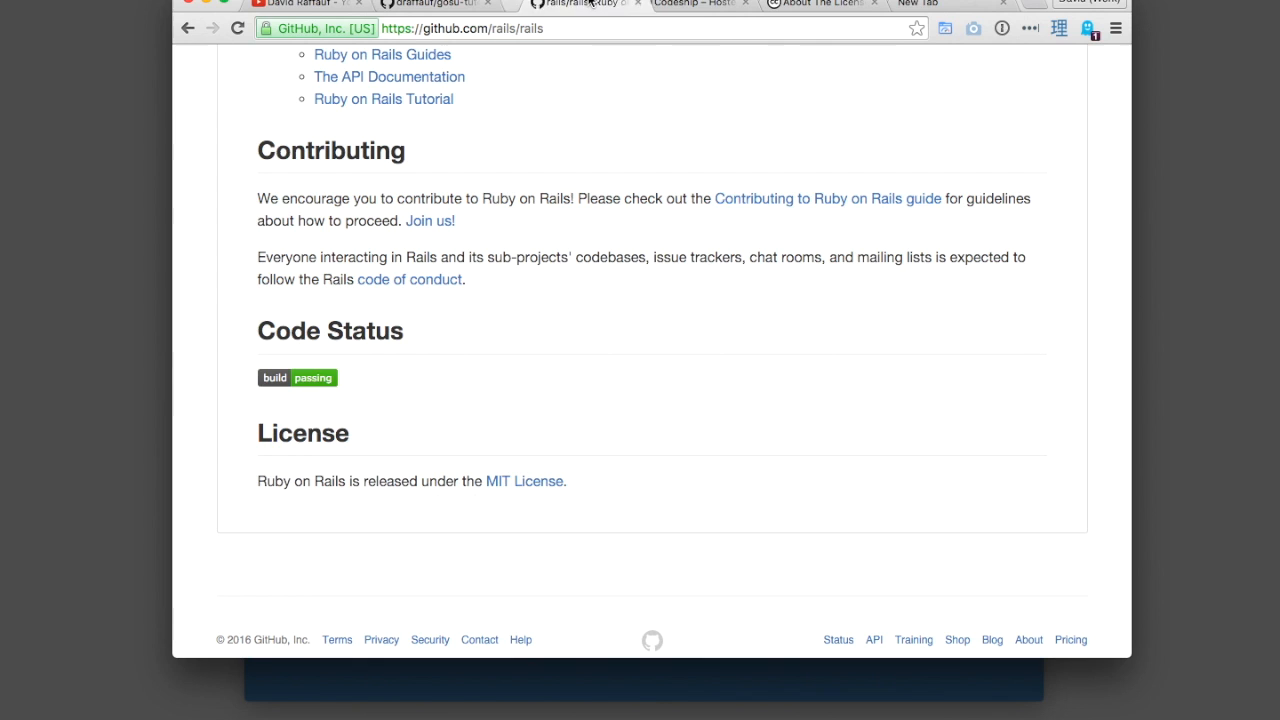
left_click(430, 4)
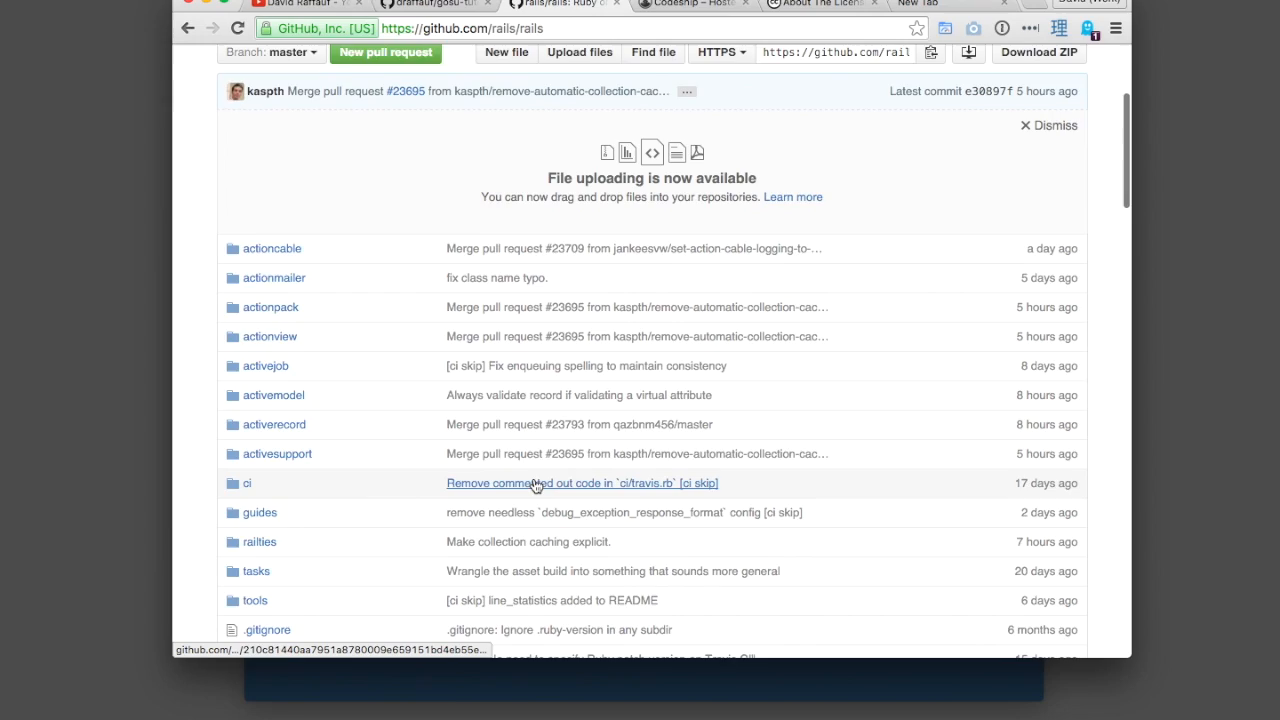
scroll("down", 3)
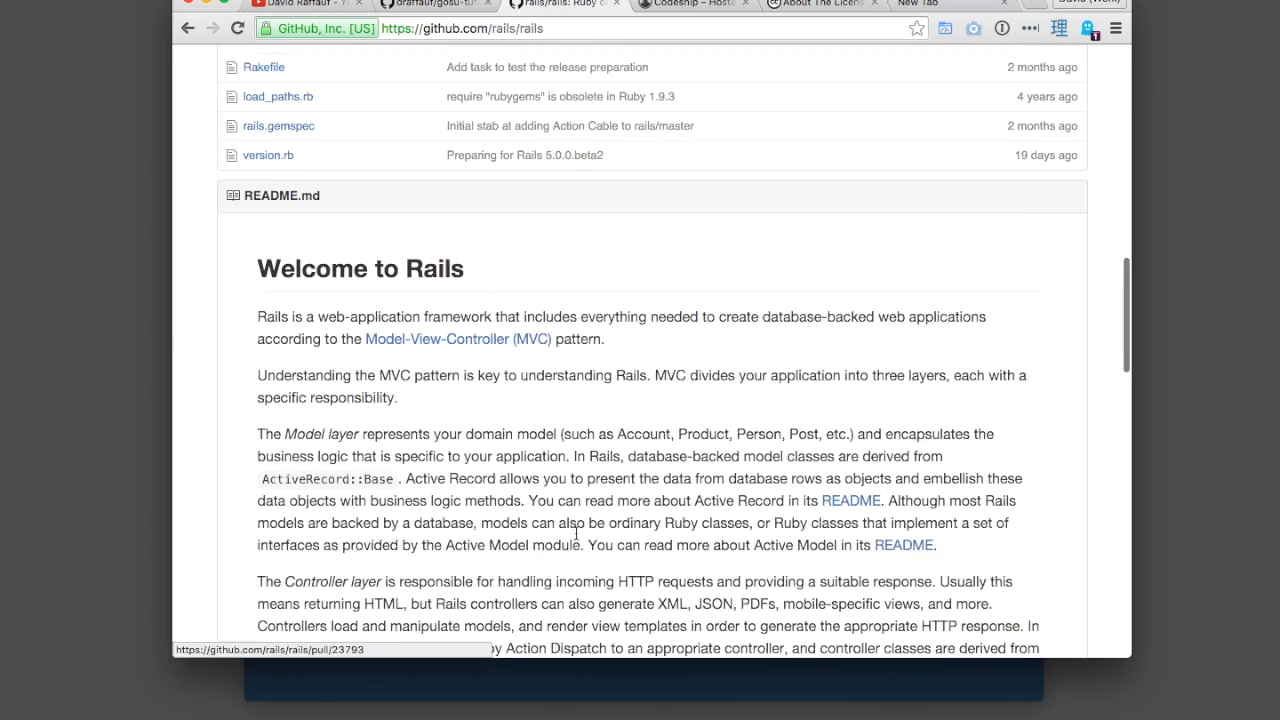
scroll("down", 3)
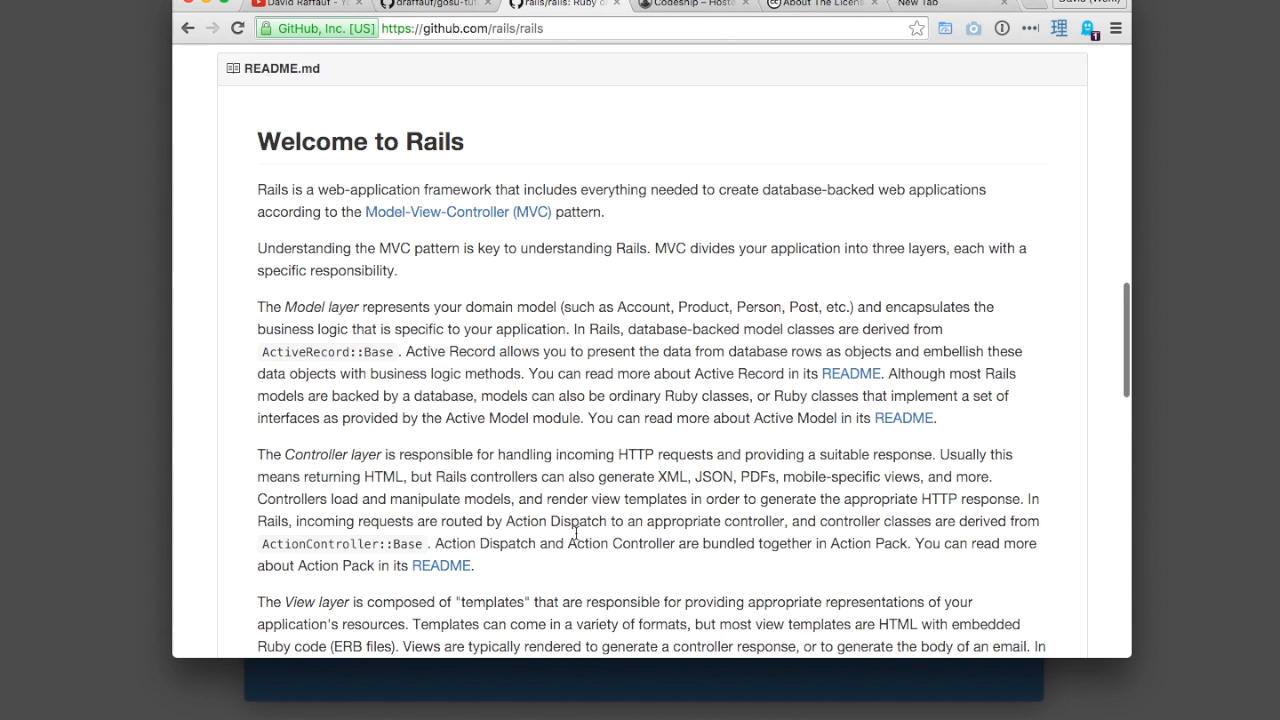
scroll("down", 3)
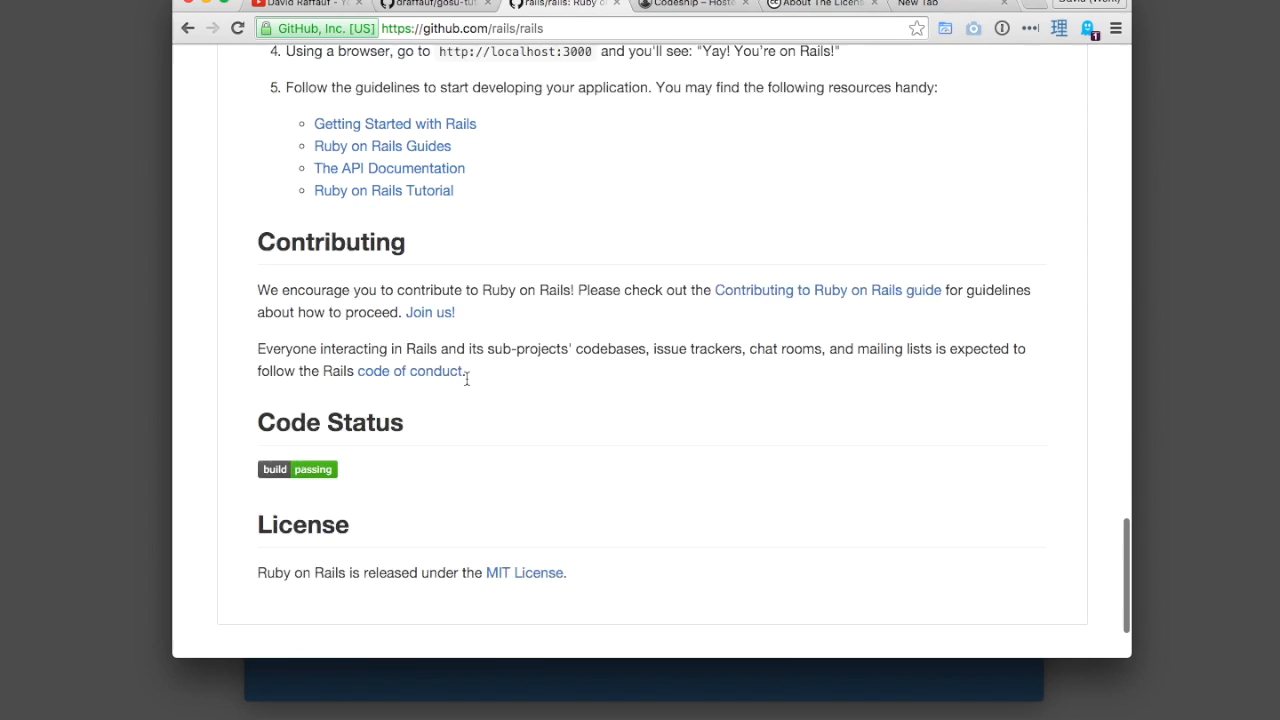
scroll("down", 3)
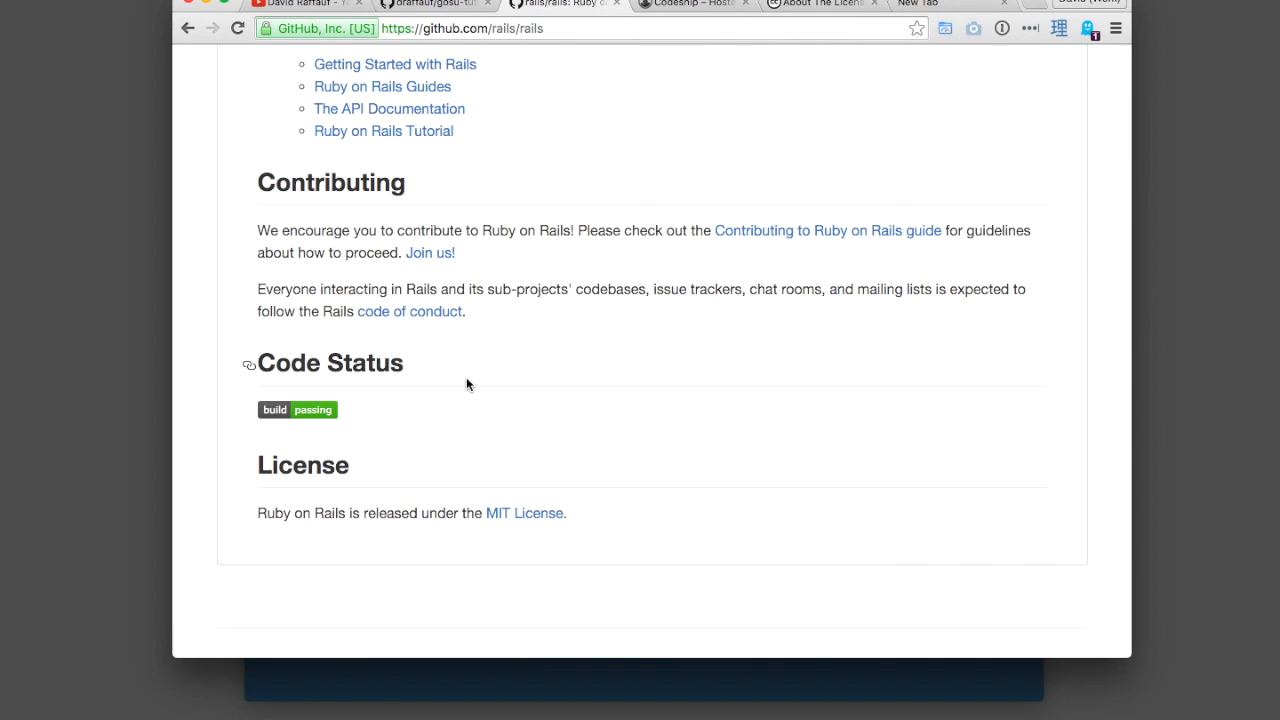
mouse_move(396, 350)
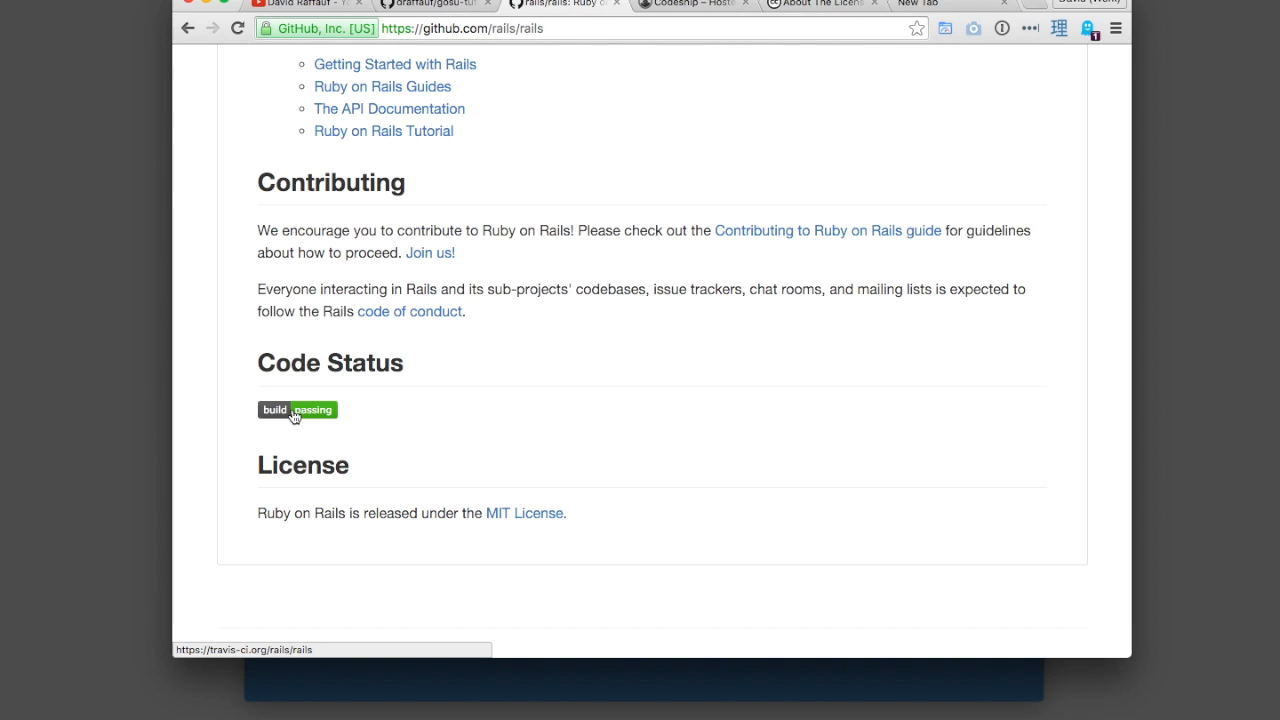
mouse_move(290, 468)
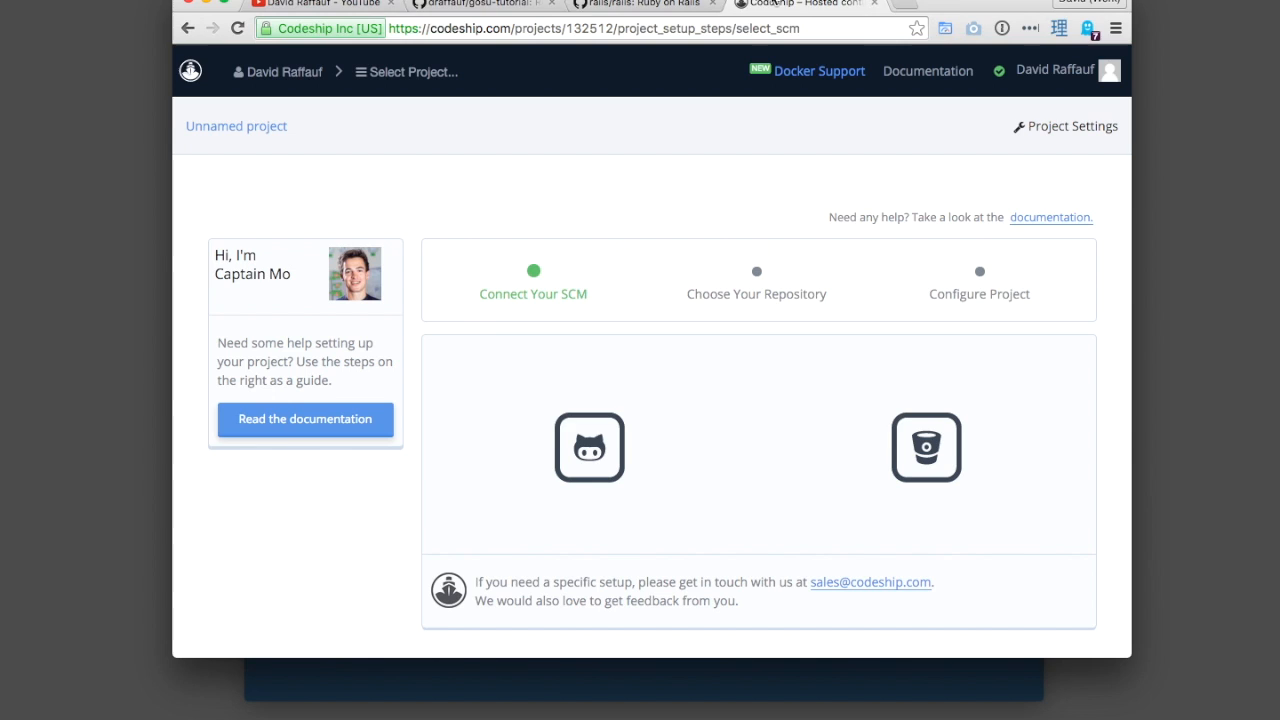
mouse_move(360, 176)
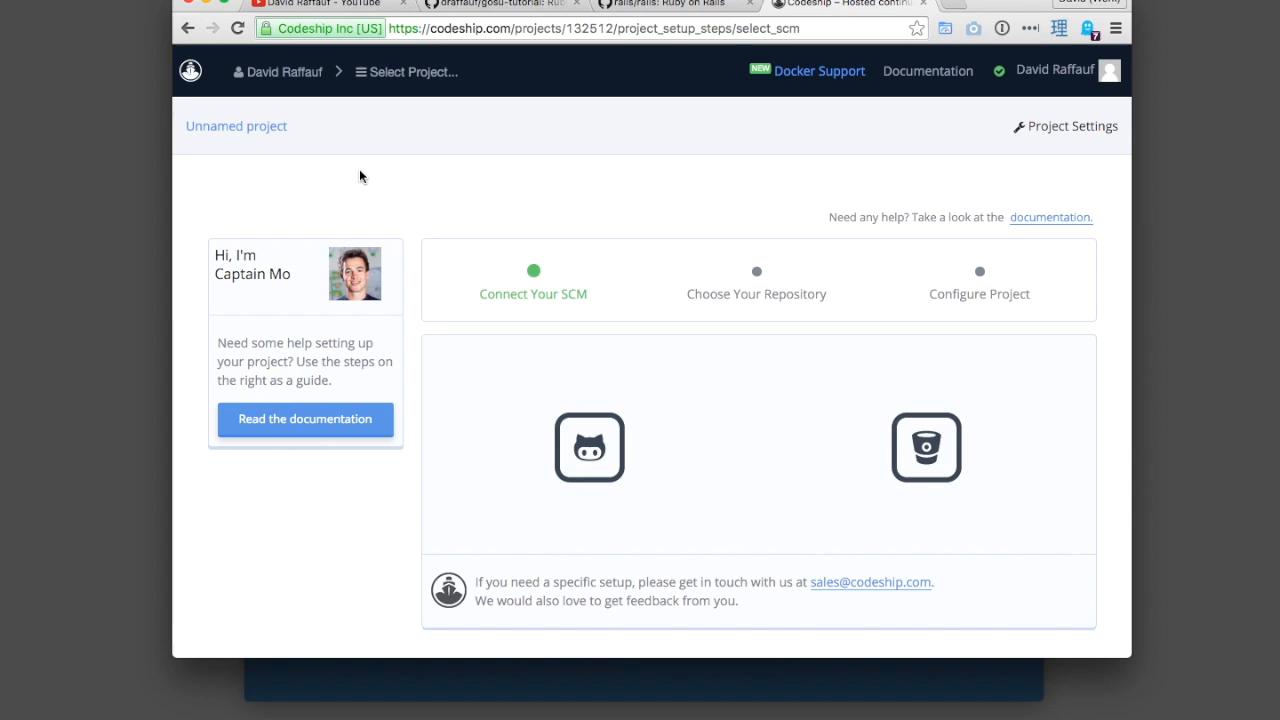
mouse_move(472, 144)
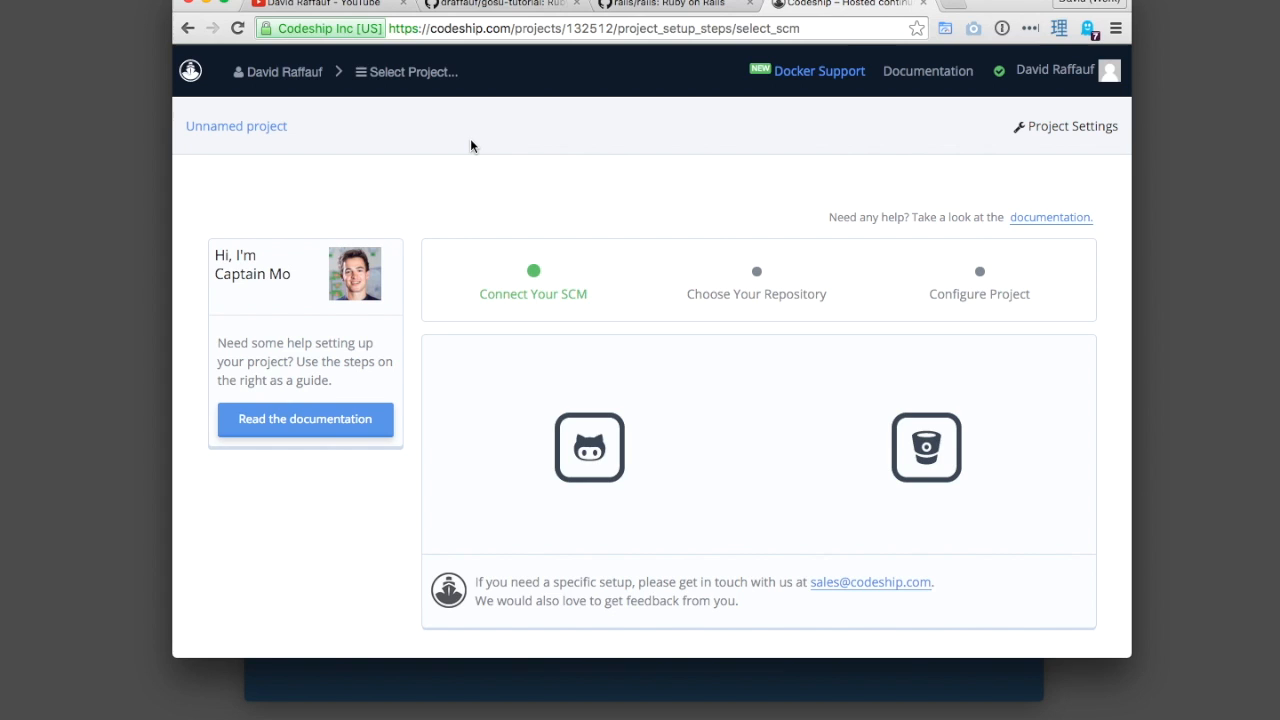
mouse_move(656, 144)
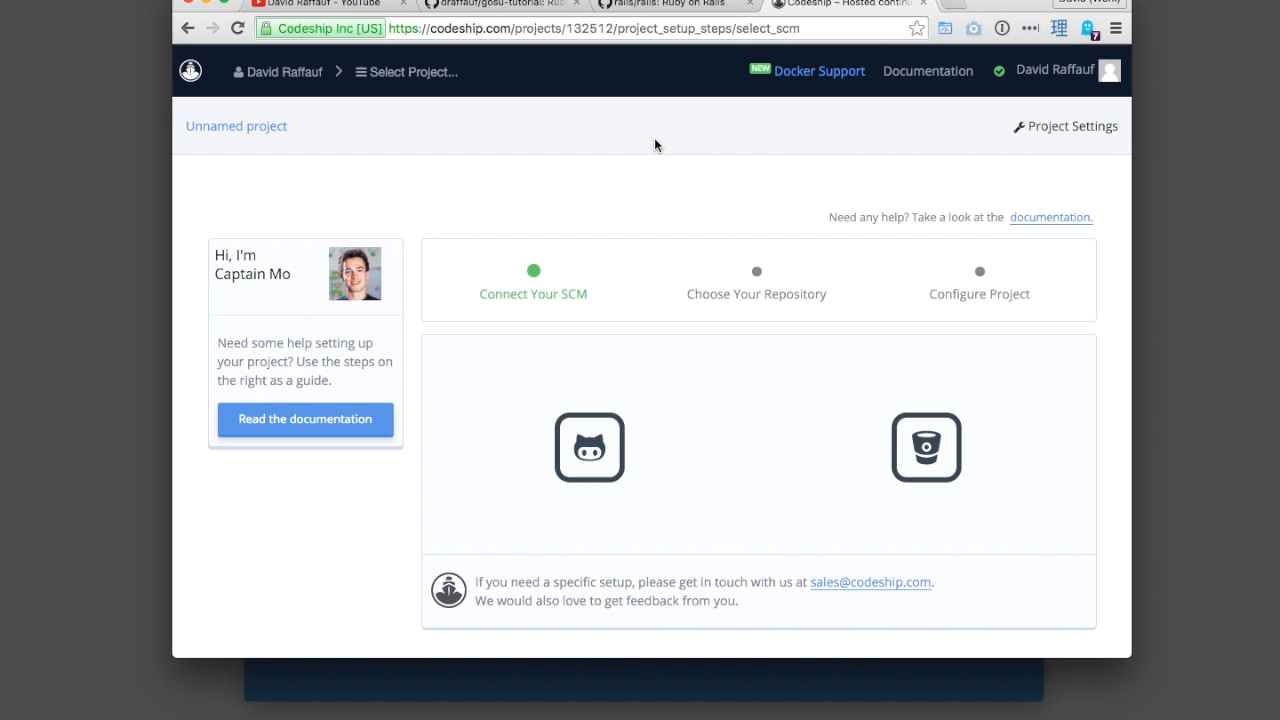
mouse_move(676, 136)
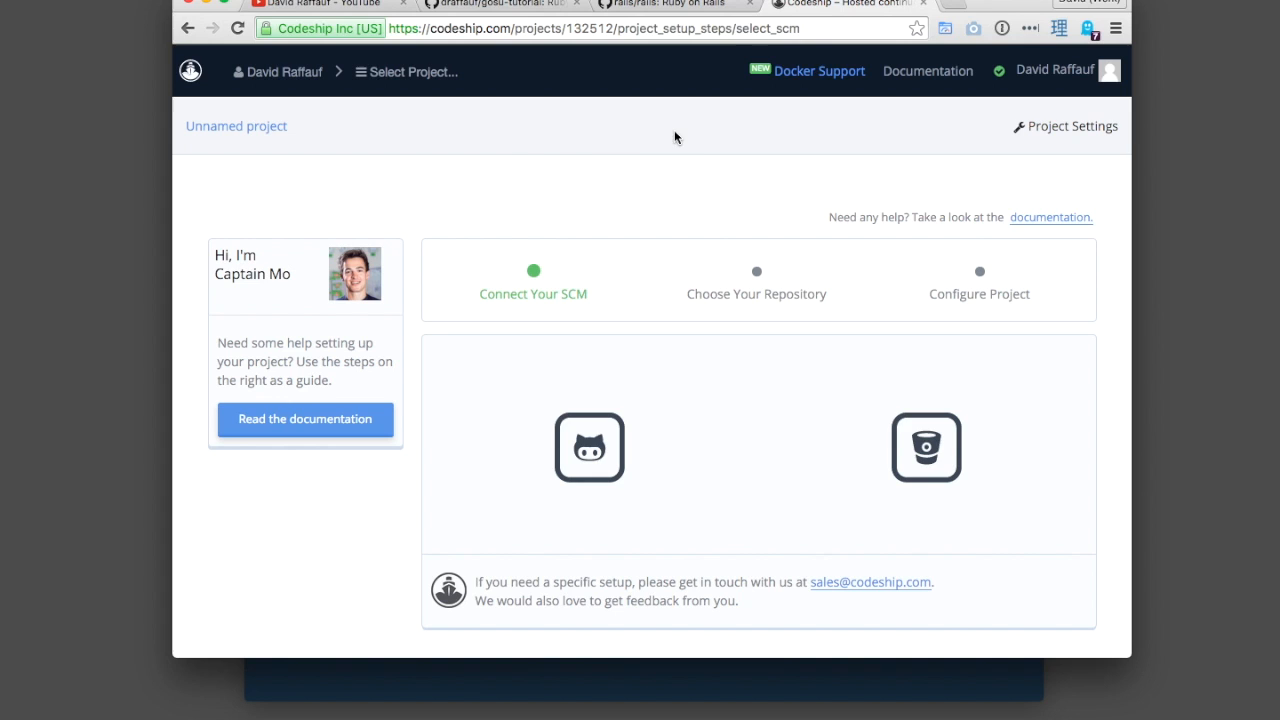
mouse_move(1008, 344)
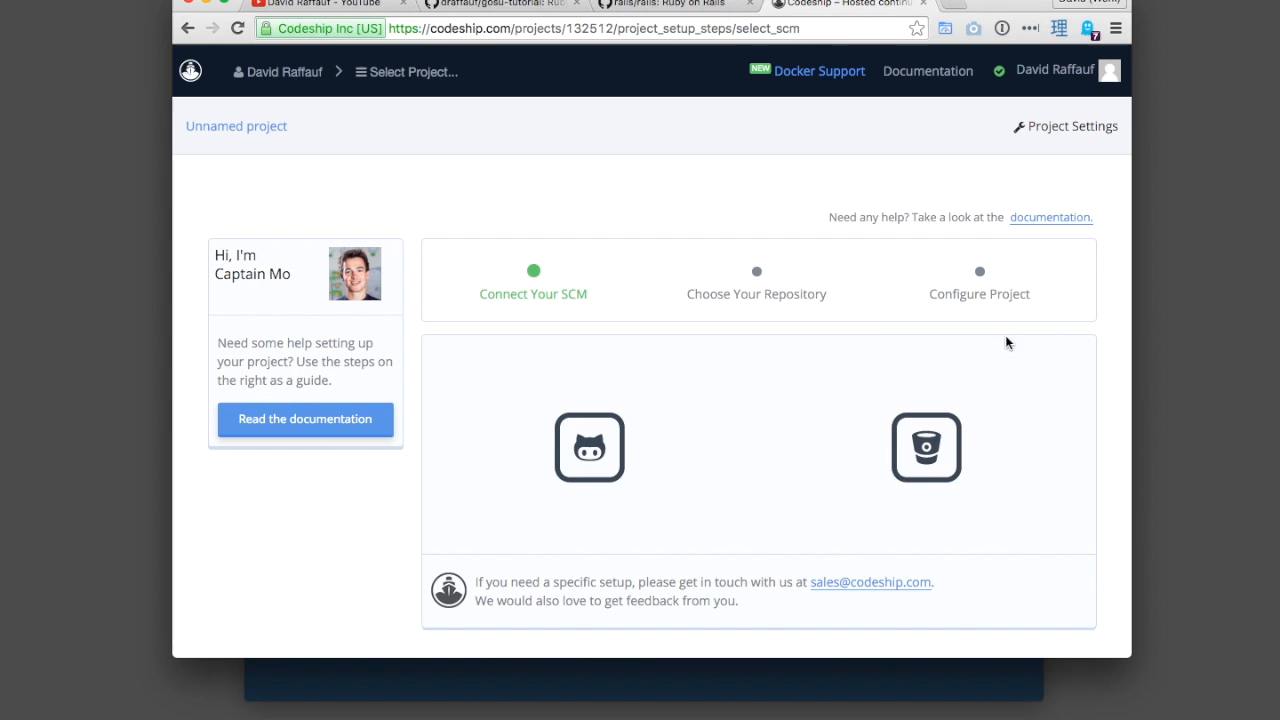
mouse_move(548, 192)
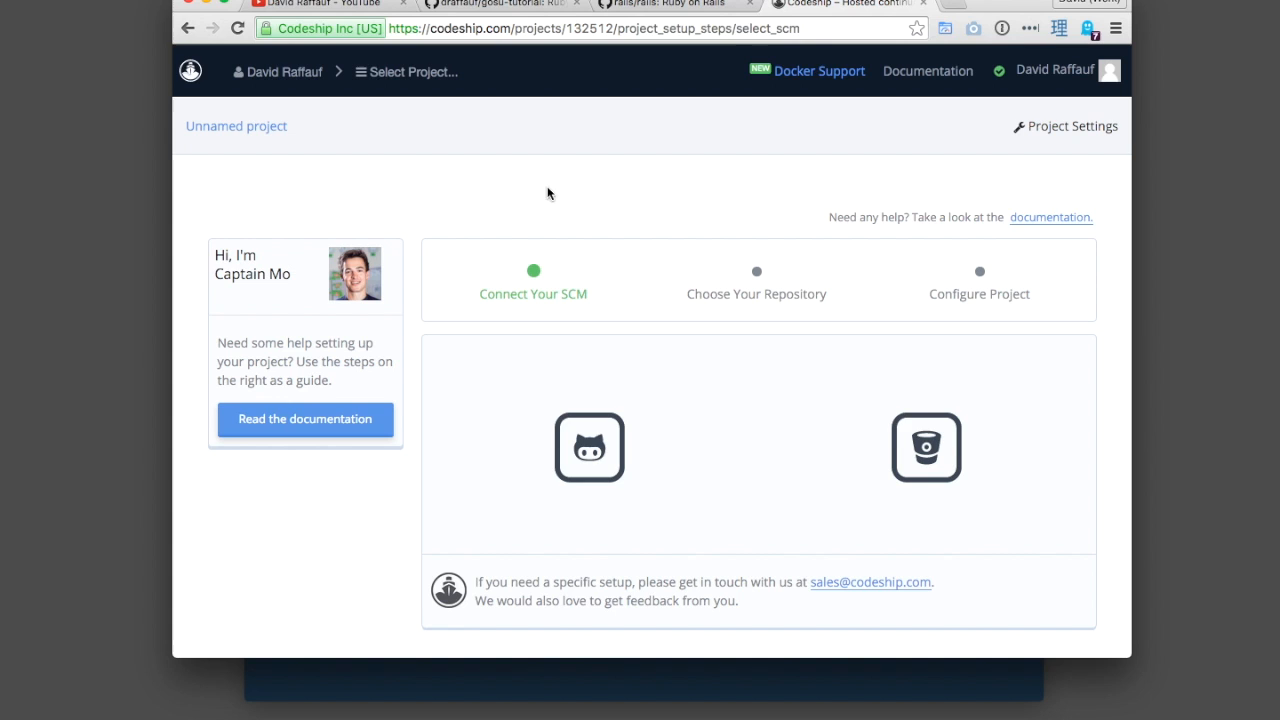
mouse_move(588, 448)
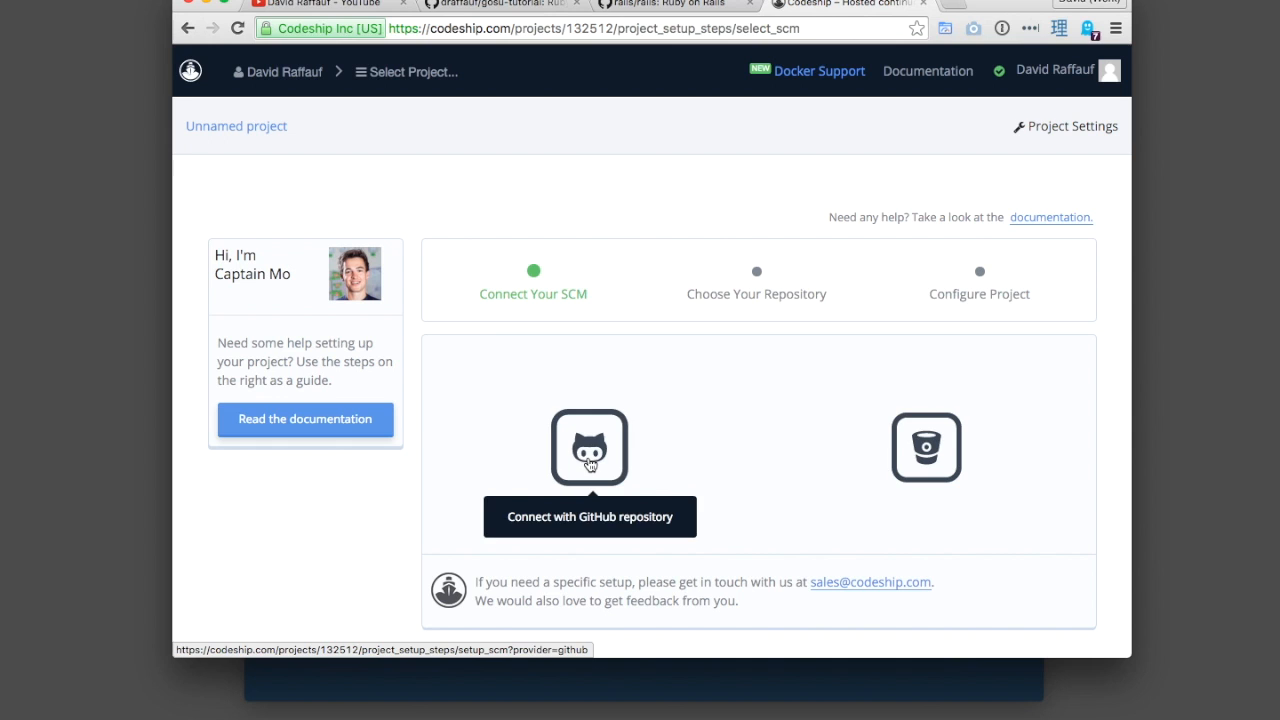
- Connect the Codeship project to the draffauf/gosu-tutorial GitHub repository
left_click(588, 448)
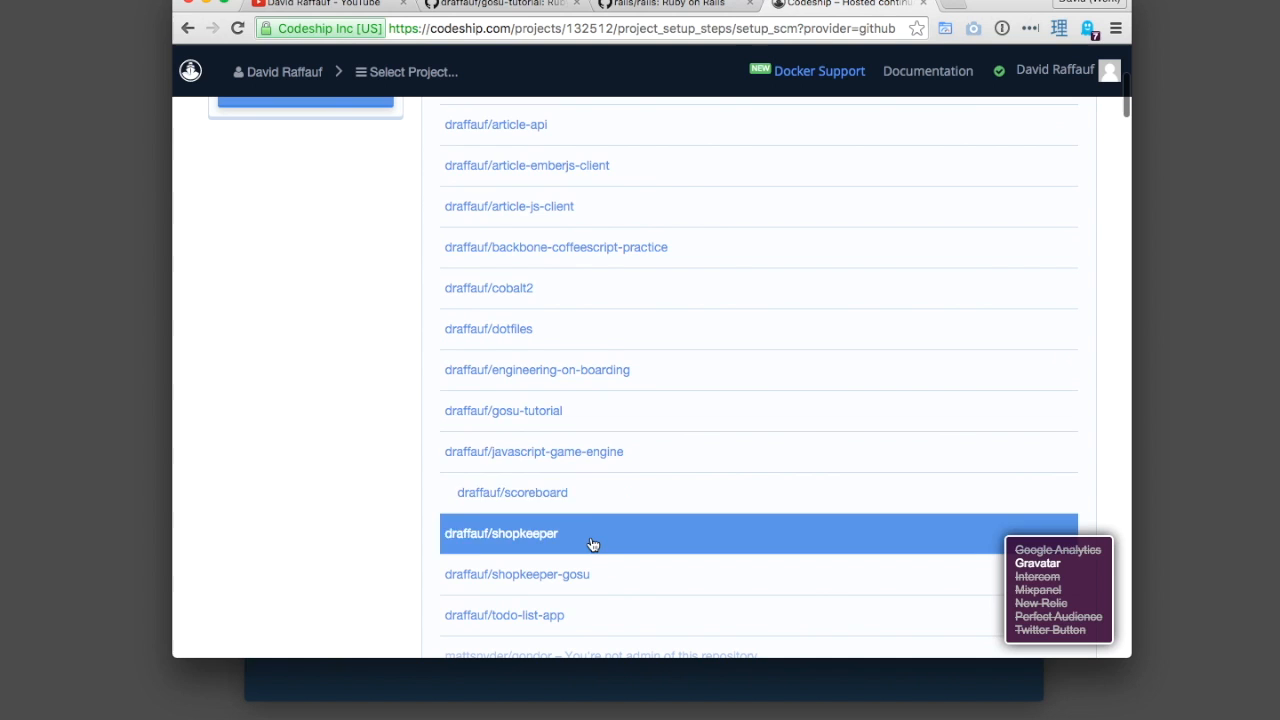
left_click(500, 532)
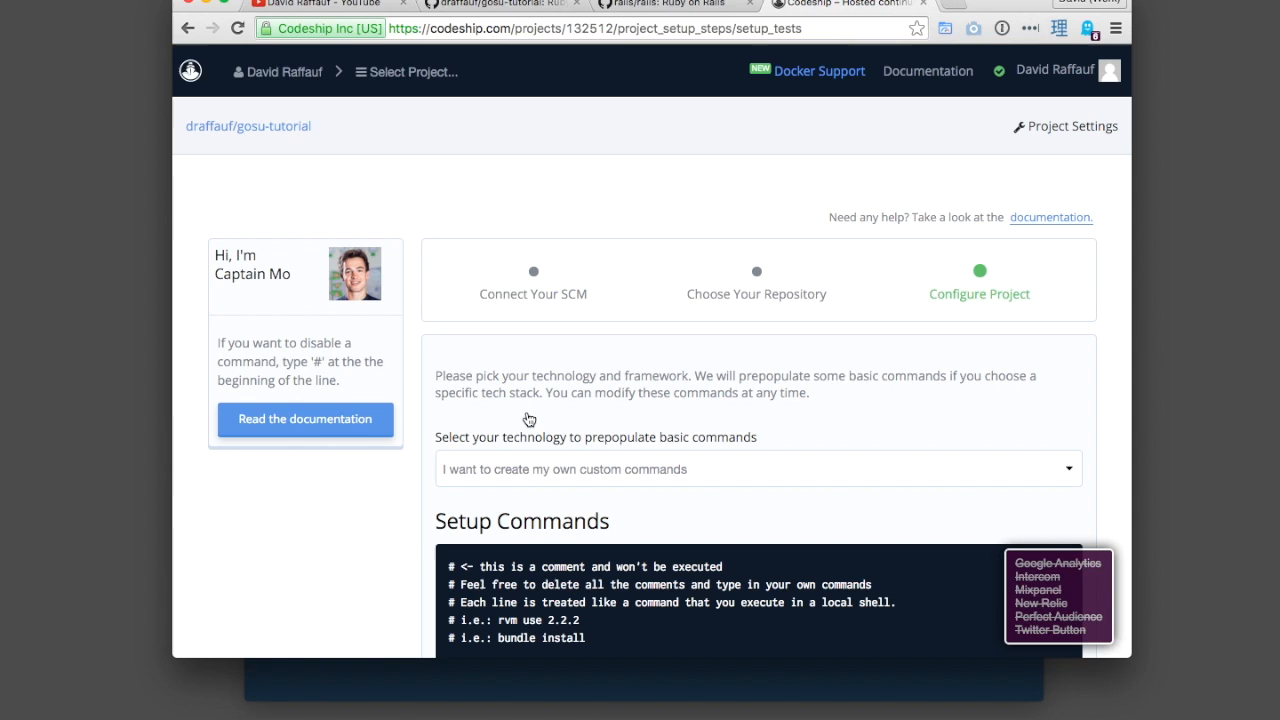
mouse_move(836, 370)
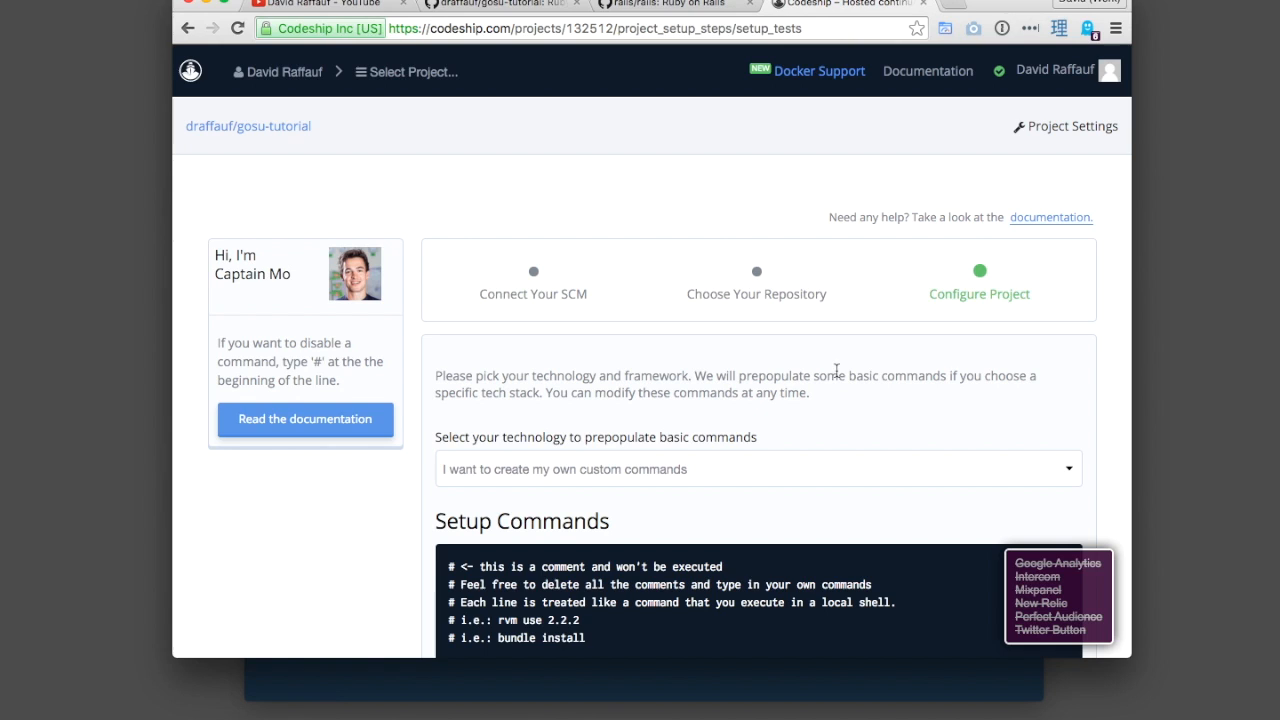
mouse_move(652, 396)
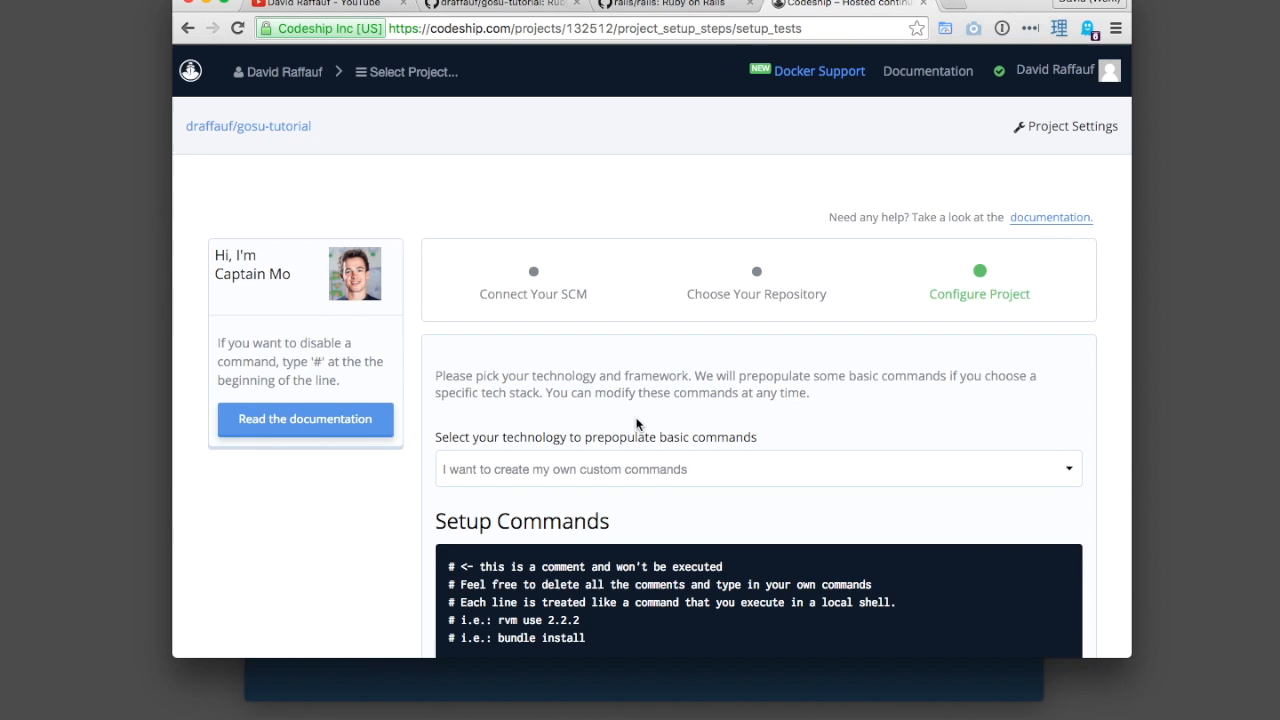
- Choose Ruby as the stack and review the rvm setup commands and bundle exec rake test command
scroll("down", 3)
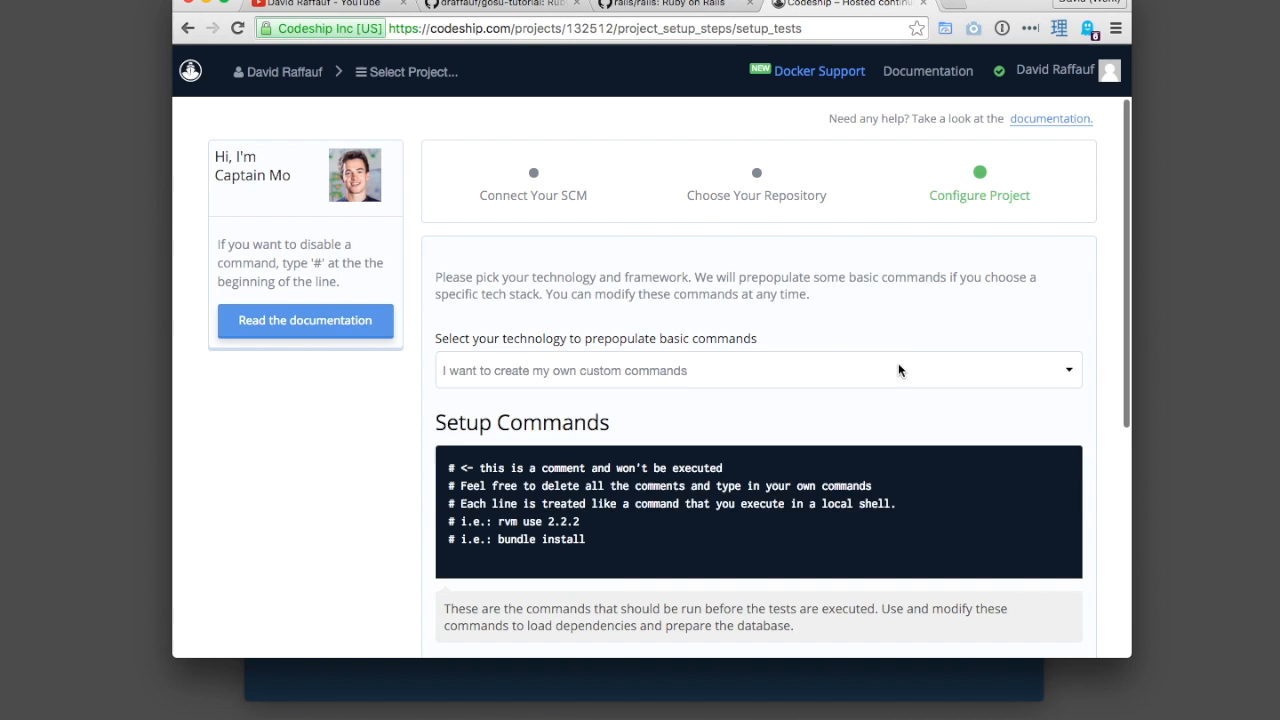
left_click(756, 370)
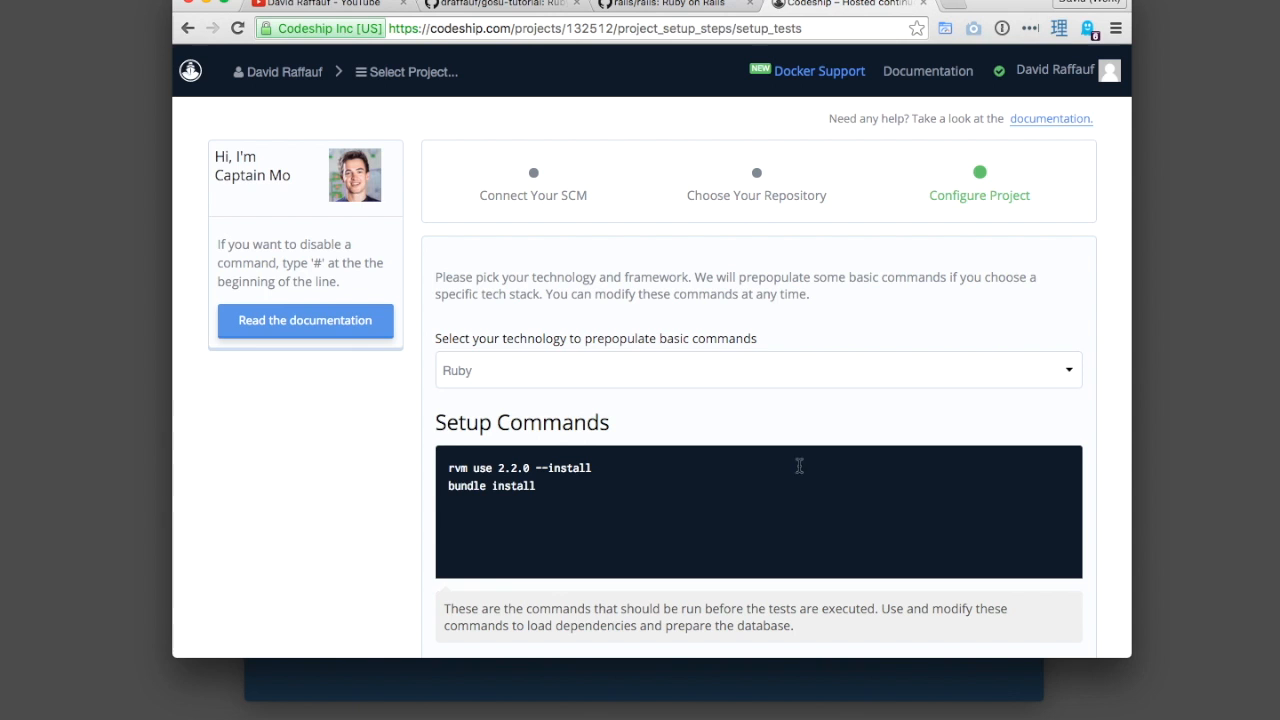
scroll("down", 3)
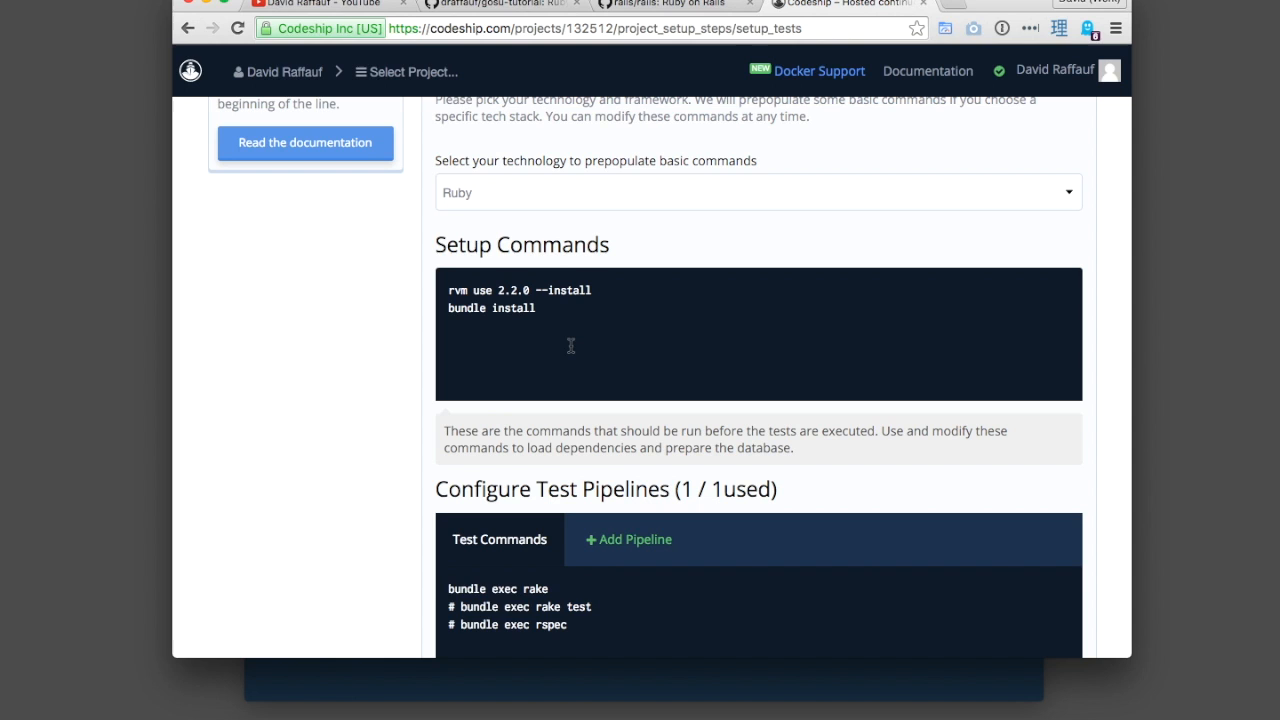
scroll("down", 3)
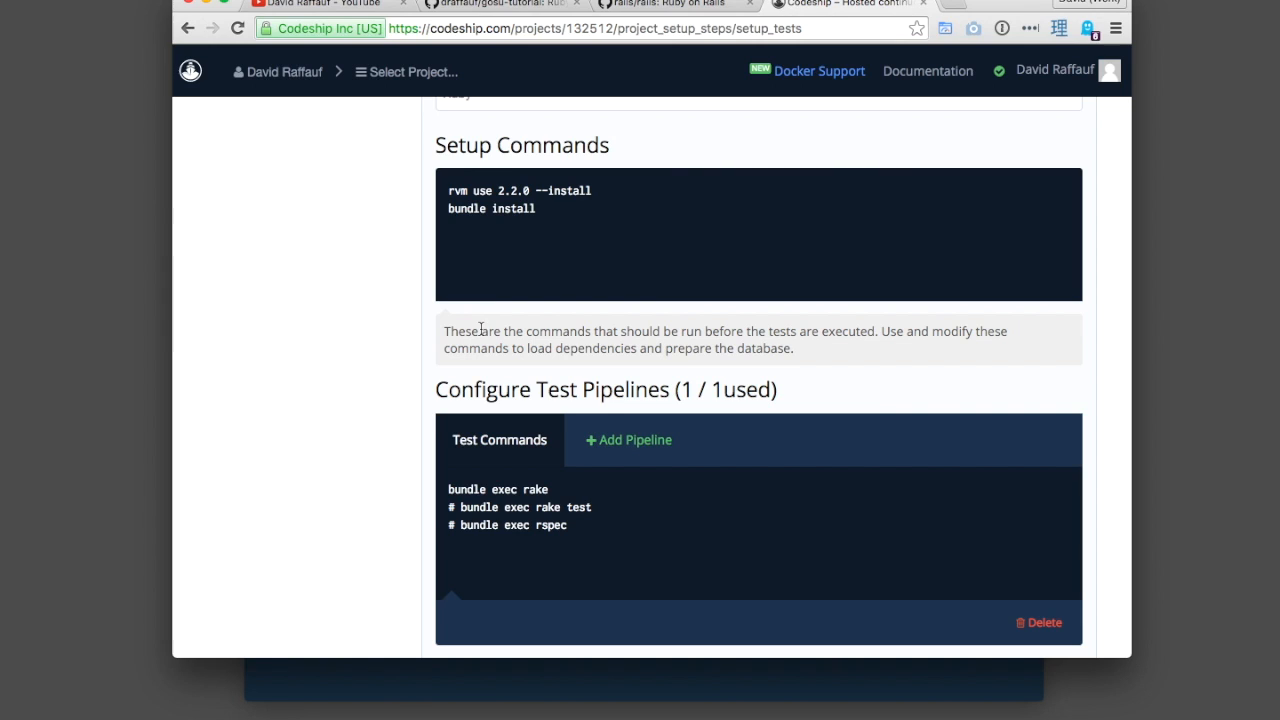
left_click_drag(452, 192, 536, 208)
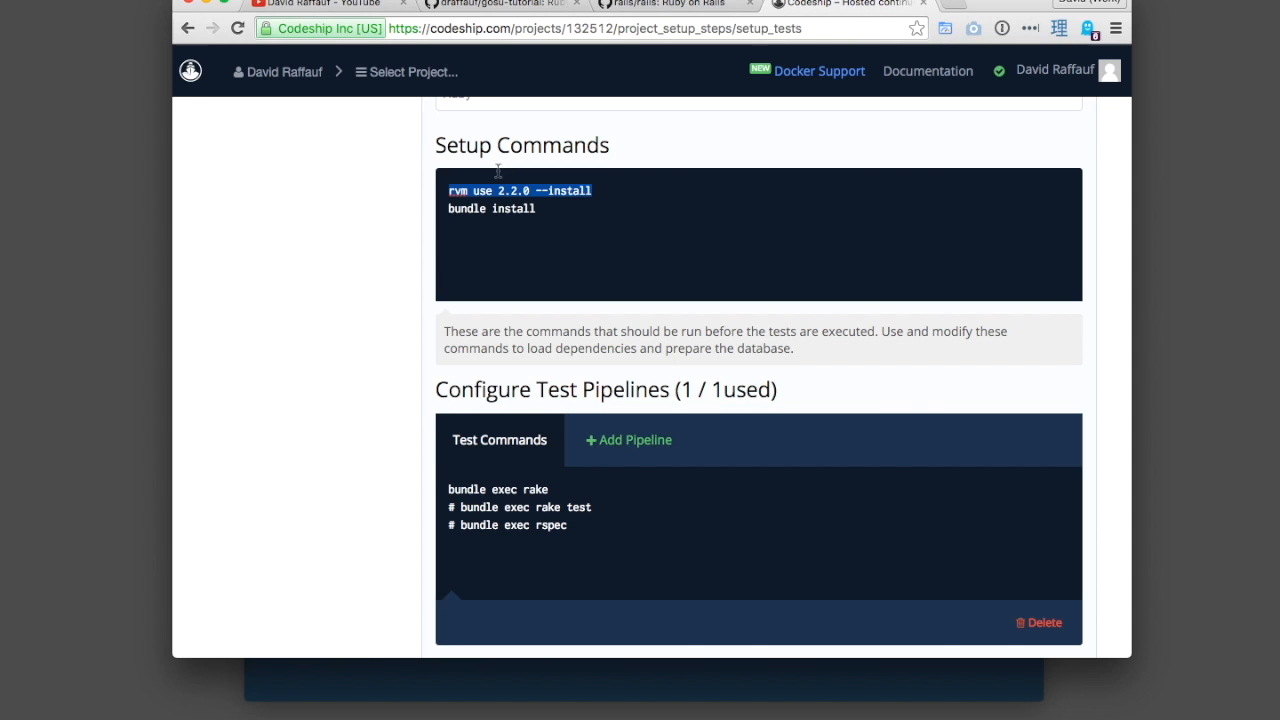
scroll("down", 3)
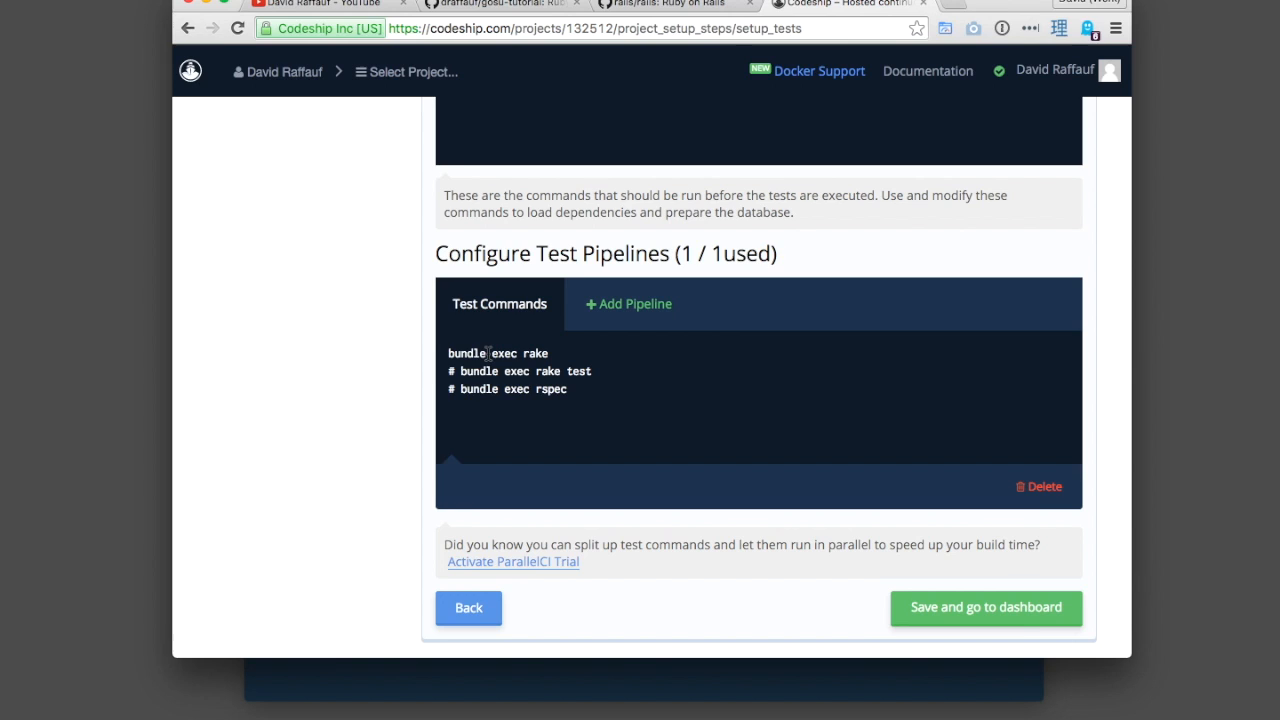
double_click(498, 352)
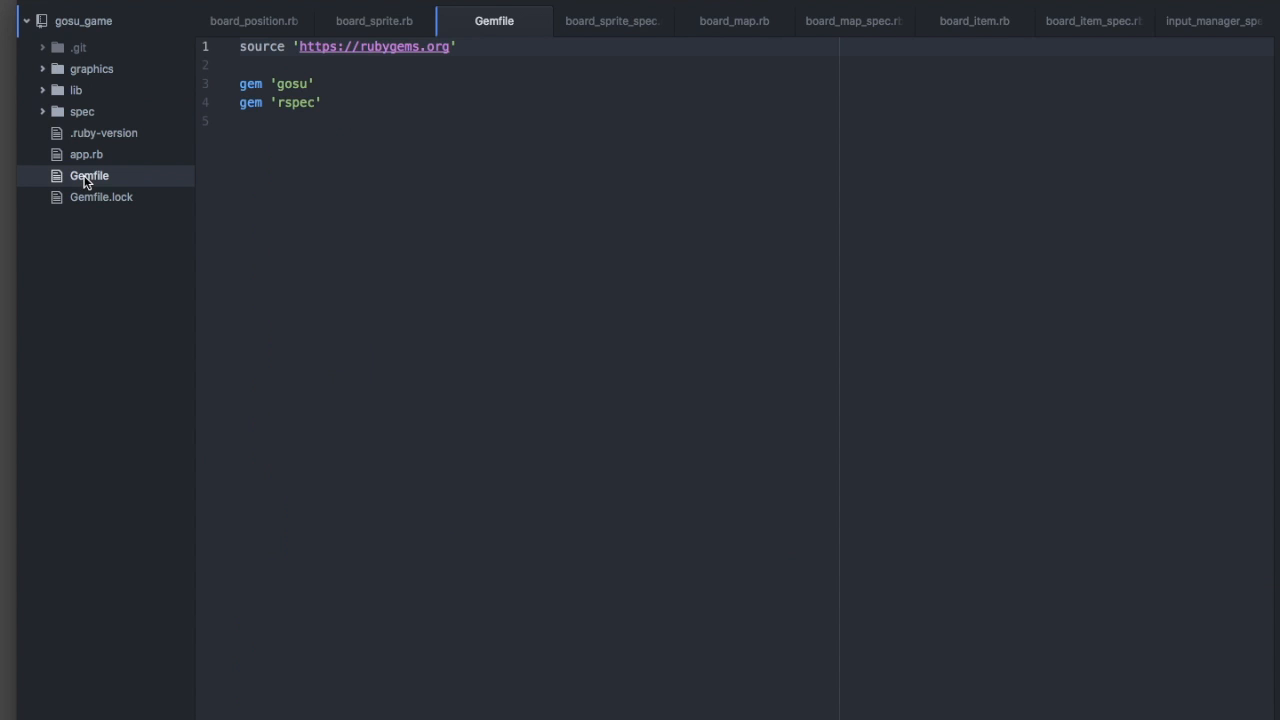
- Add gem 'rake' to the Gemfile and confirm Gemfile.lock now lists rake
type("gem 'rake'")
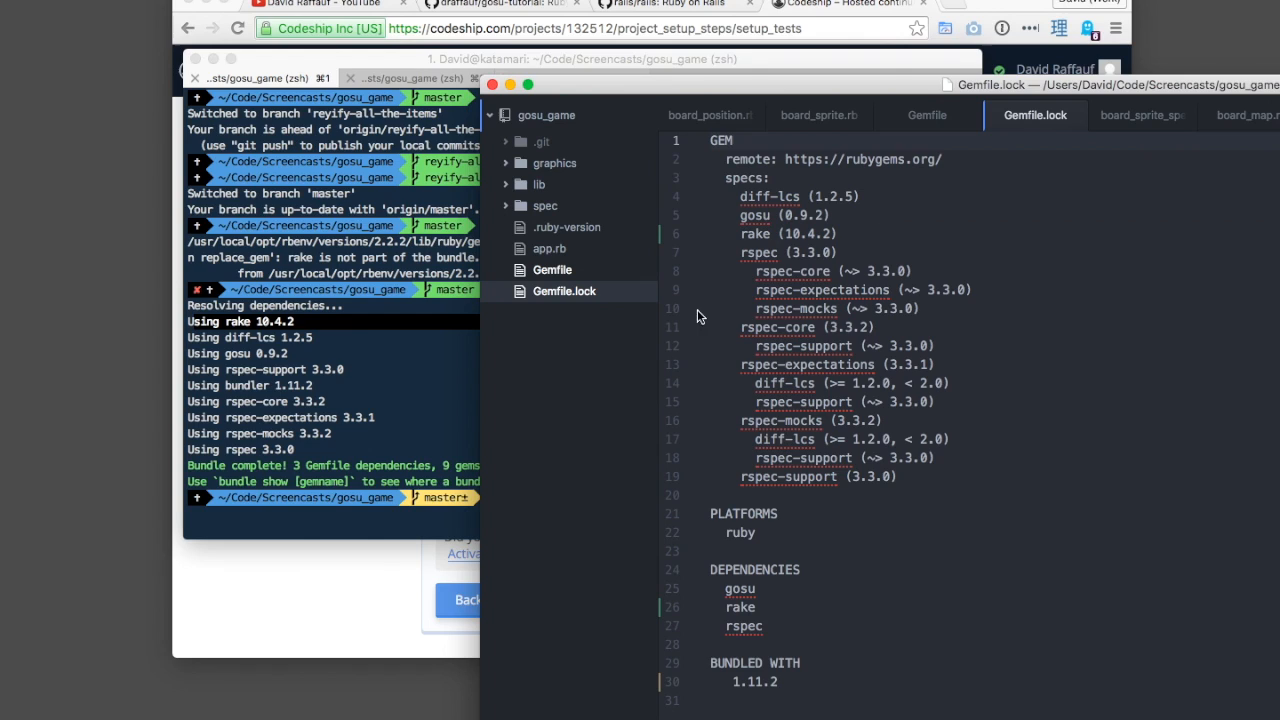
left_click(926, 114)
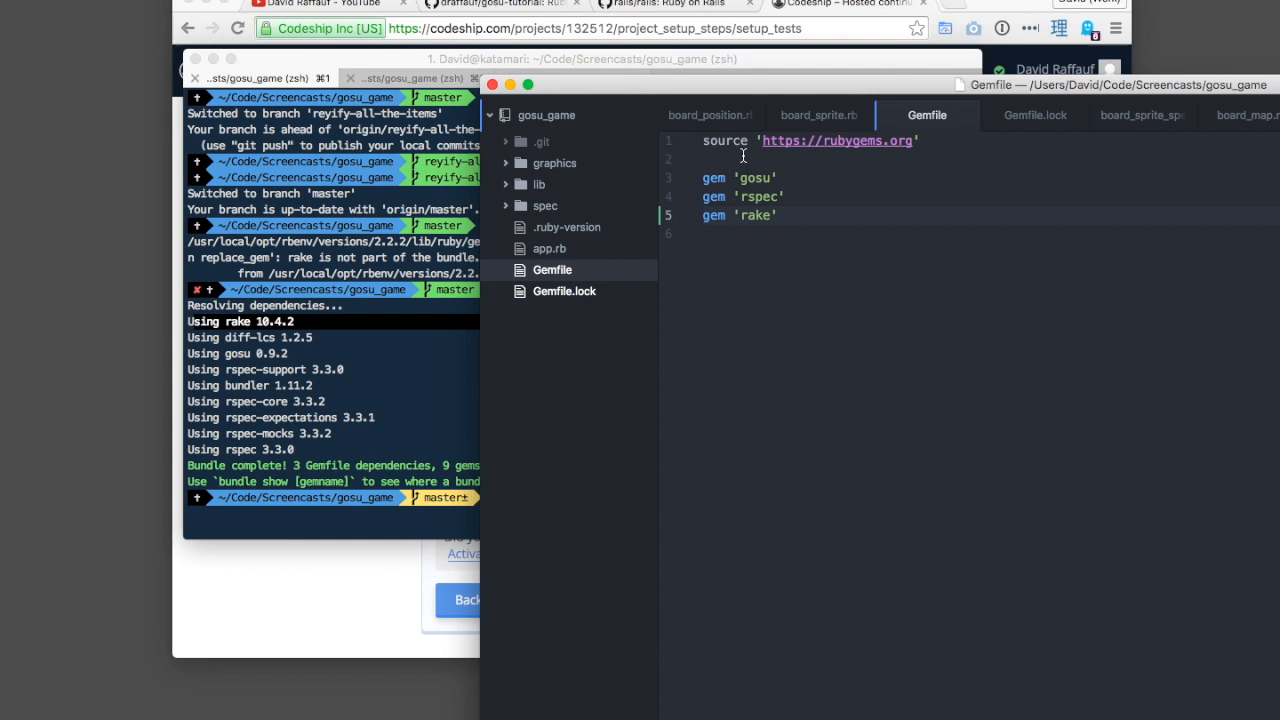
left_click(1036, 114)
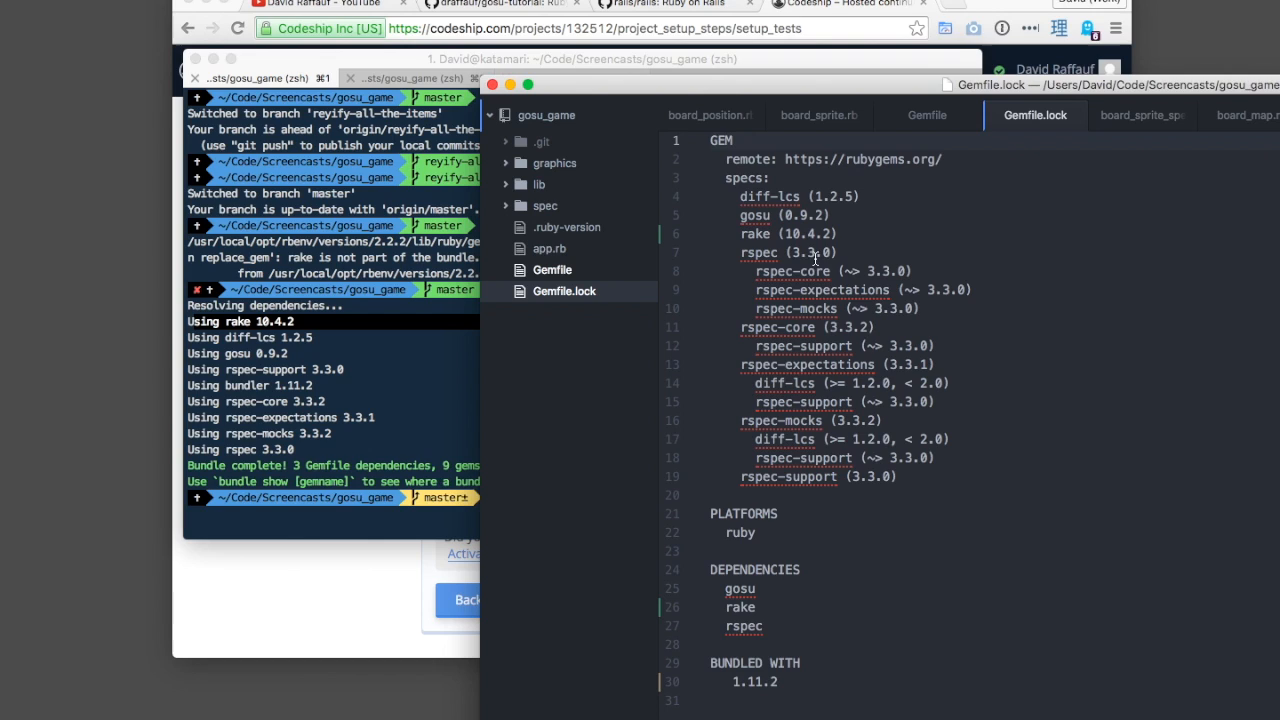
mouse_move(790, 216)
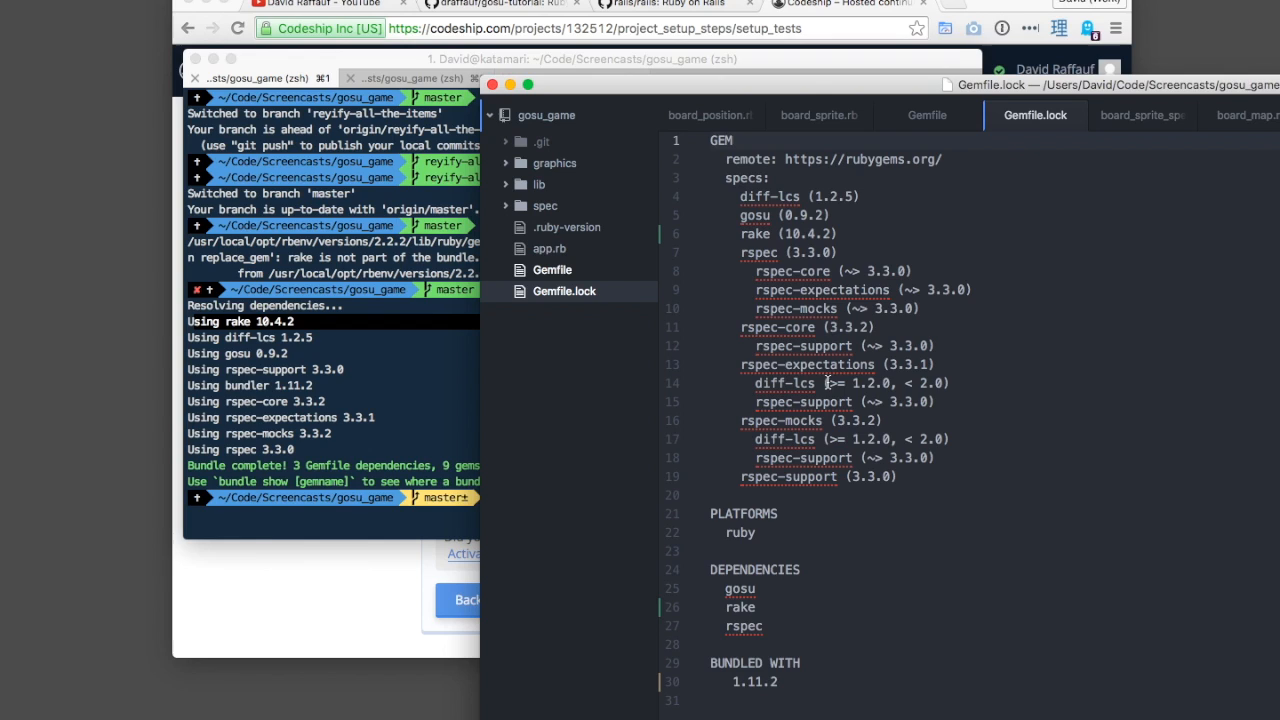
mouse_move(676, 260)
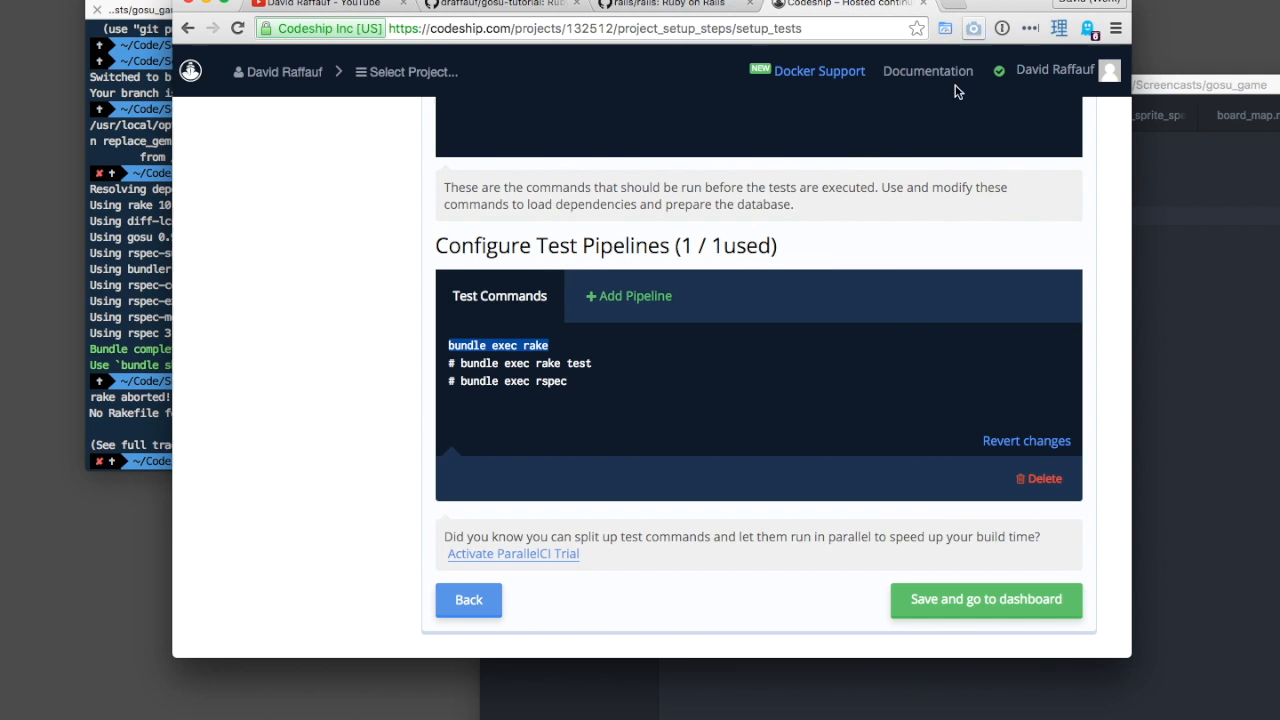
- Verify rspec passes all 97 specs, then make bundle exec rspec the Codeship test command
scroll("down", 3)
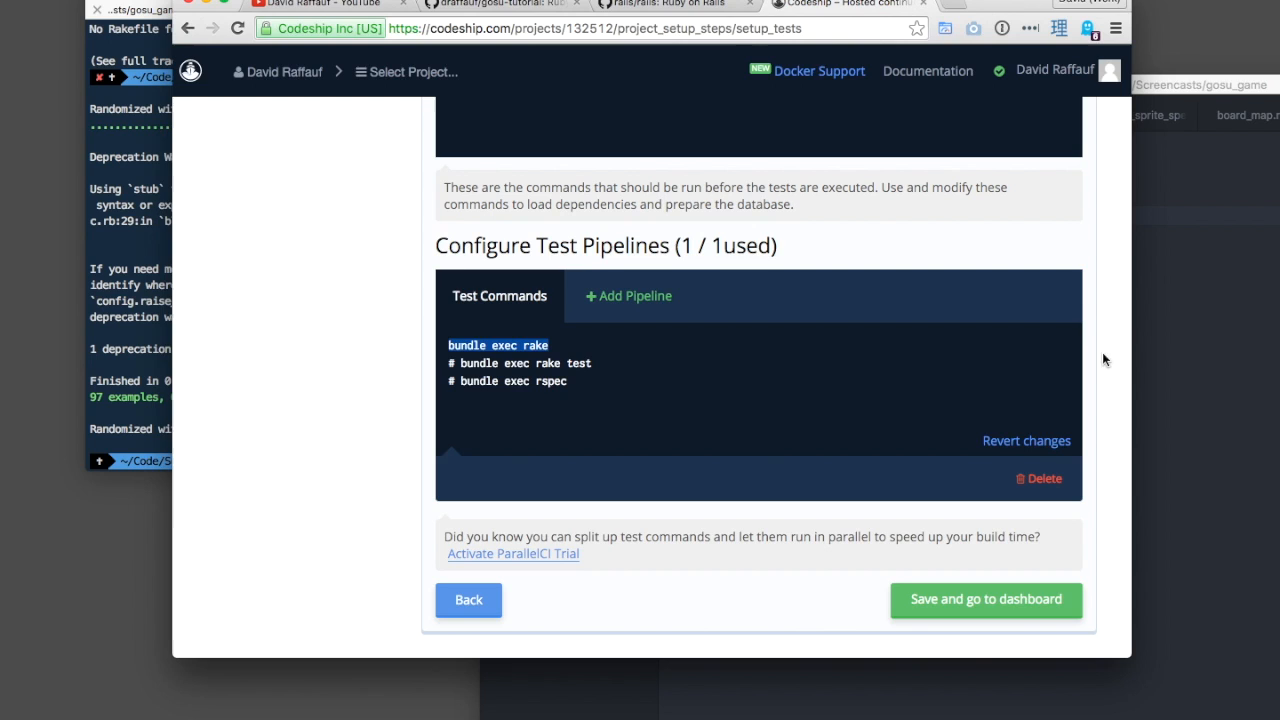
mouse_move(1176, 374)
type("bundle")
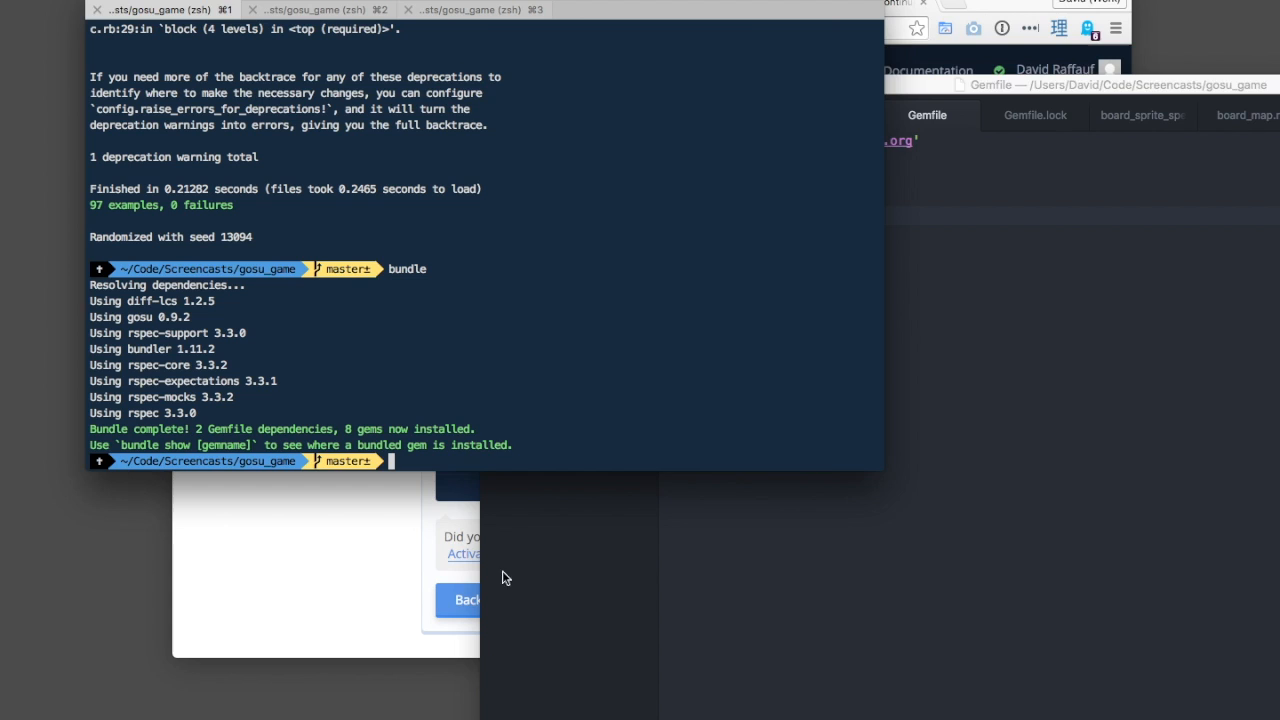
left_click(1036, 114)
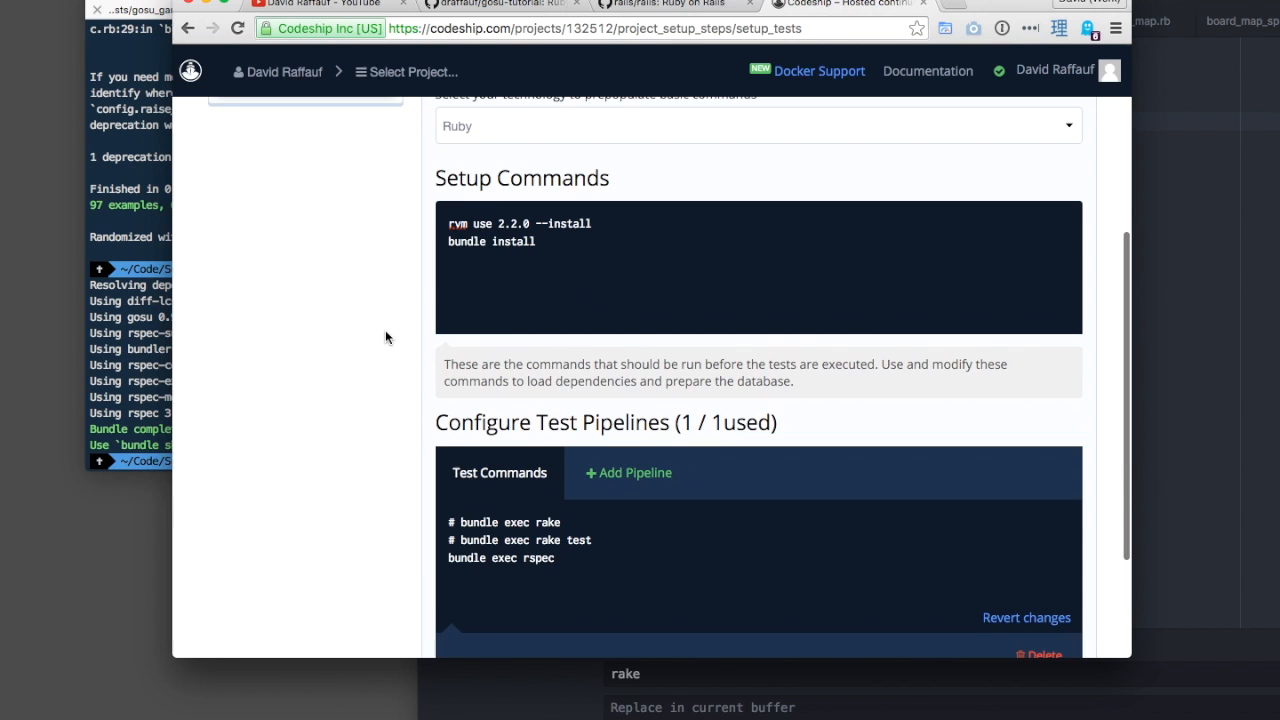
- Save the test commands and go to the project dashboard awaiting a first push
scroll("down", 3)
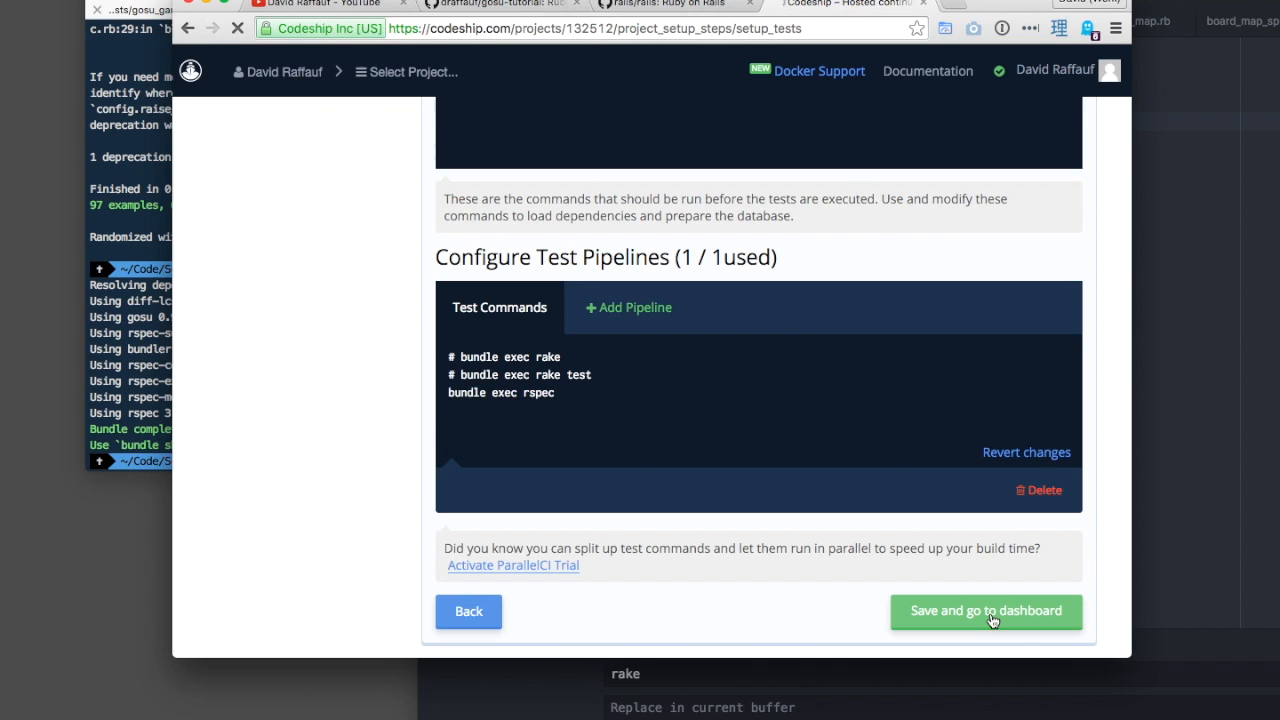
left_click(984, 612)
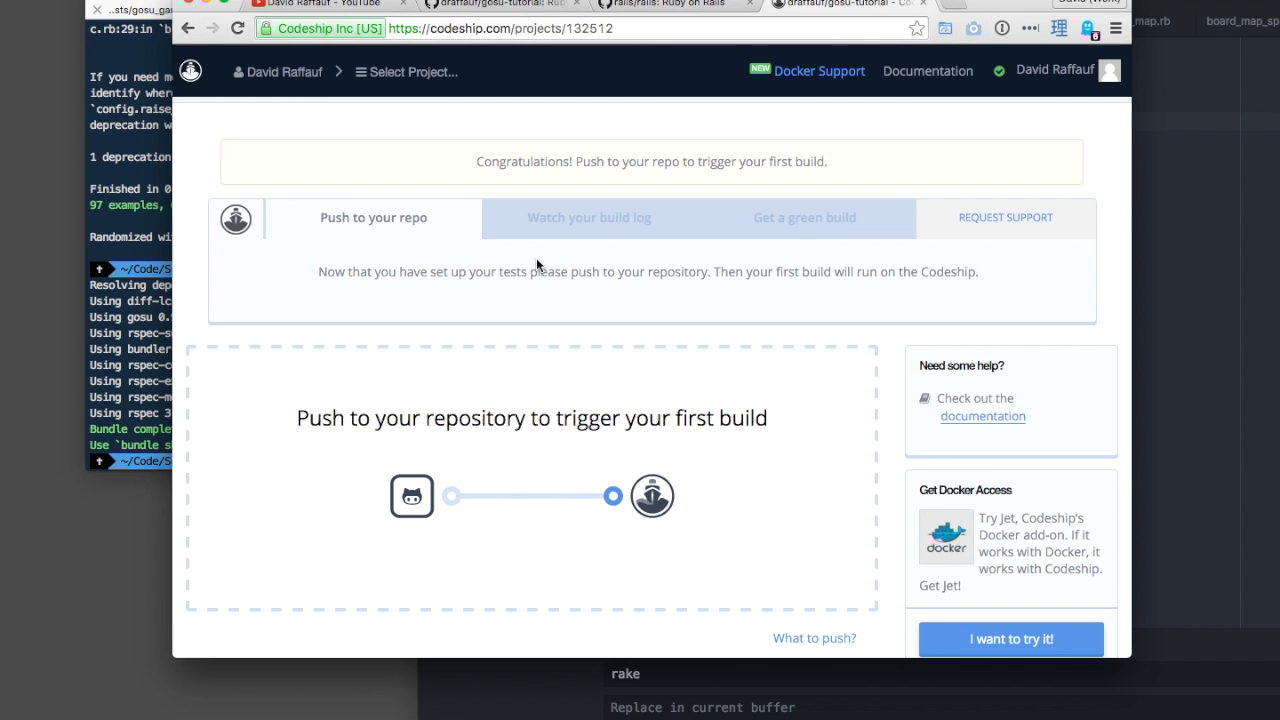
- Commit Gemfile.lock as "gem bump to trigger Codeship build" and push it
scroll("down", 3)
type("git commit -am")
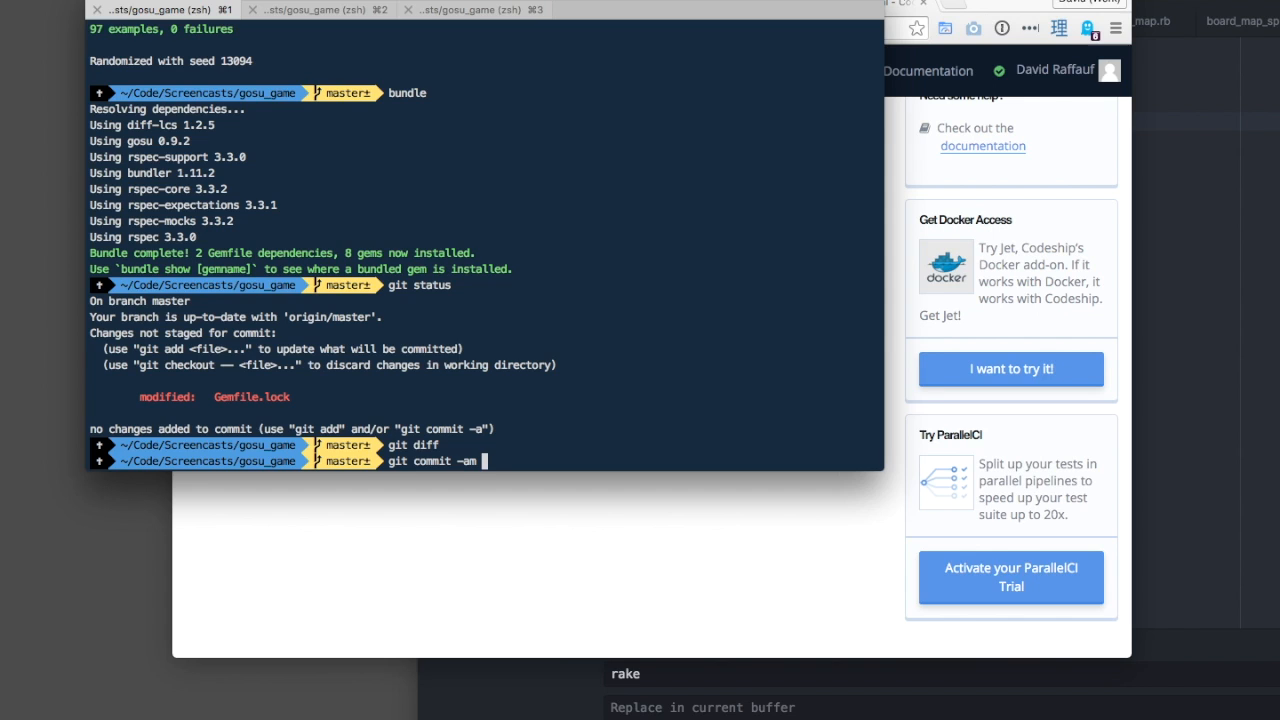
type("\"")
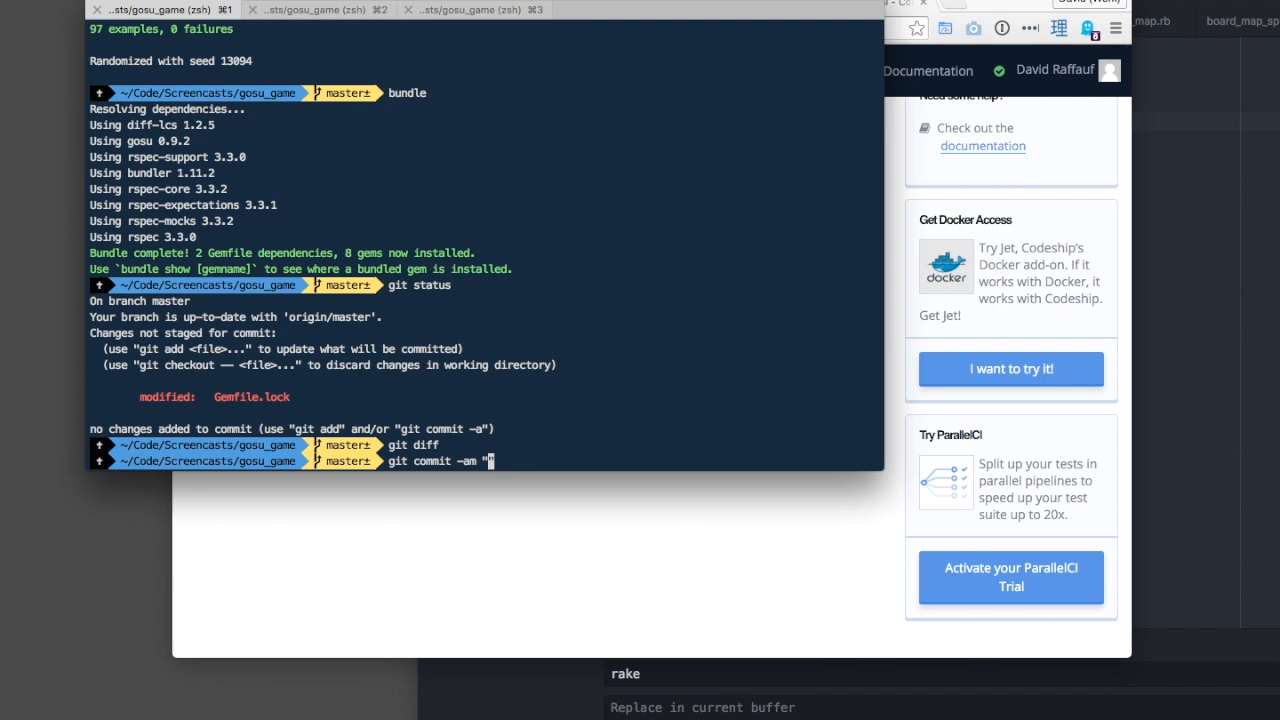
type("gem bump to trigger Codeship build")
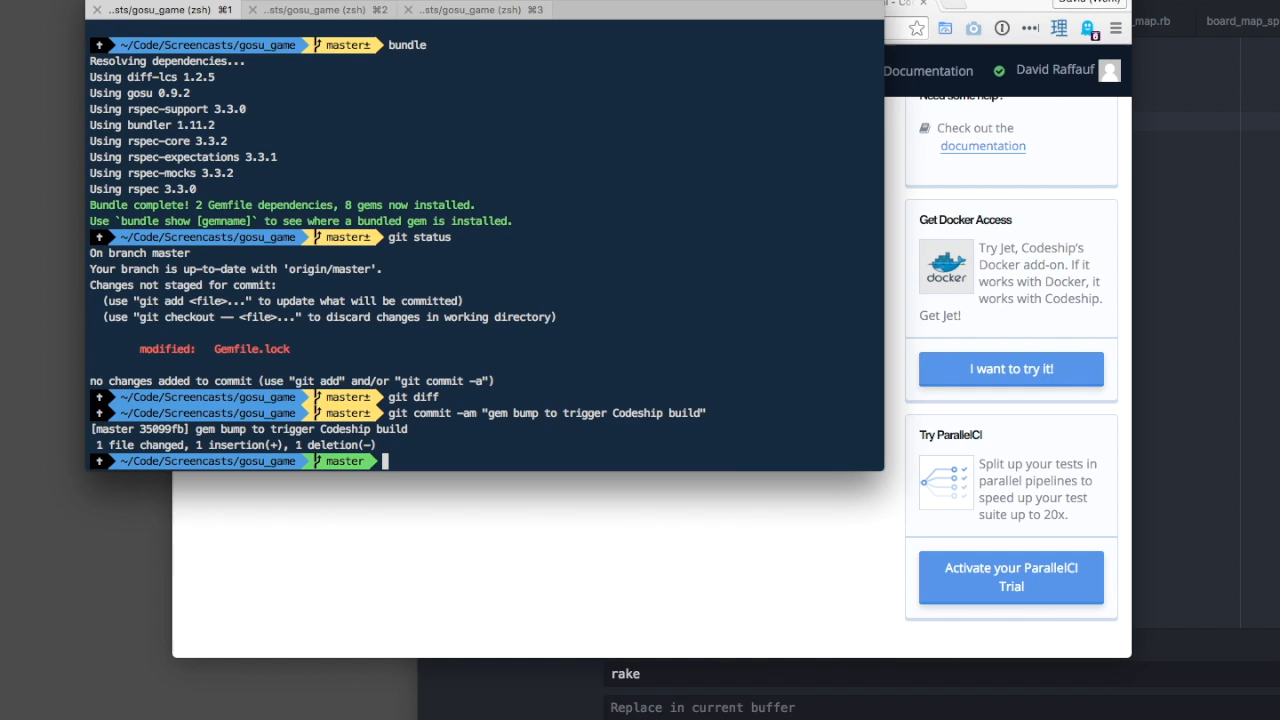
type("git push")
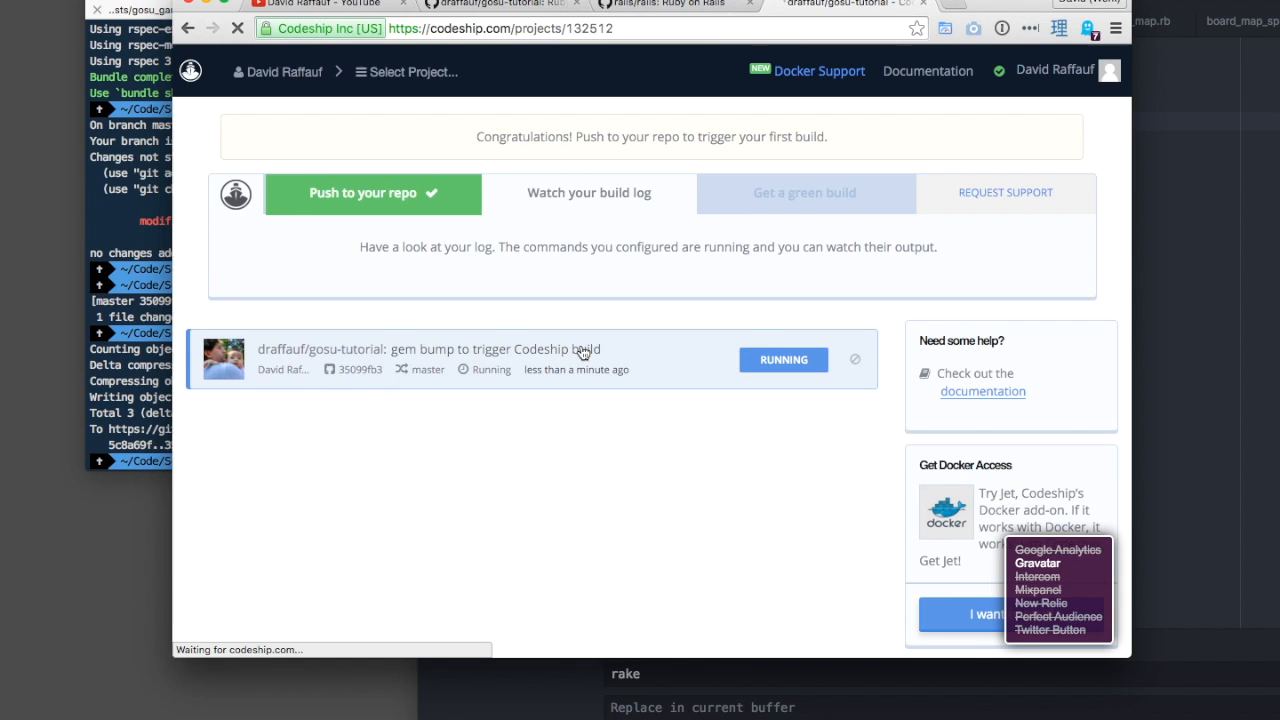
- Inspect the running build's log down to the failed rspec step with the uninitialized BoardSprite error
left_click(450, 348)
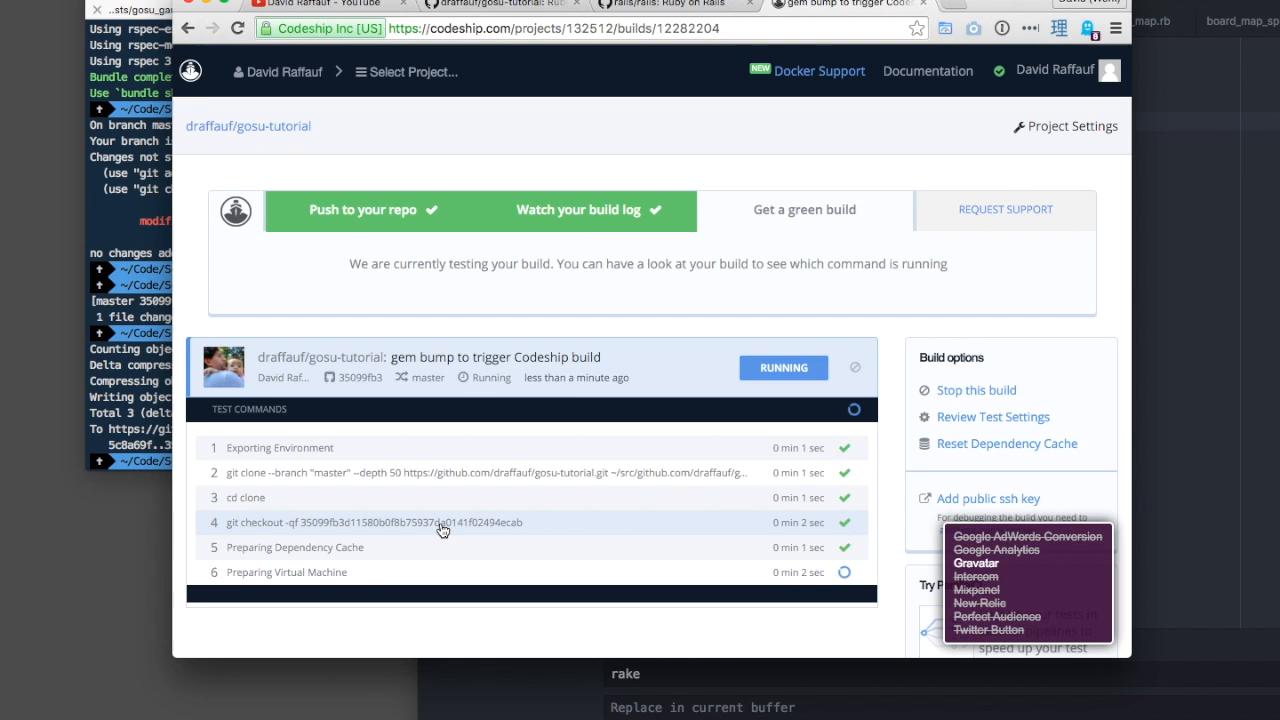
scroll("down", 3)
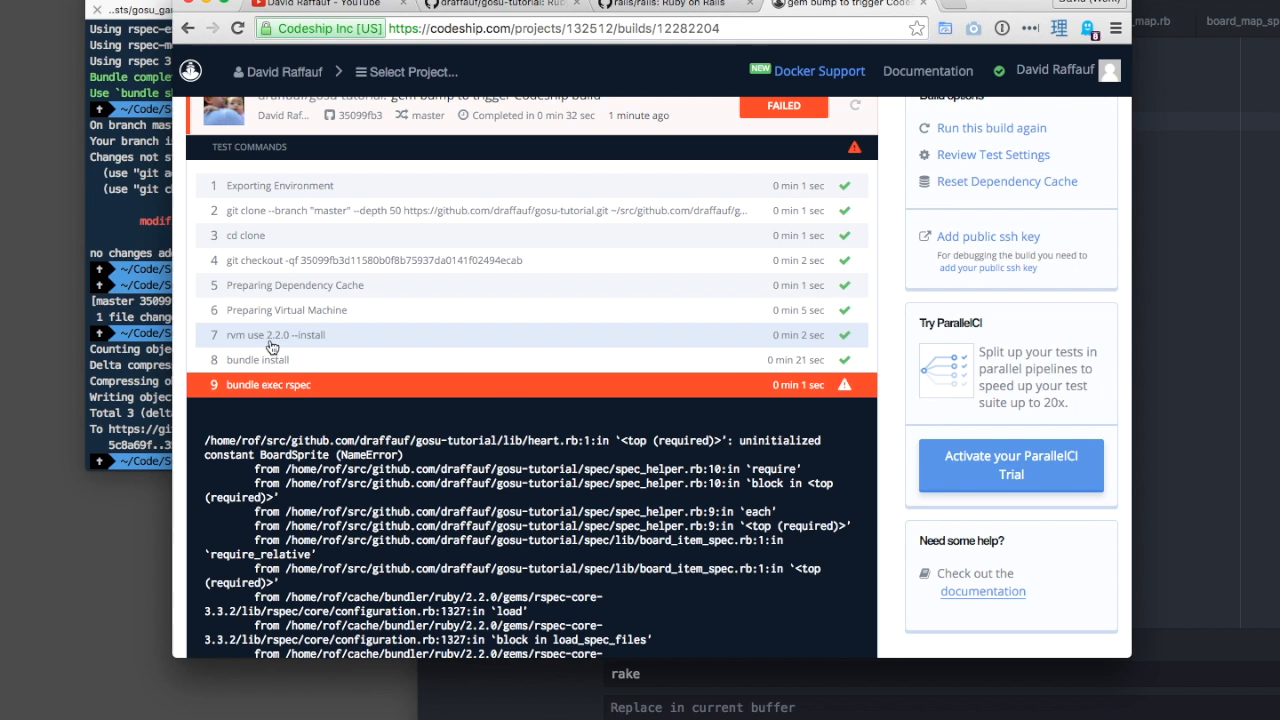
scroll("down", 3)
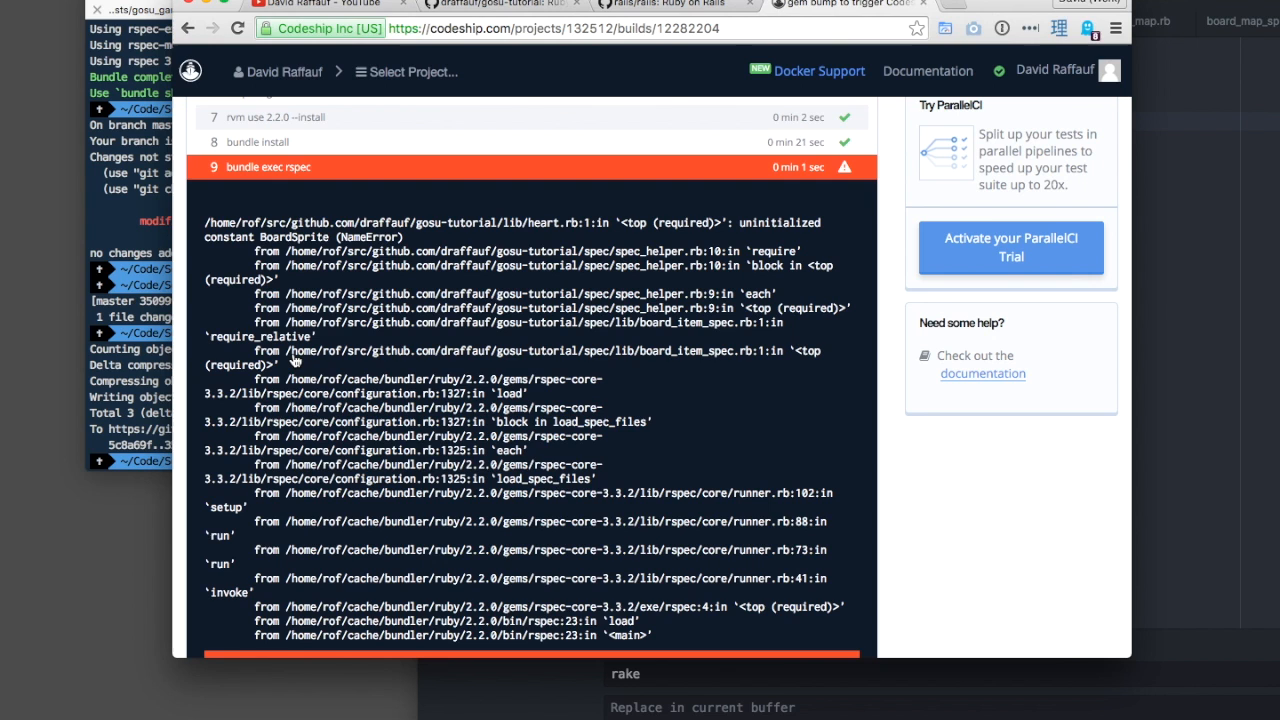
scroll("down", 3)
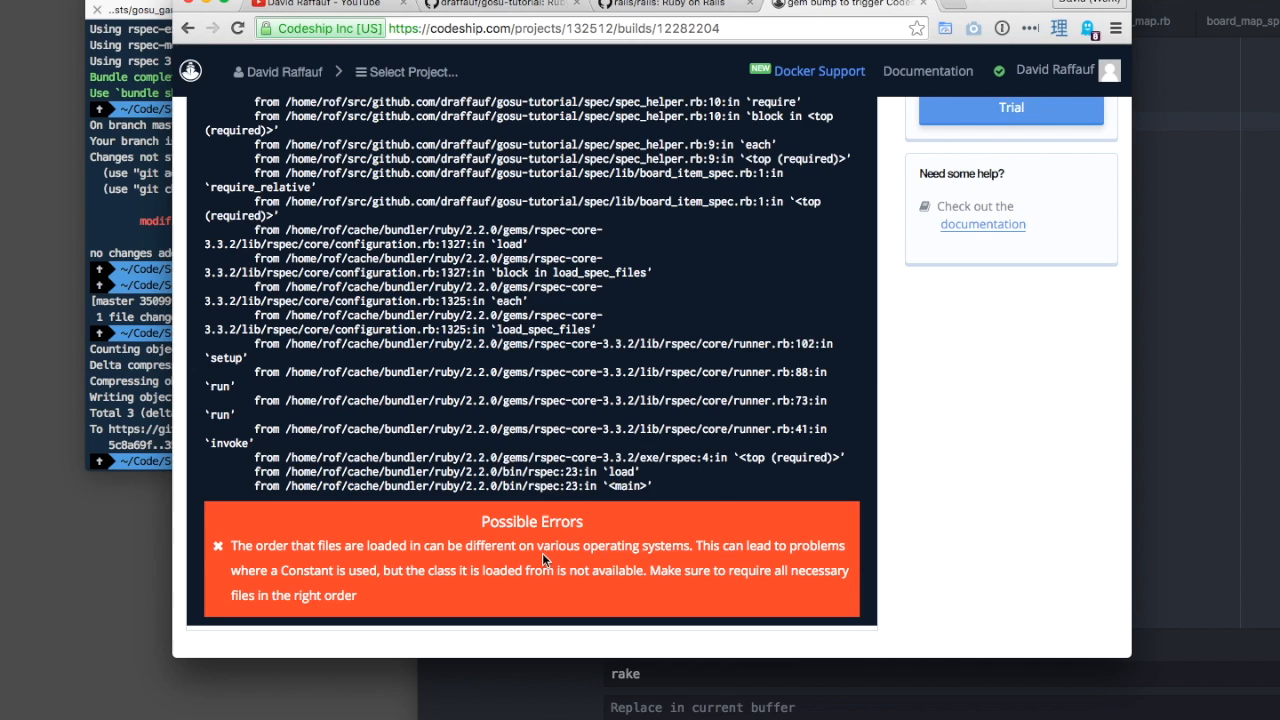
mouse_move(310, 570)
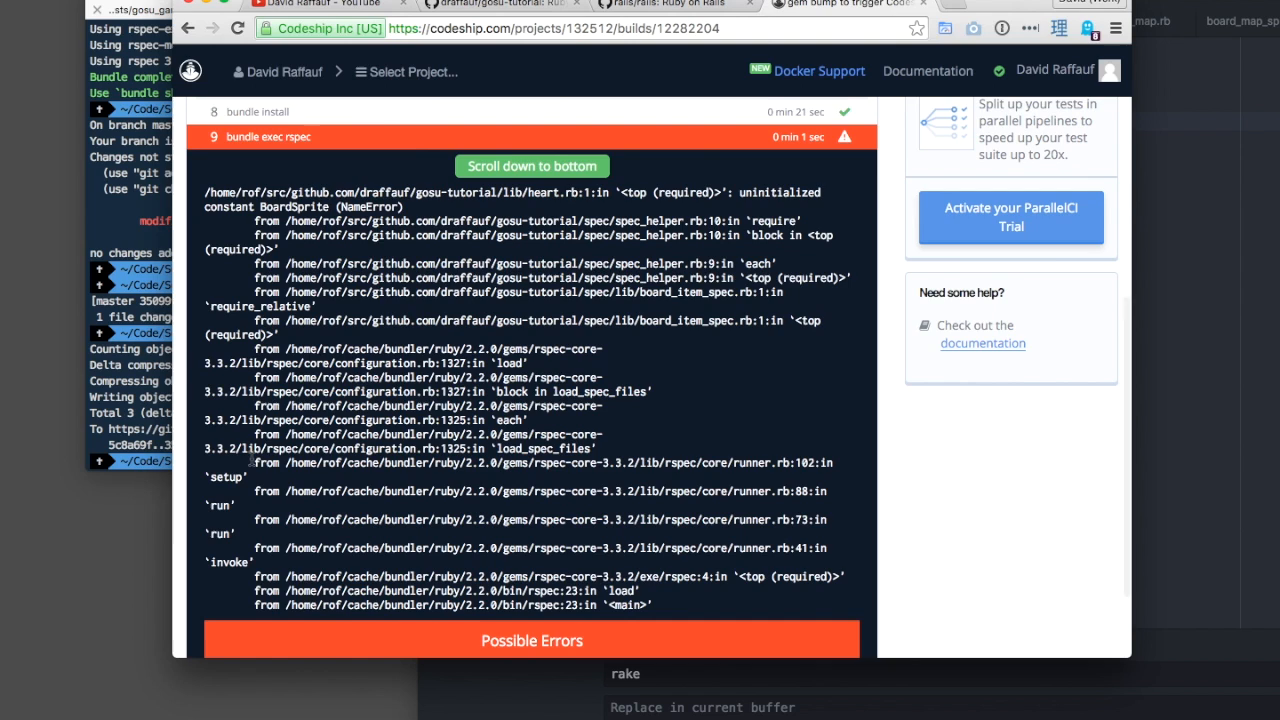
double_click(294, 206)
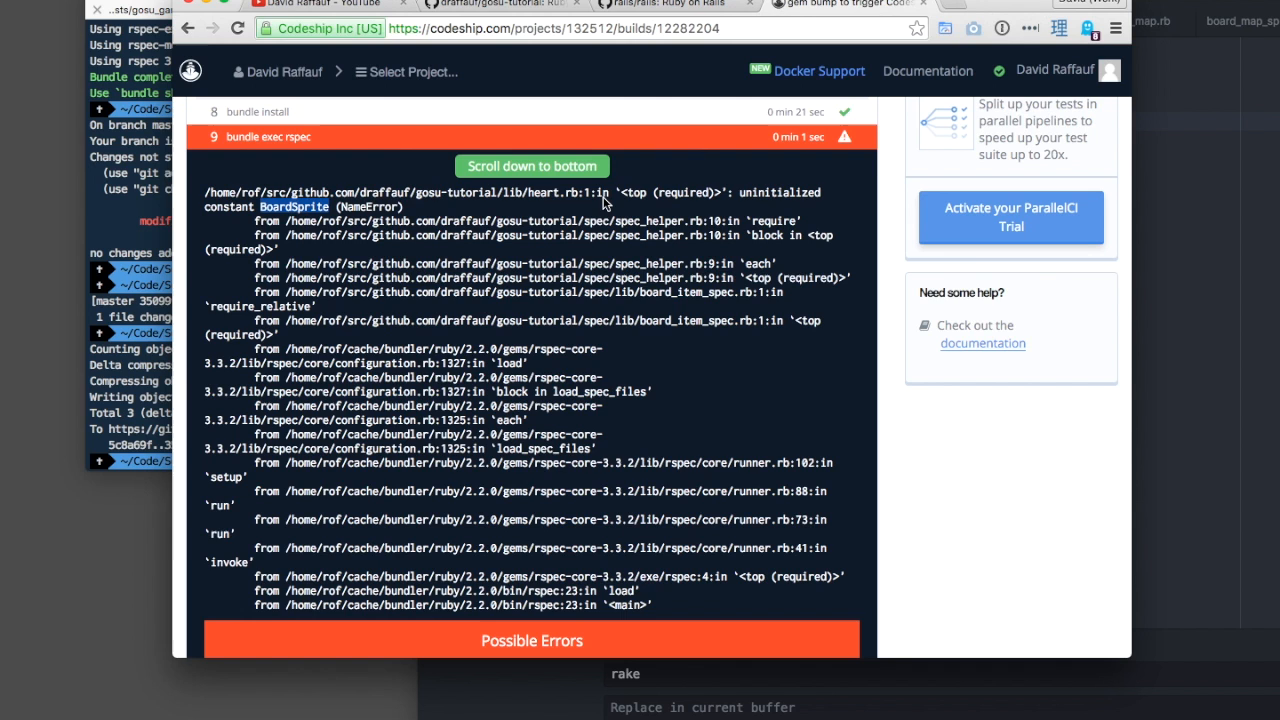
scroll("down", 3)
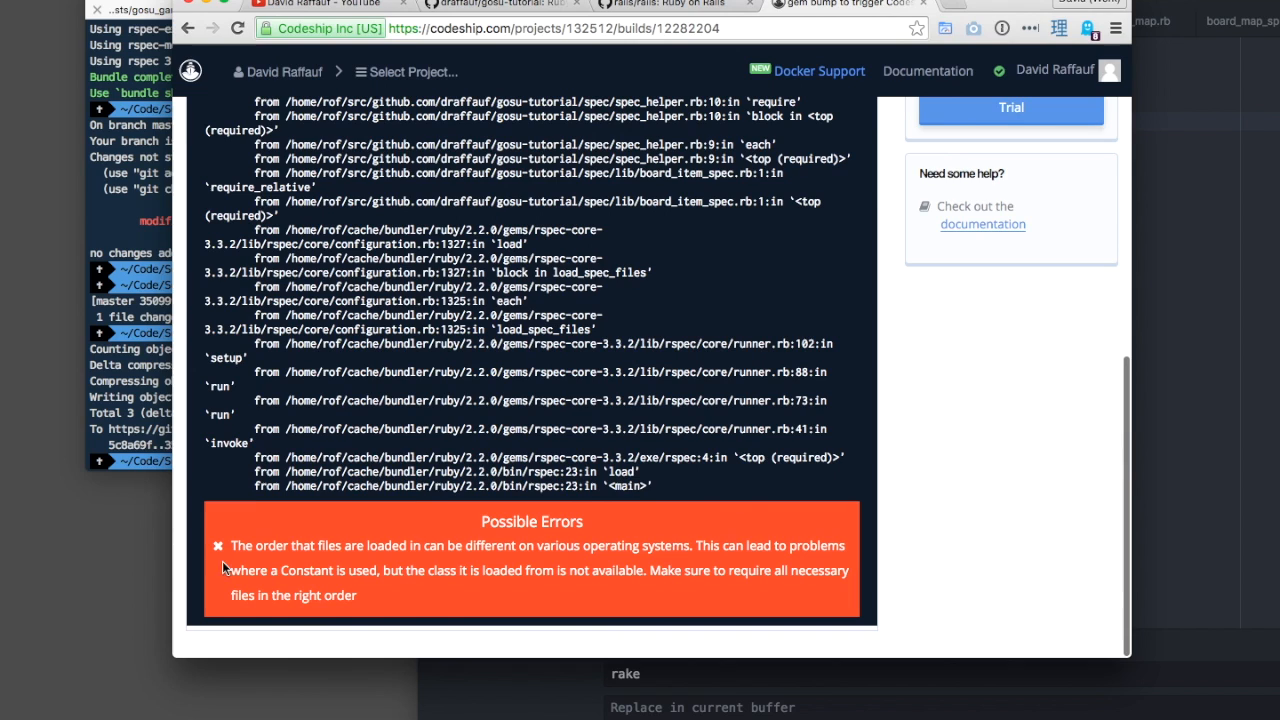
mouse_move(420, 444)
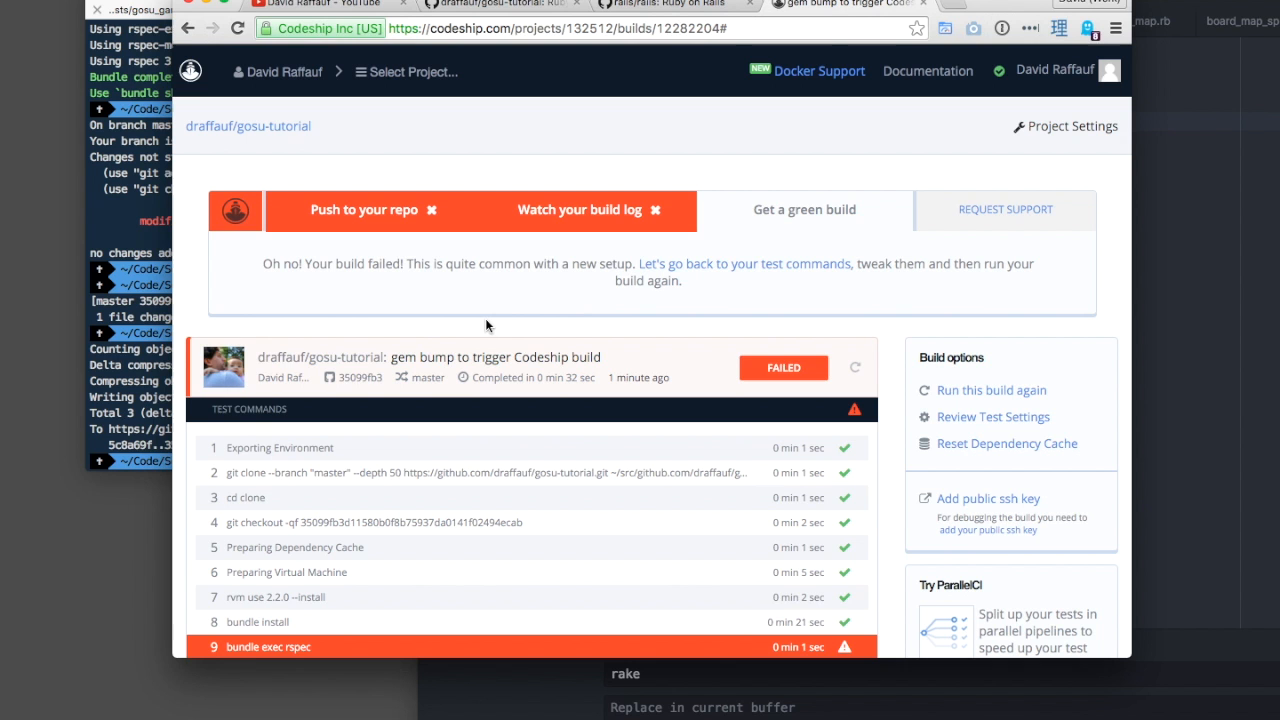
scroll("down", 3)
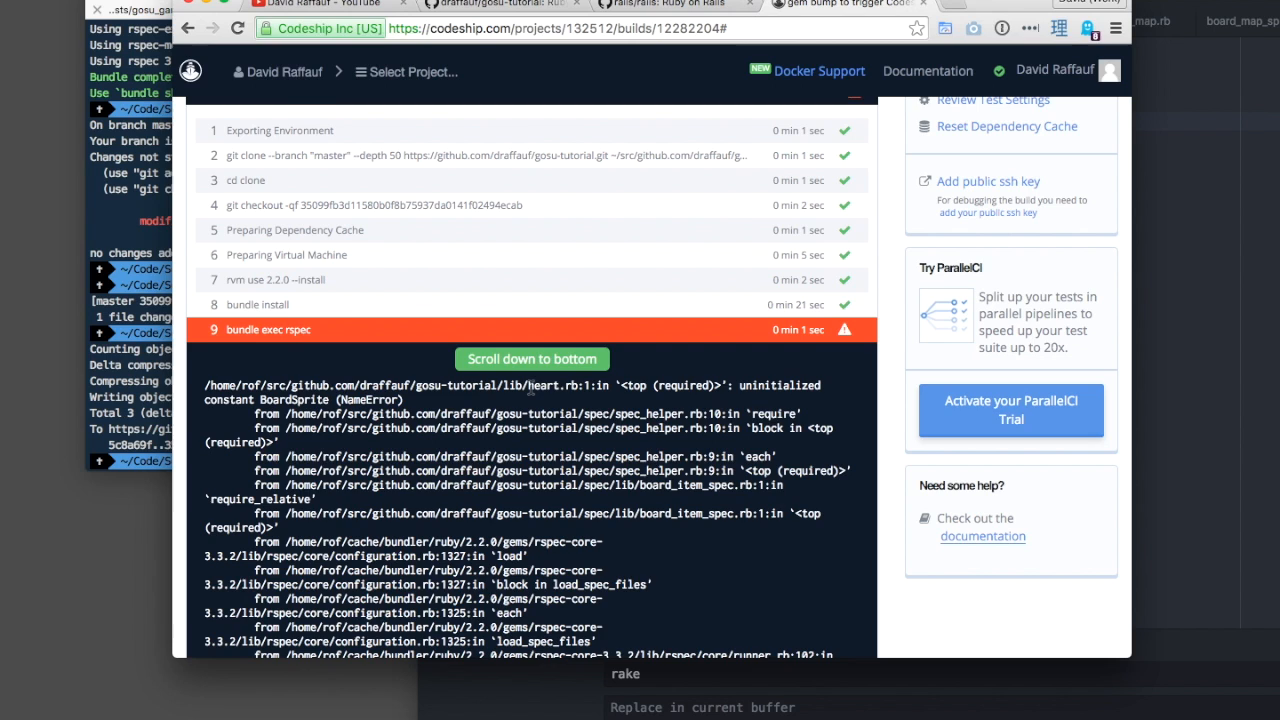
double_click(556, 384)
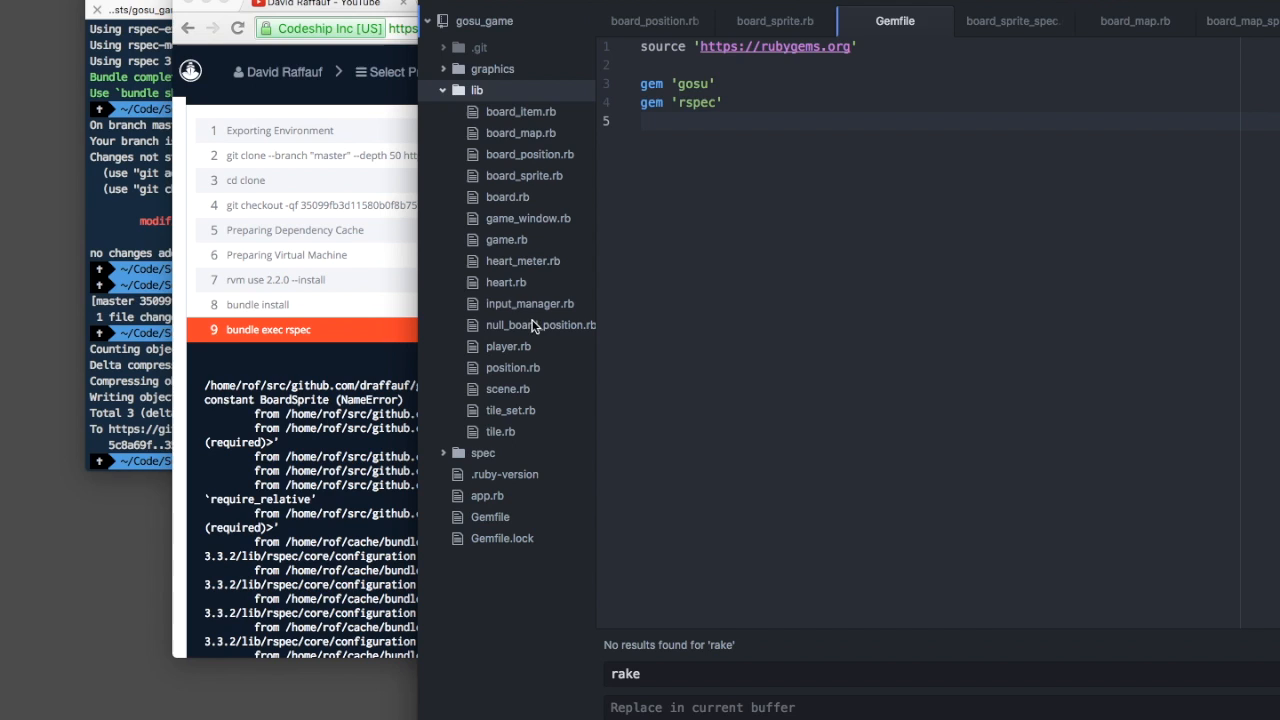
left_click(504, 282)
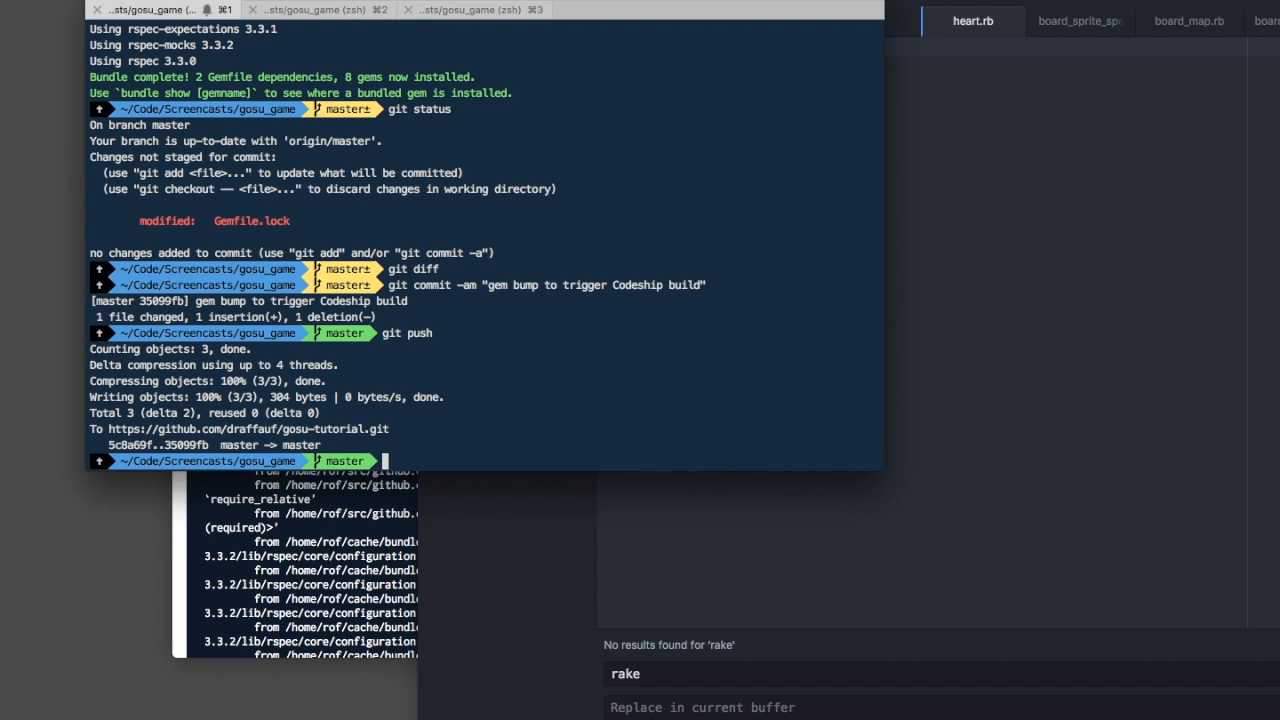
type("bundle exec rspec")
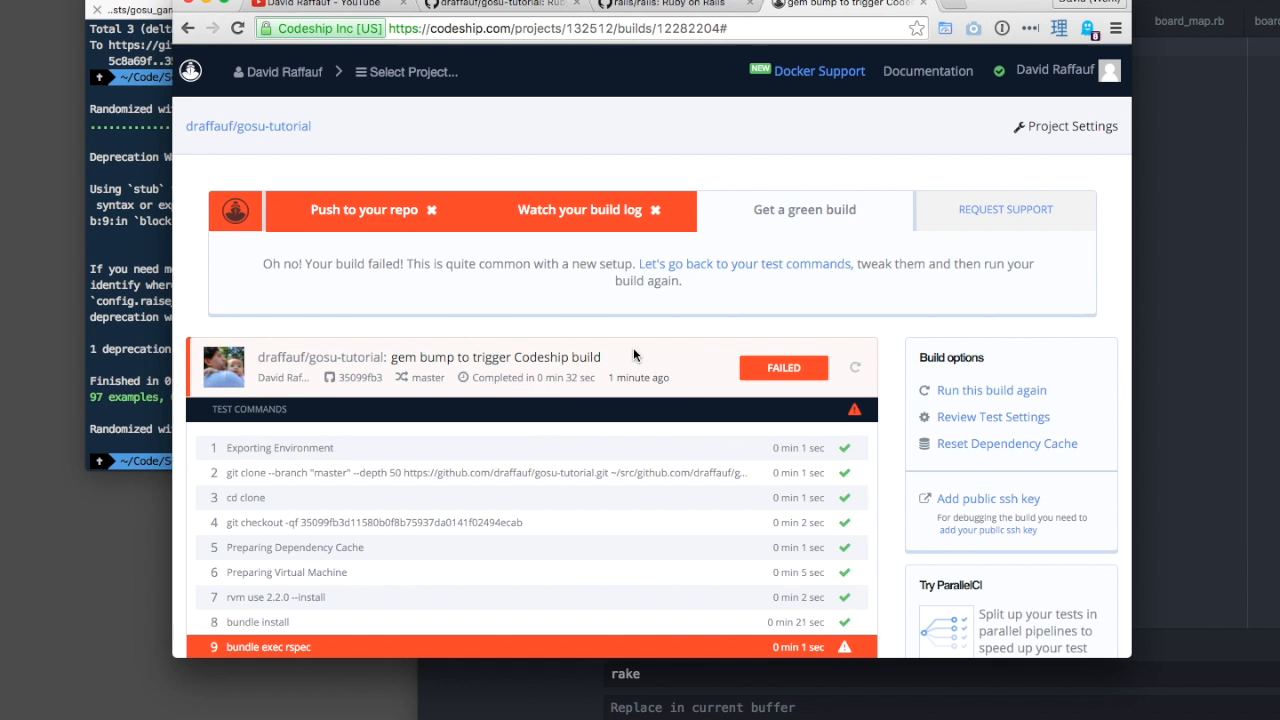
- Revisit the test settings to keep bundle exec rspec over rake, save, and return to the dashboard
left_click(744, 264)
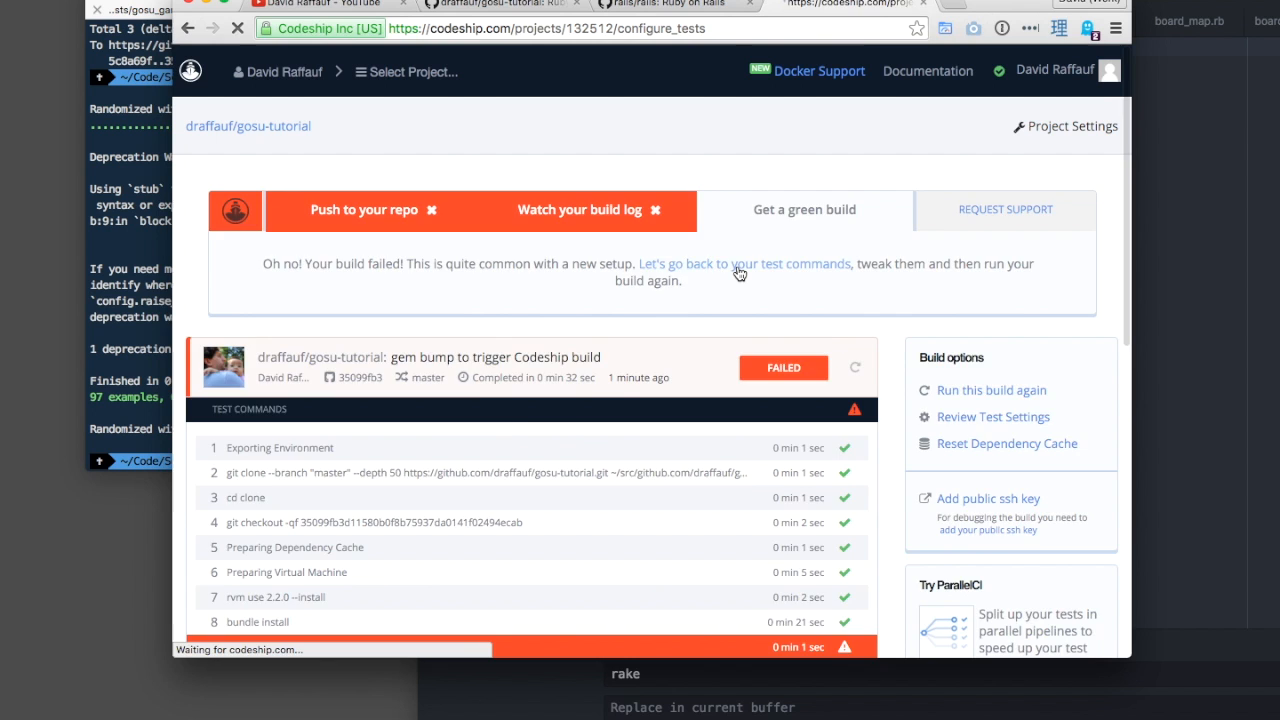
left_click(744, 264)
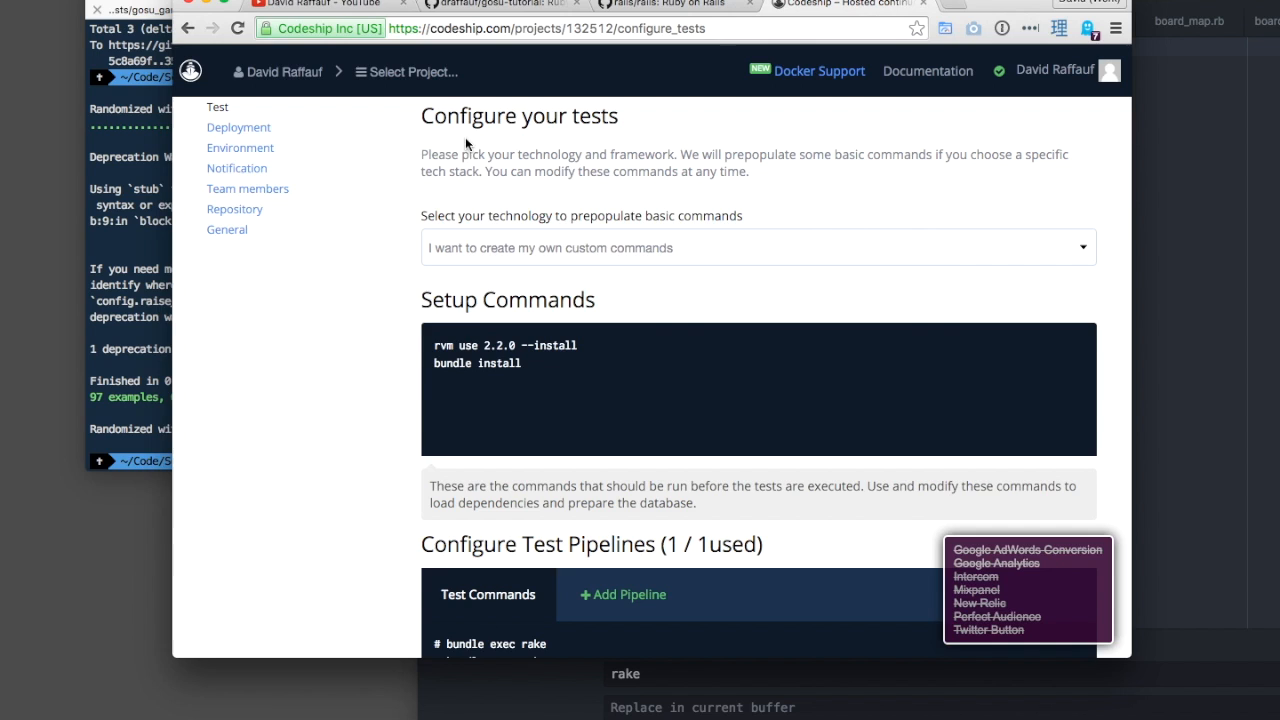
double_click(444, 344)
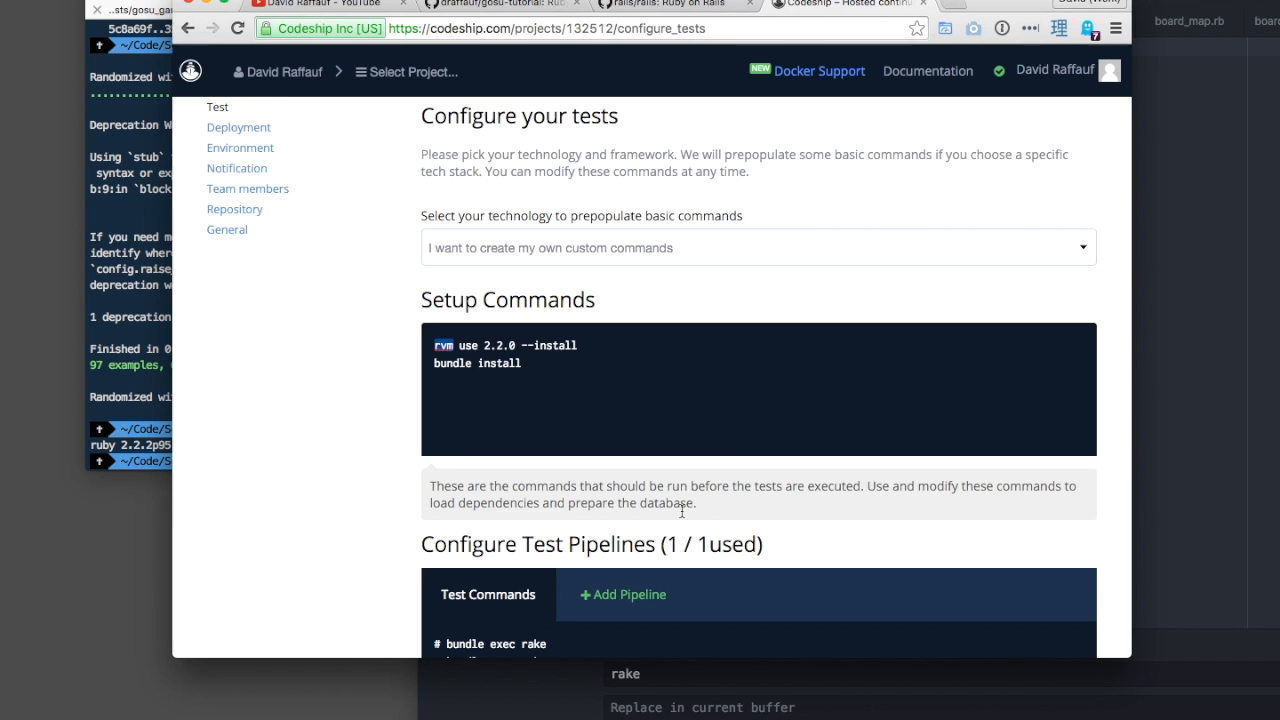
scroll("down", 3)
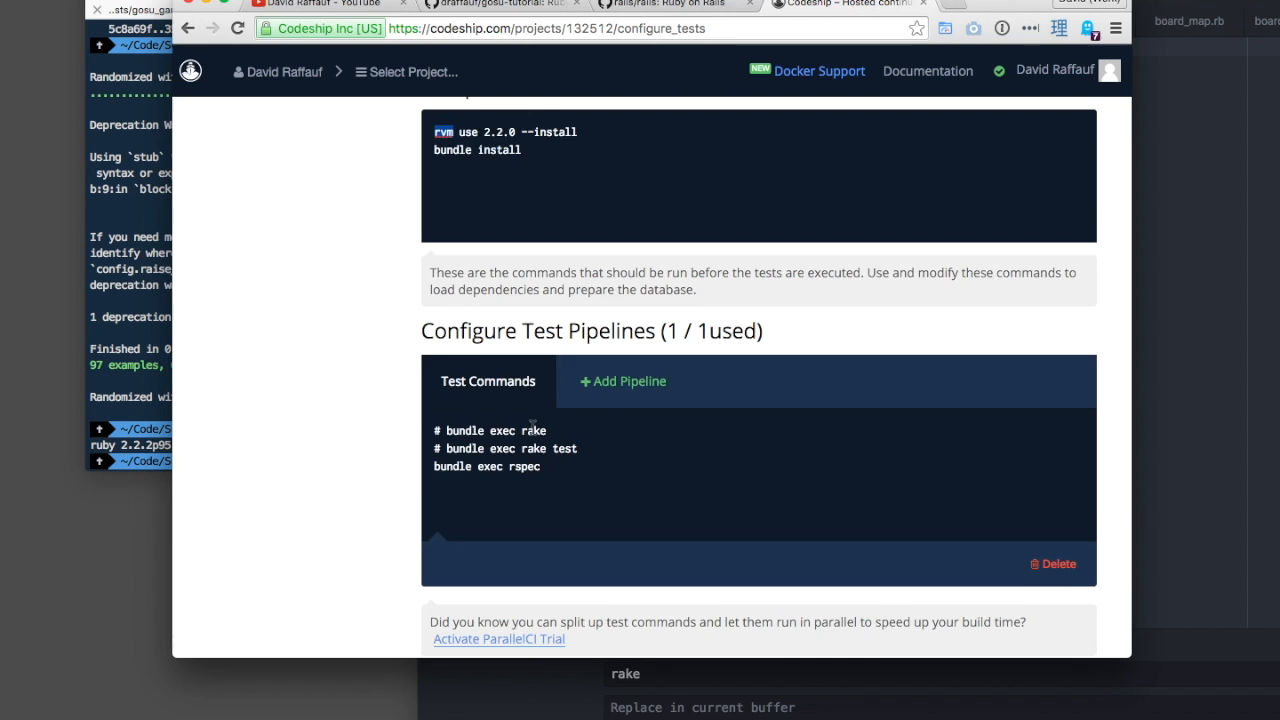
scroll("down", 3)
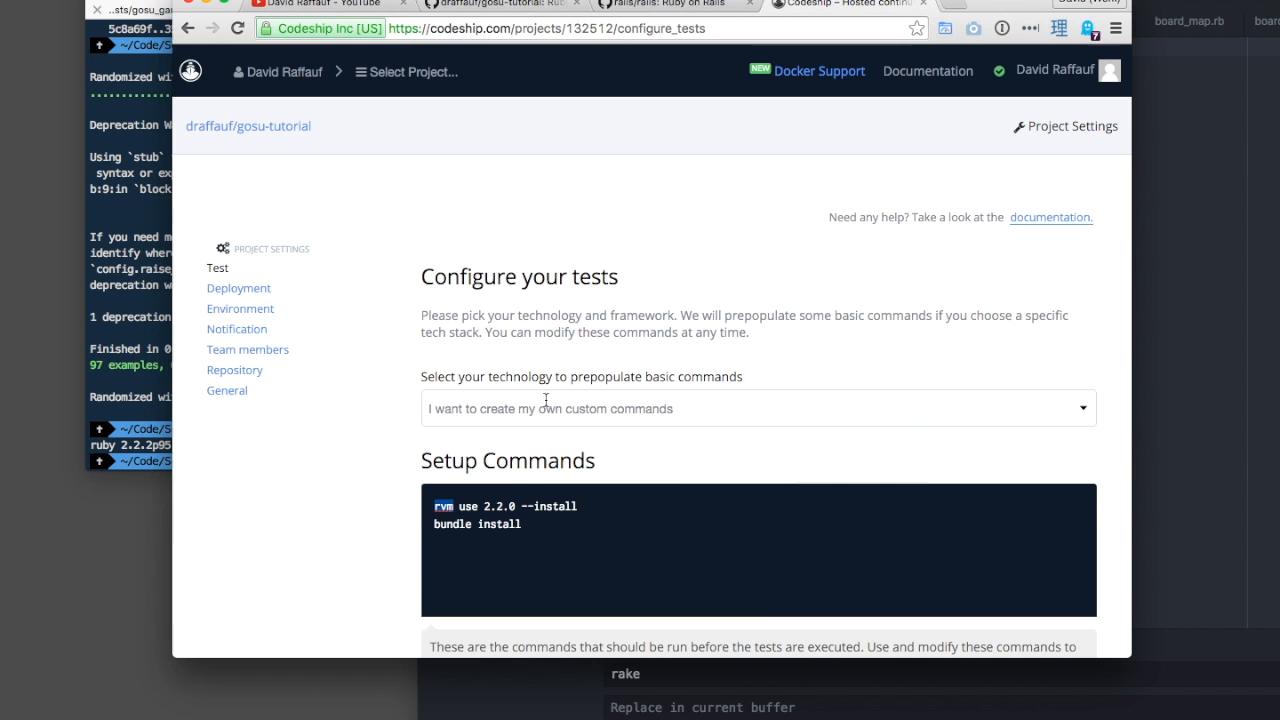
scroll("down", 3)
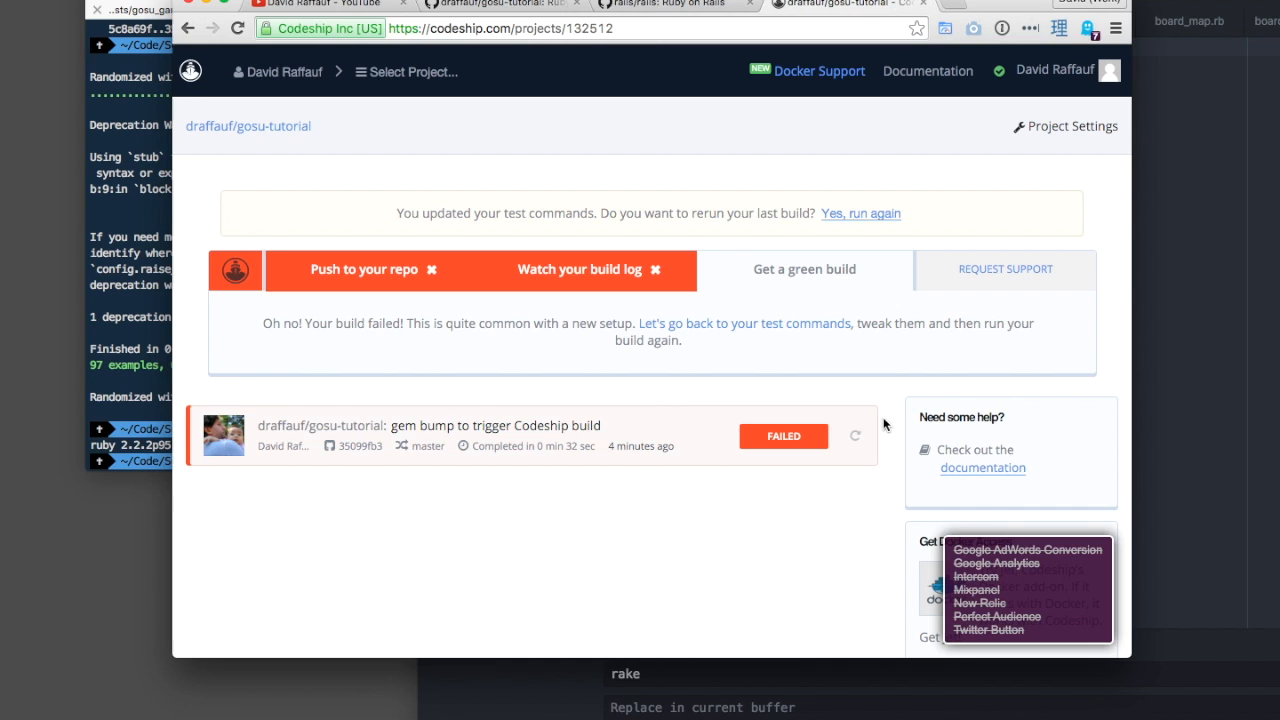
- Rerun the gem bump build and scroll its log to the rspec BoardSprite failure
left_click(860, 212)
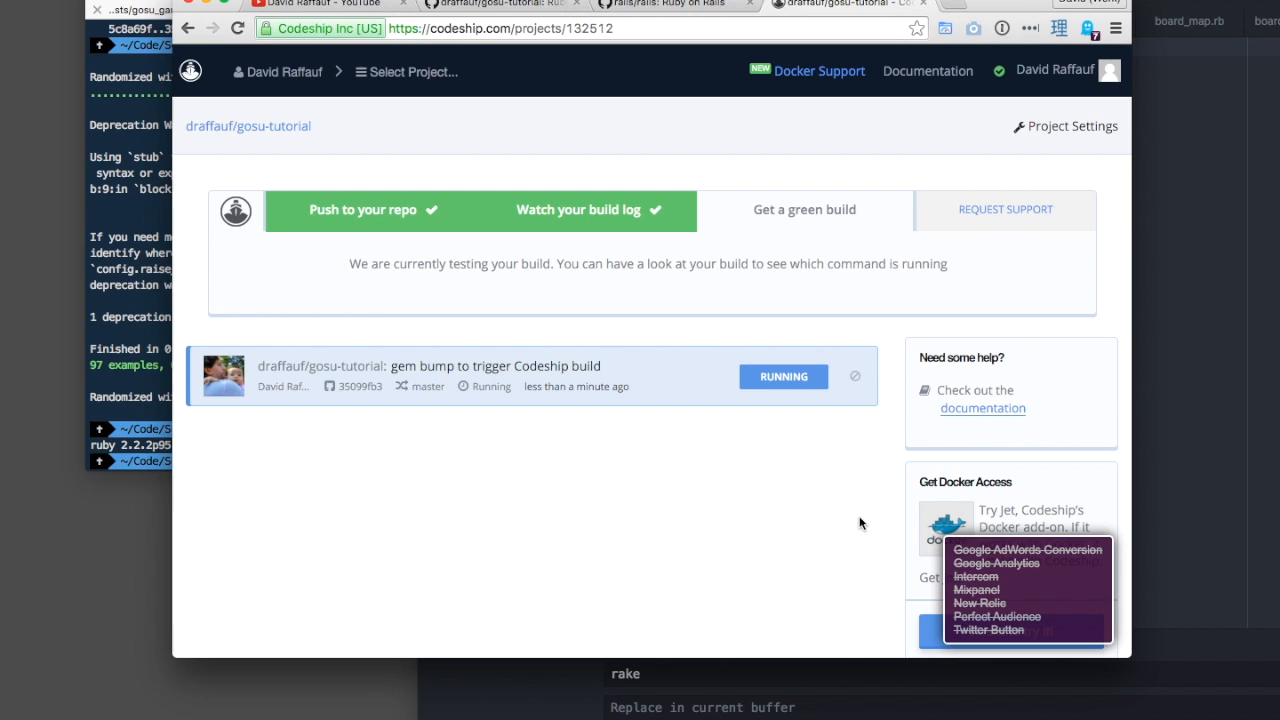
left_click(496, 364)
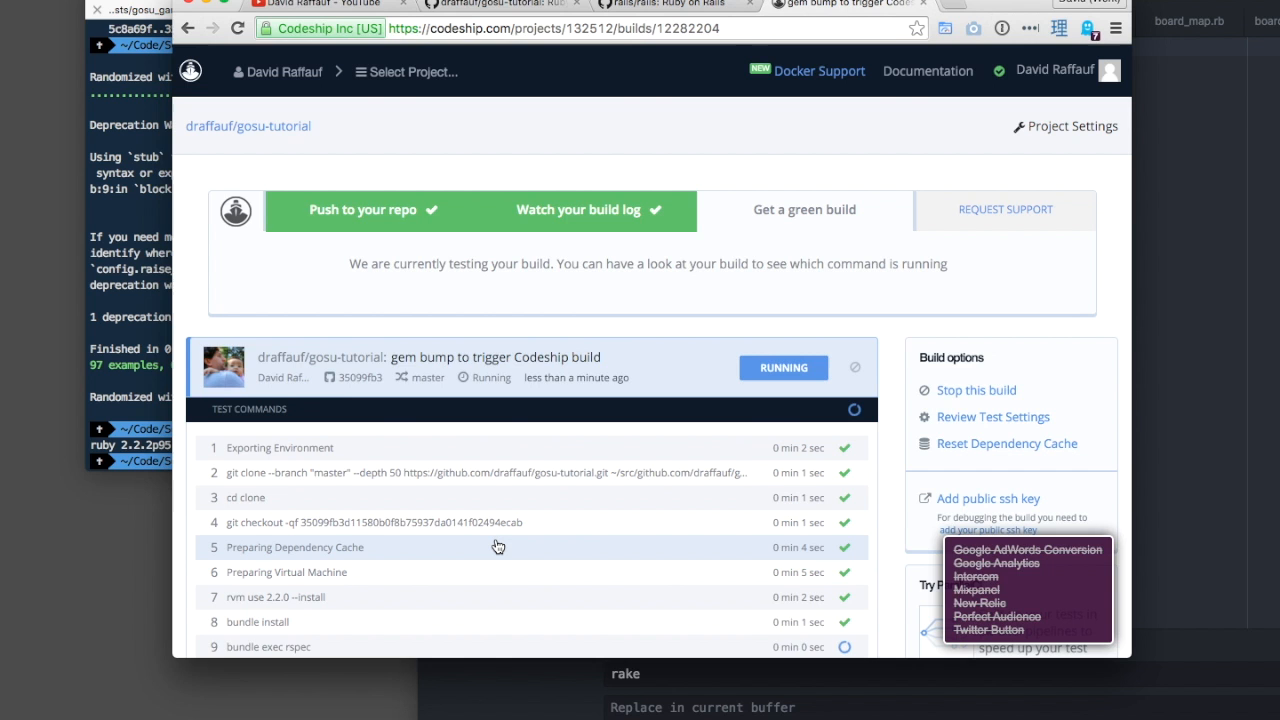
scroll("down", 3)
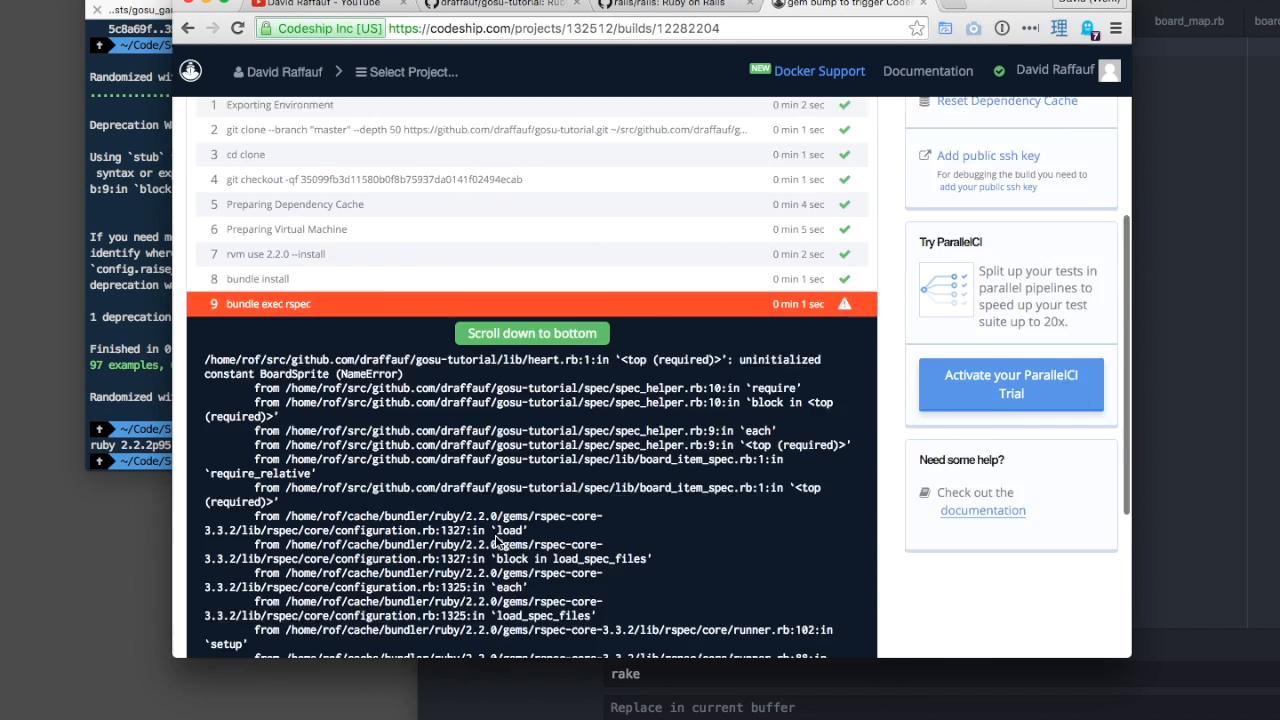
scroll("down", 3)
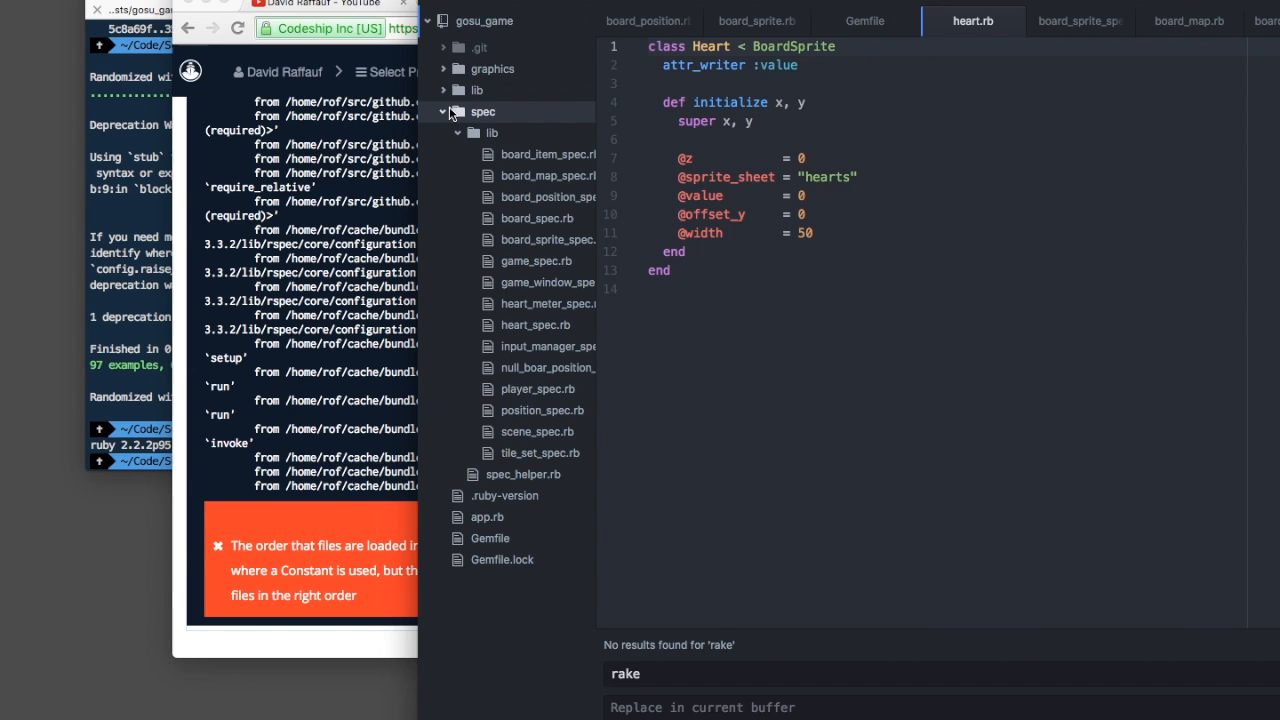
- View spec_helper.rb and expand the lib folder to see how lib files load
left_click(524, 474)
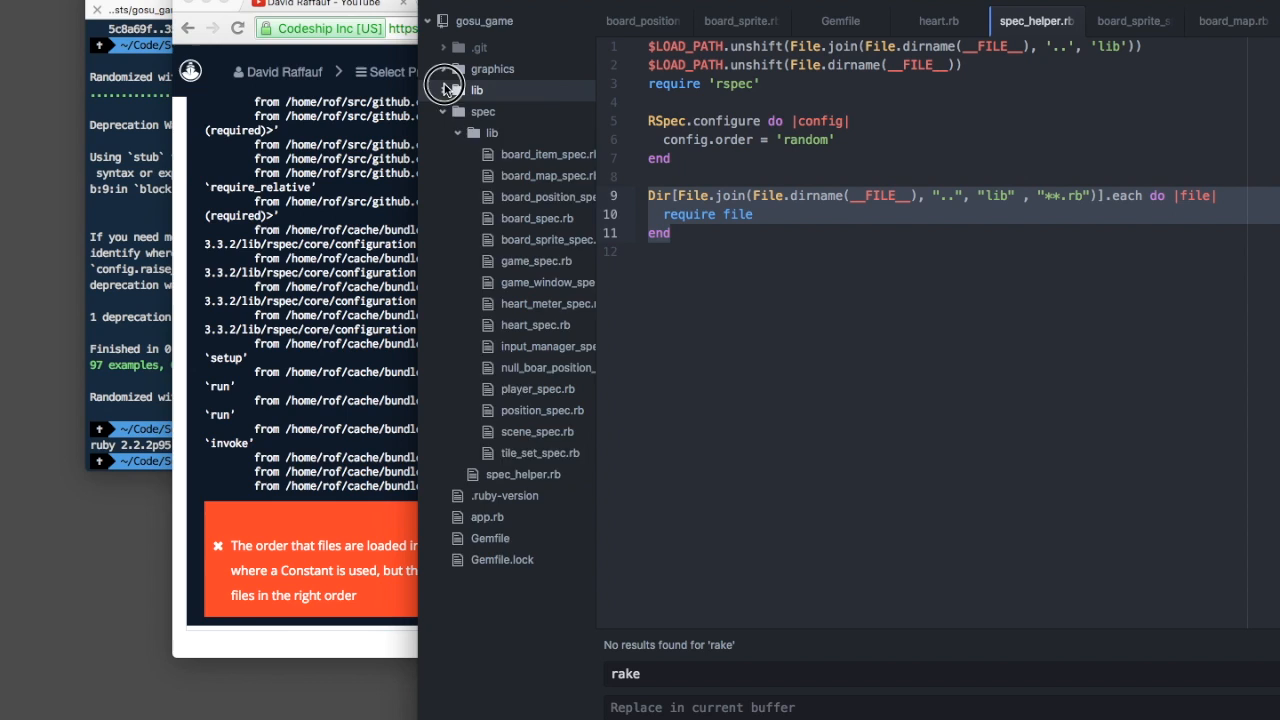
left_click(476, 90)
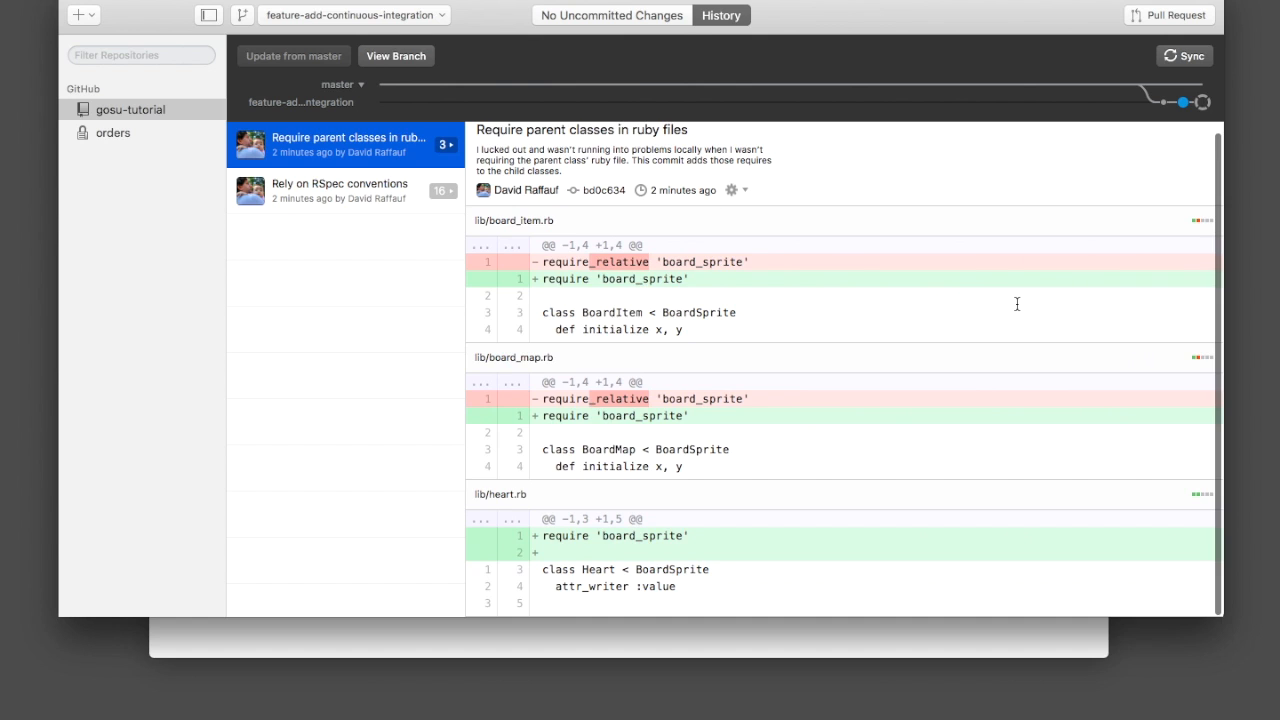
mouse_move(680, 430)
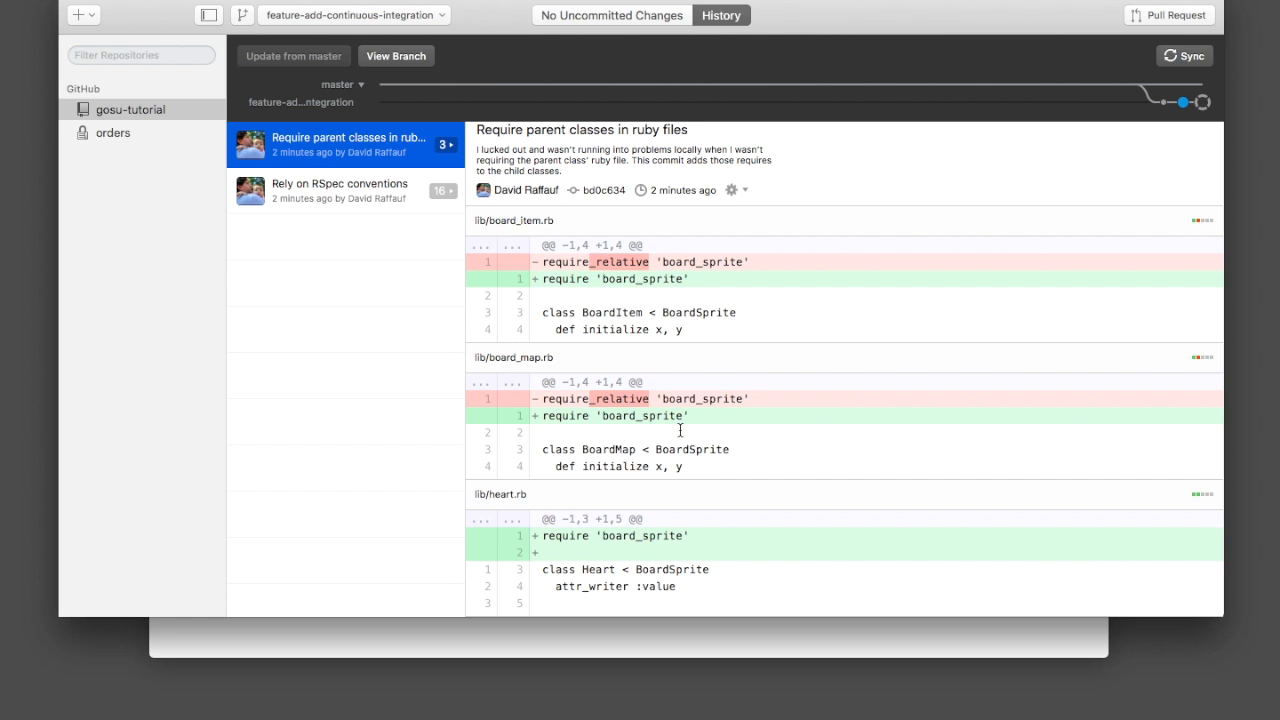
mouse_move(700, 312)
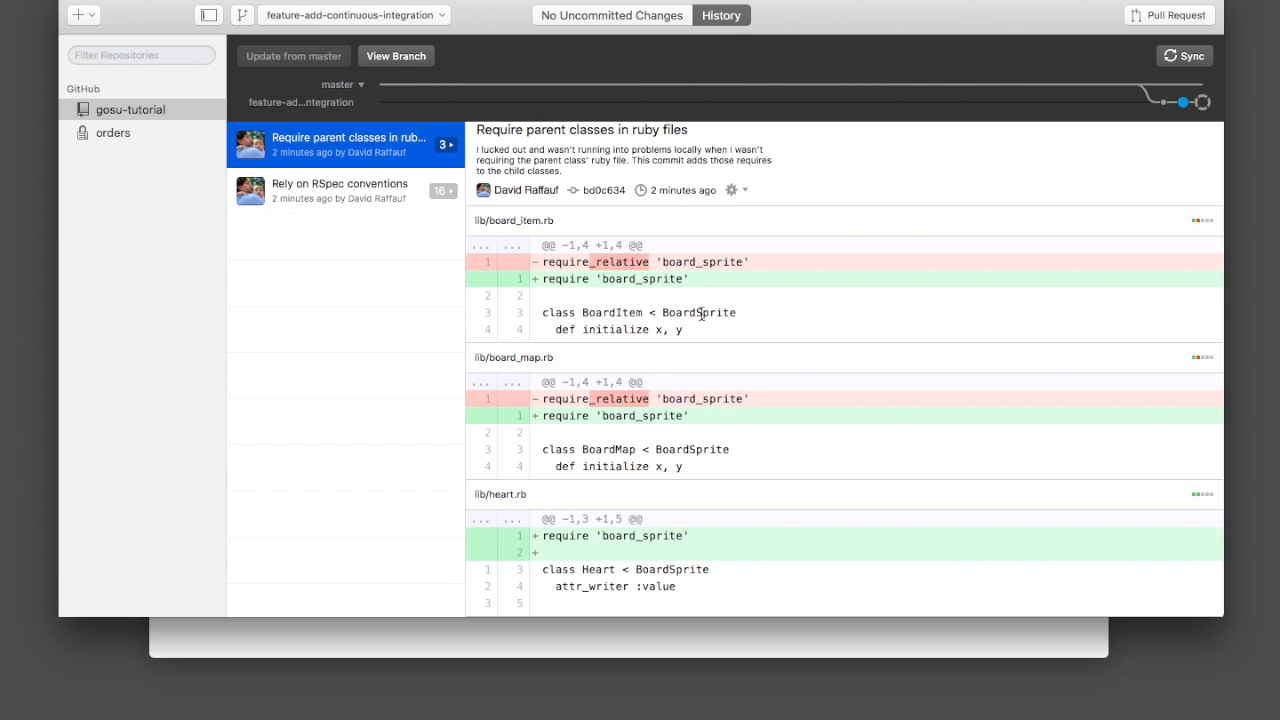
- Highlight the board_sprite require line in the commit's diff
double_click(702, 260)
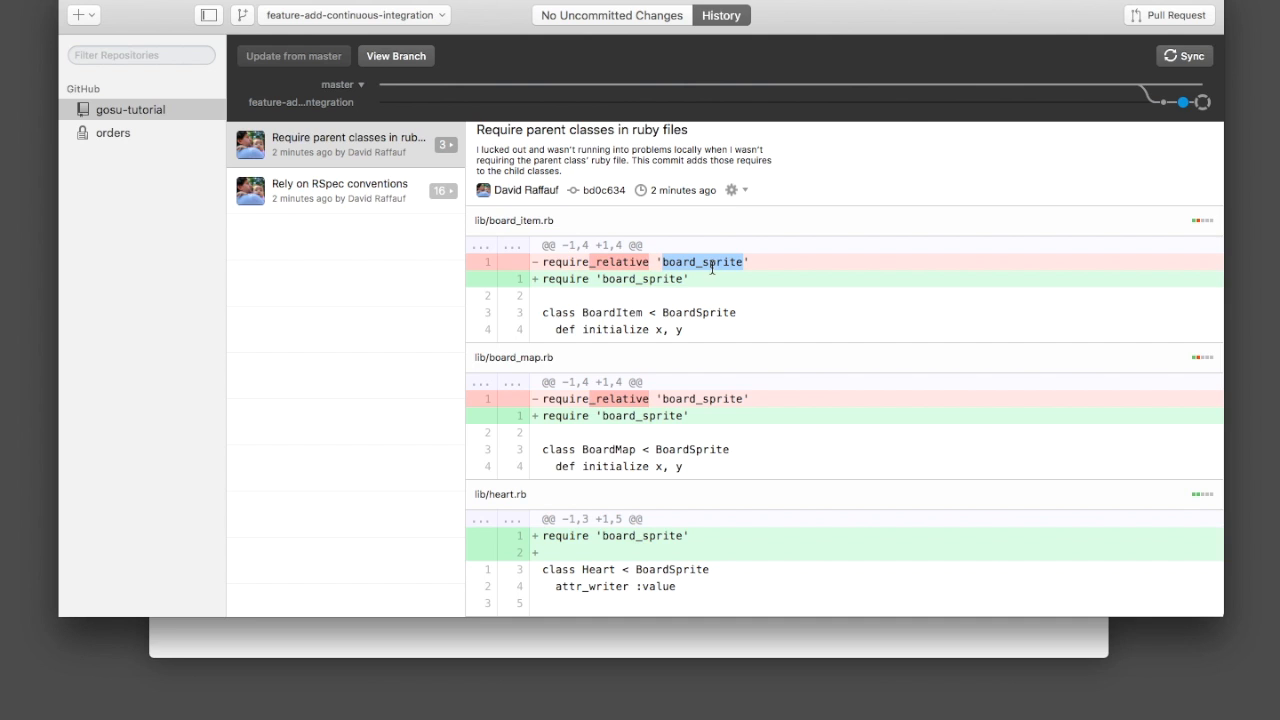
mouse_move(622, 320)
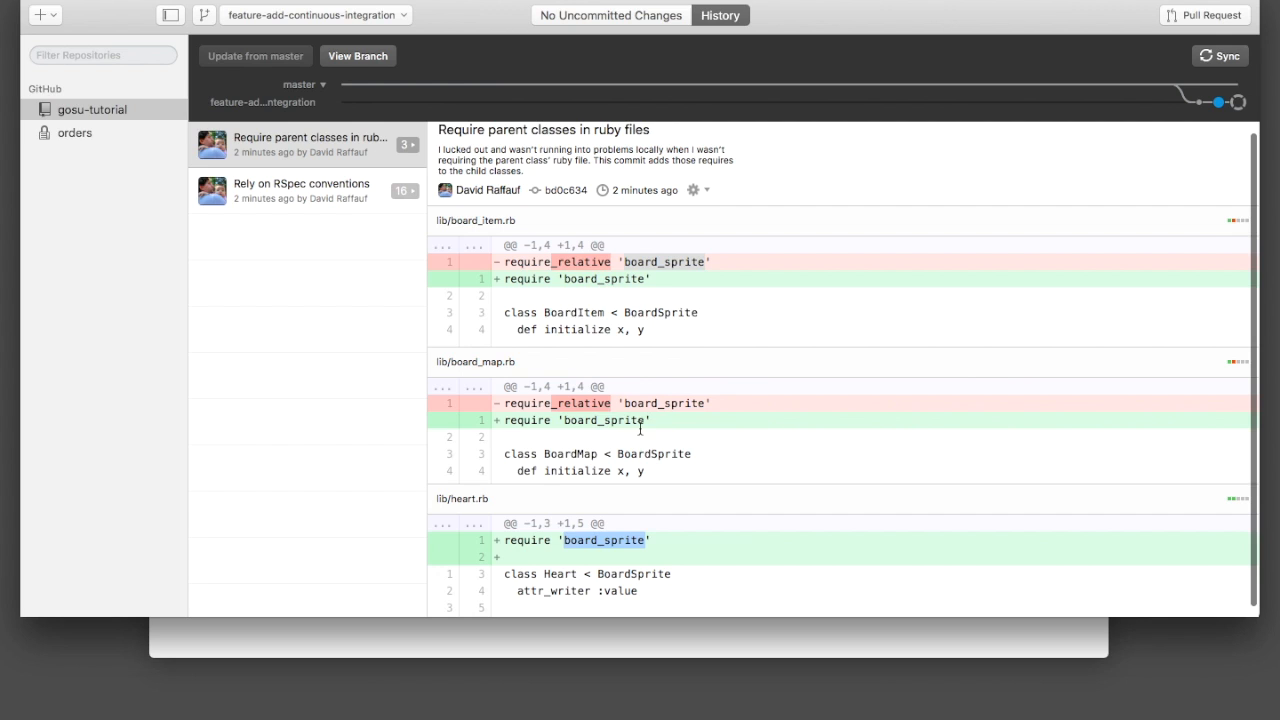
mouse_move(584, 384)
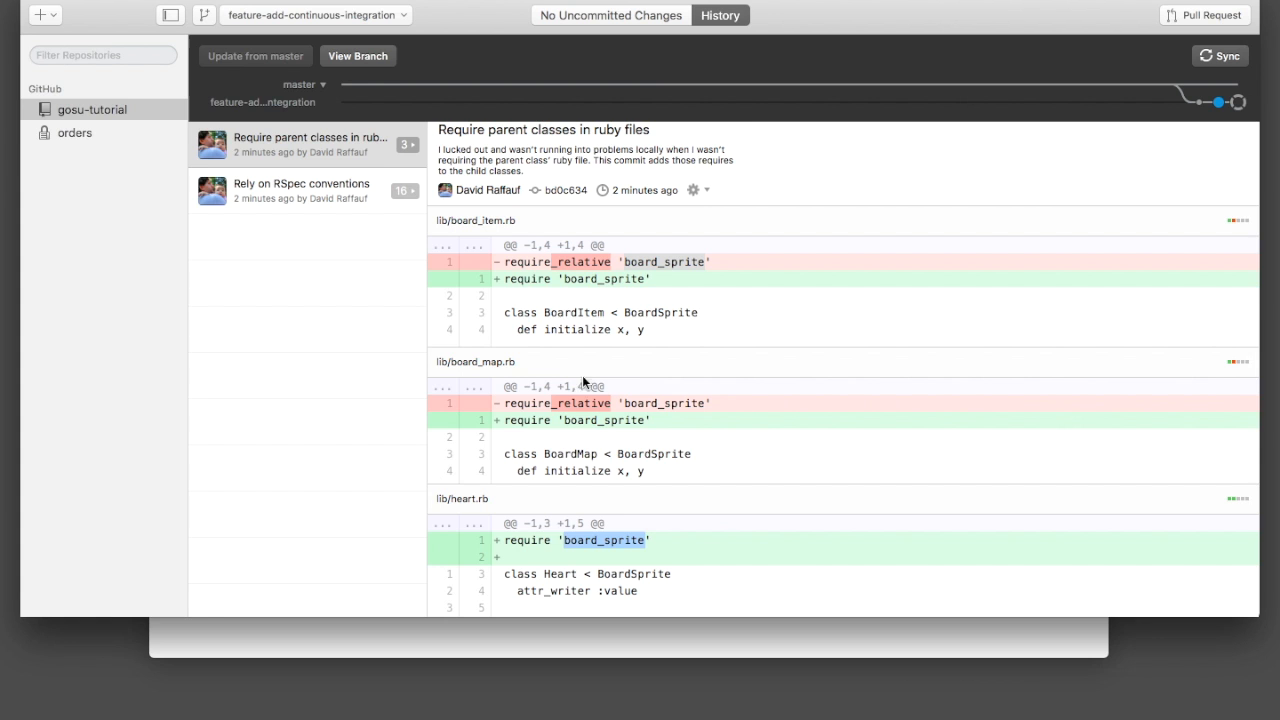
- Review the 'Rely on RSpec conventions' commit diff switching specs to require 'spec_helper'
left_click(300, 222)
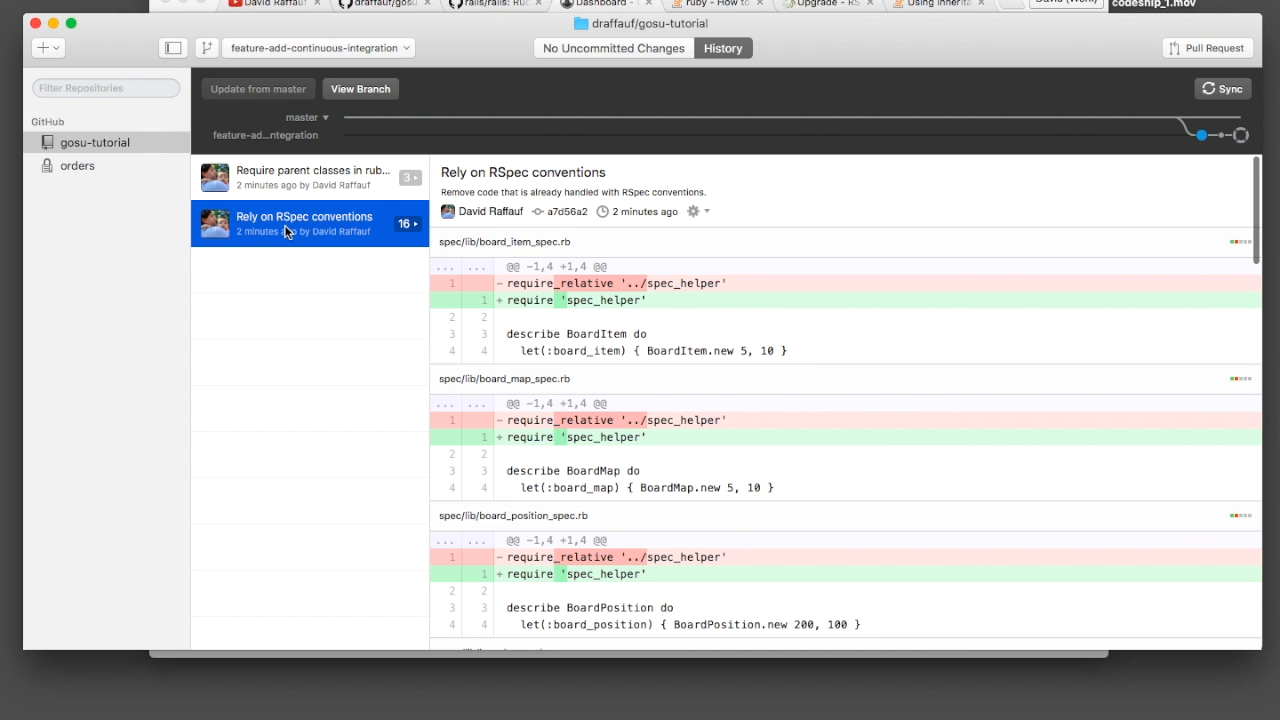
scroll("down", 3)
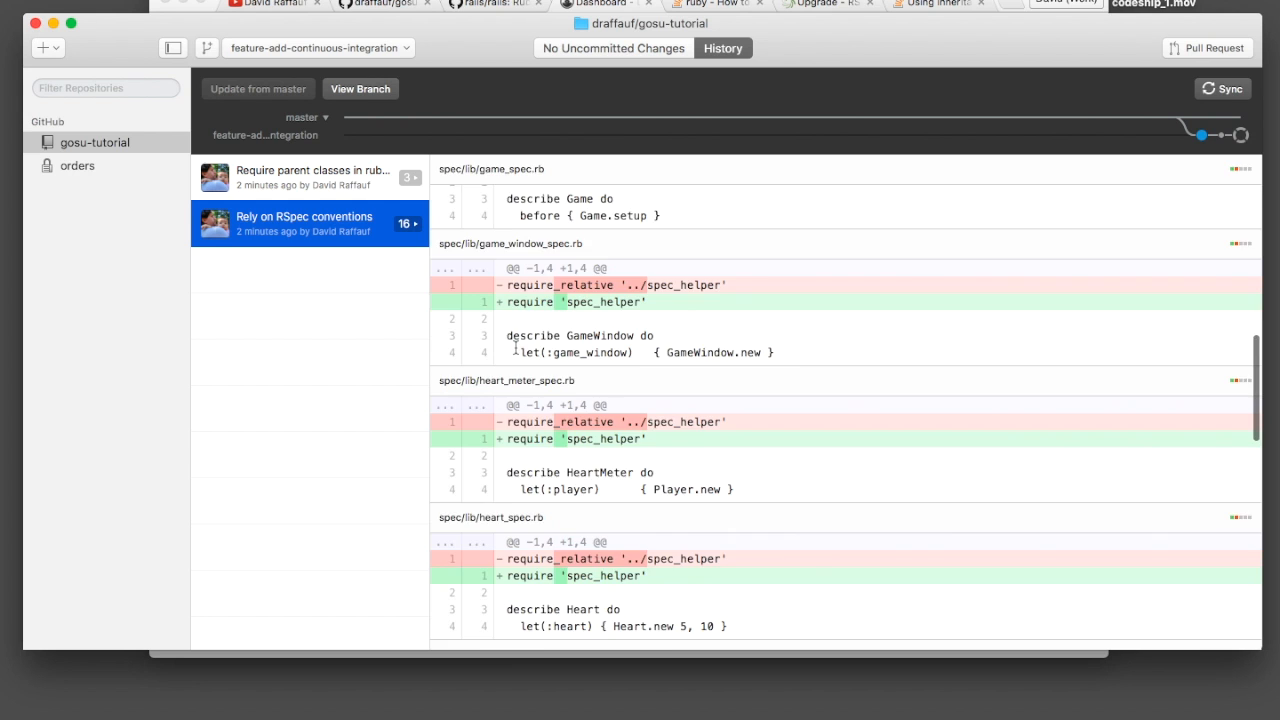
scroll("down", 3)
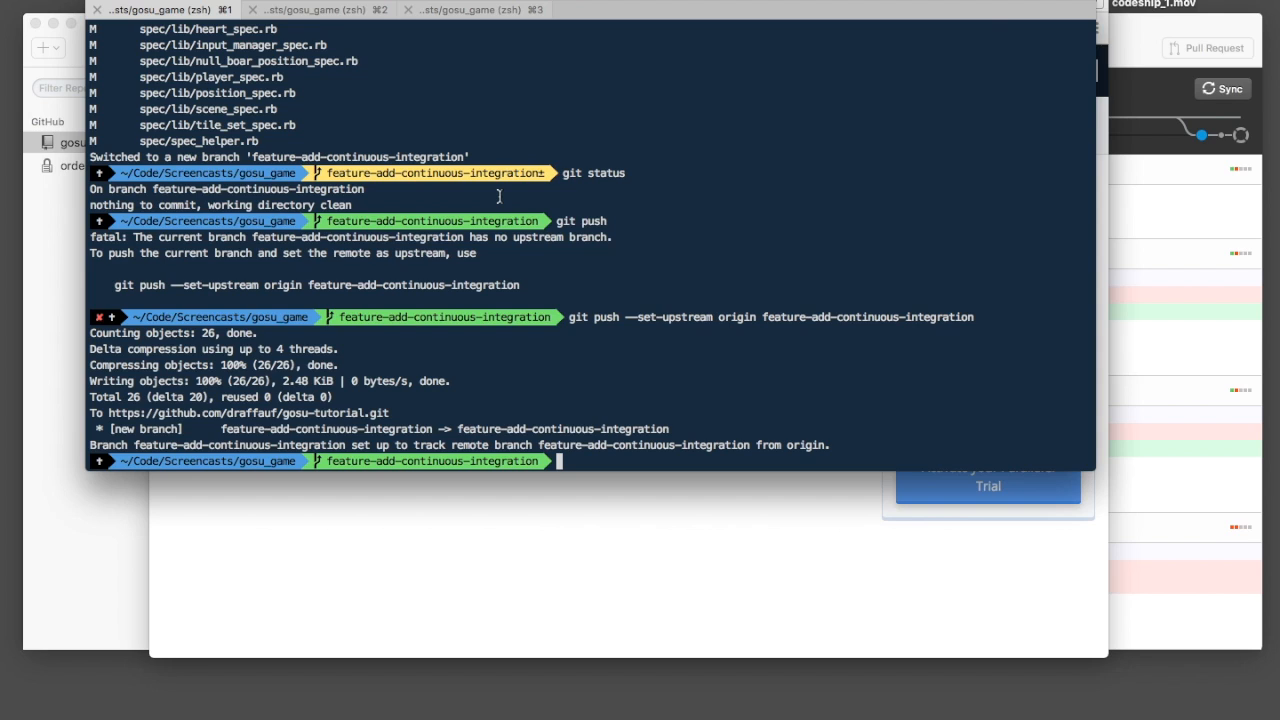
- Start a git command in Terminal, then discard it unfinished
type("git")
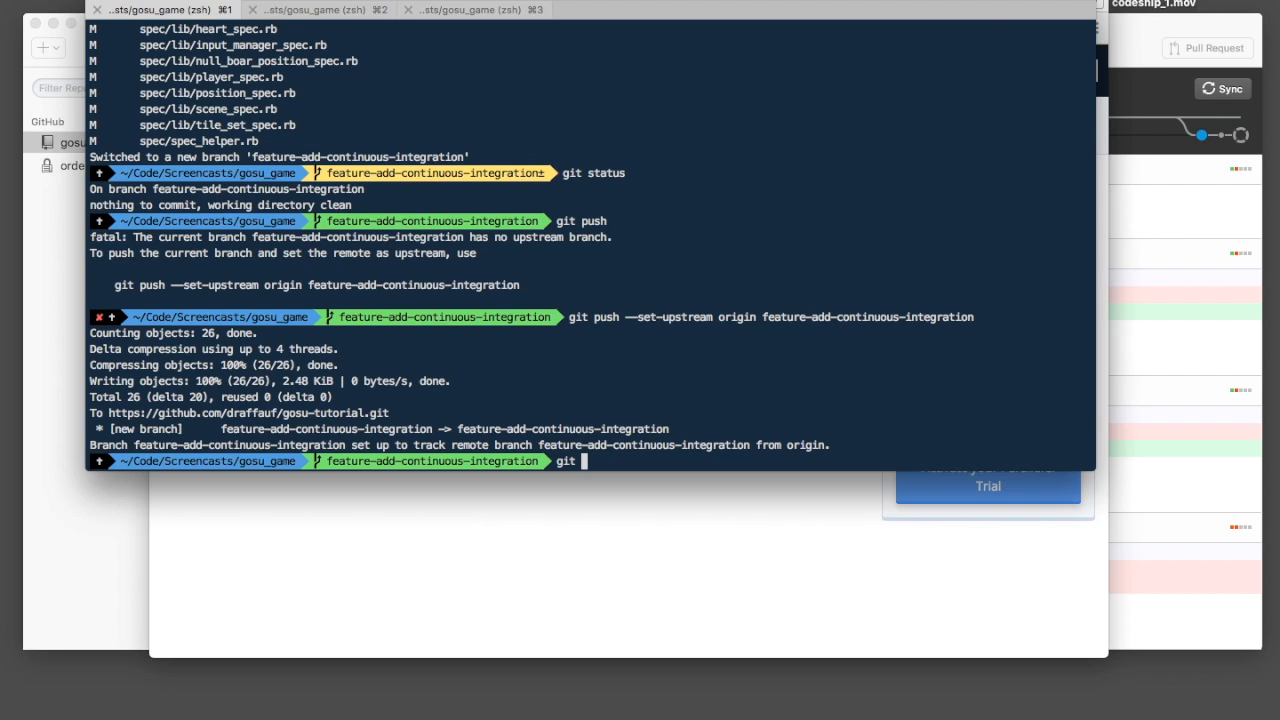
key("Backspace")
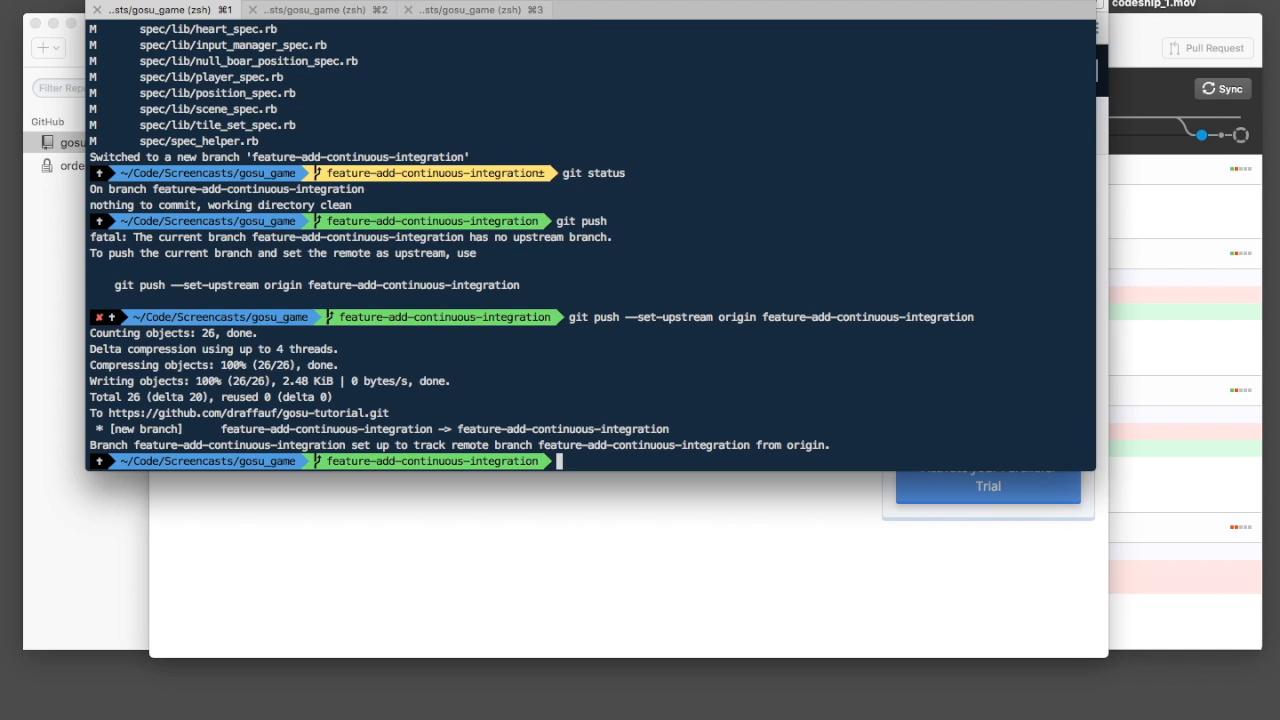
mouse_move(508, 706)
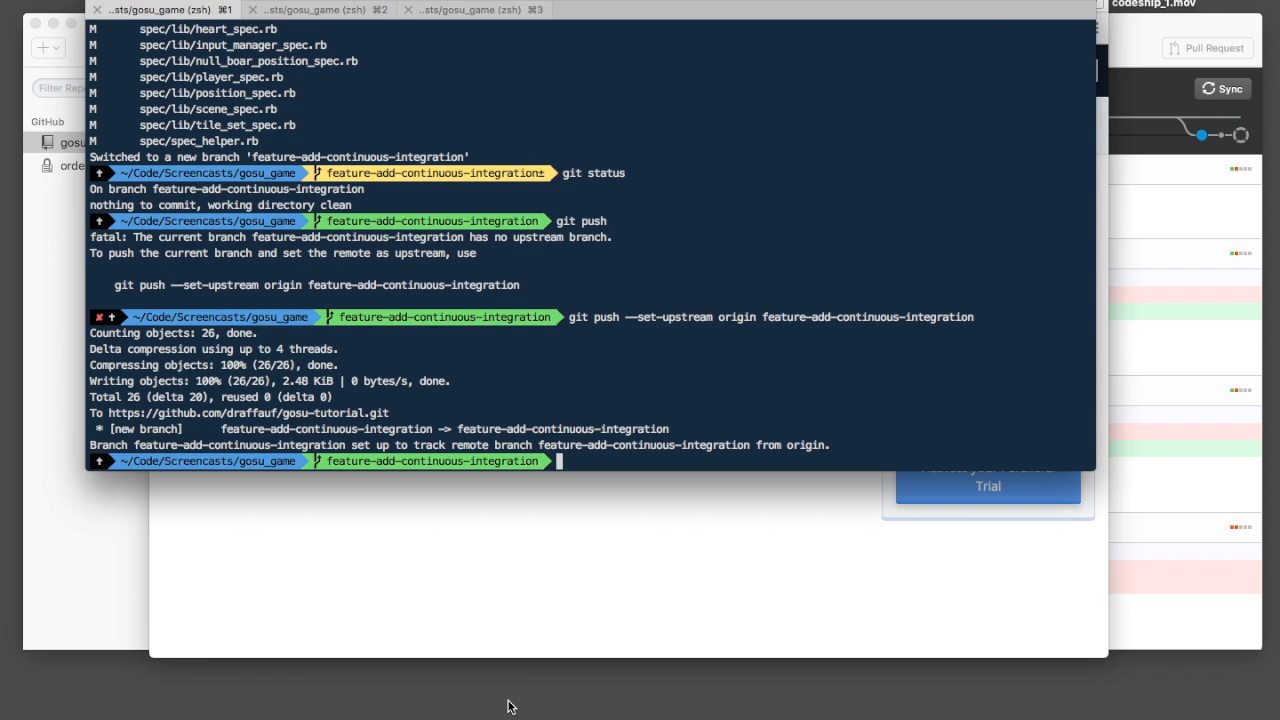
mouse_move(518, 692)
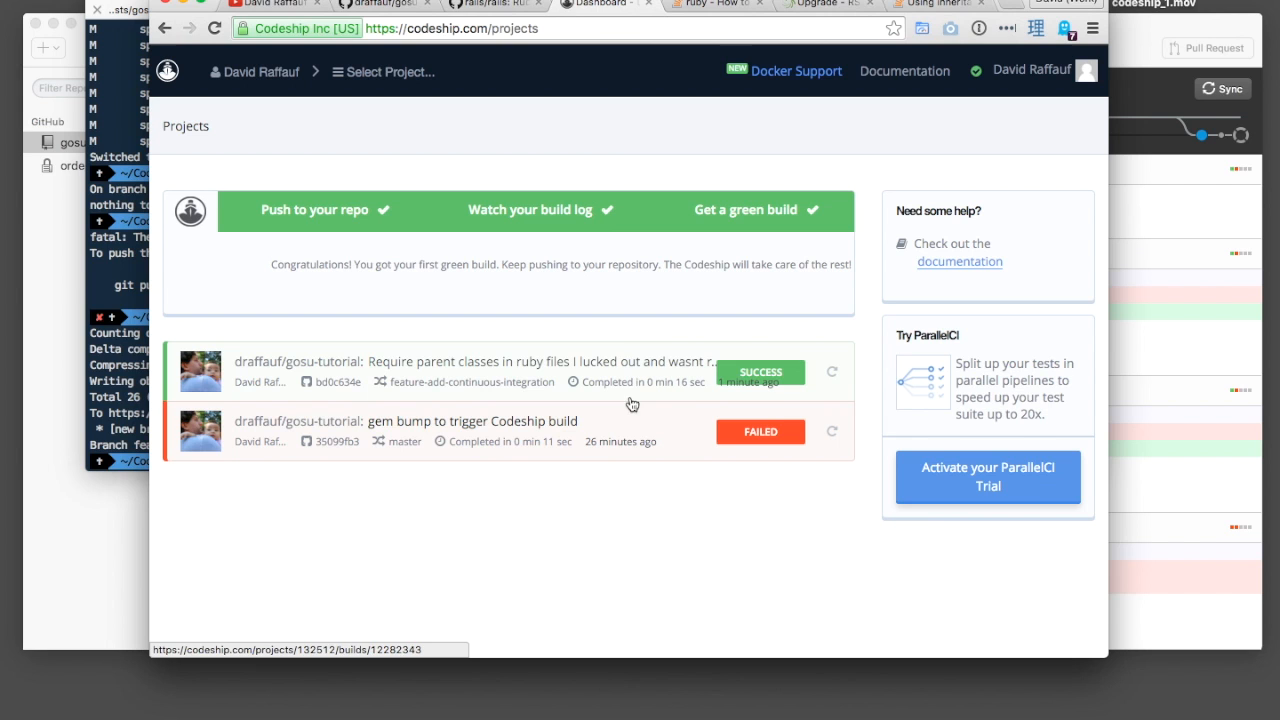
- Bring up the gosu-tutorial repository page in the browser
left_click(780, 4)
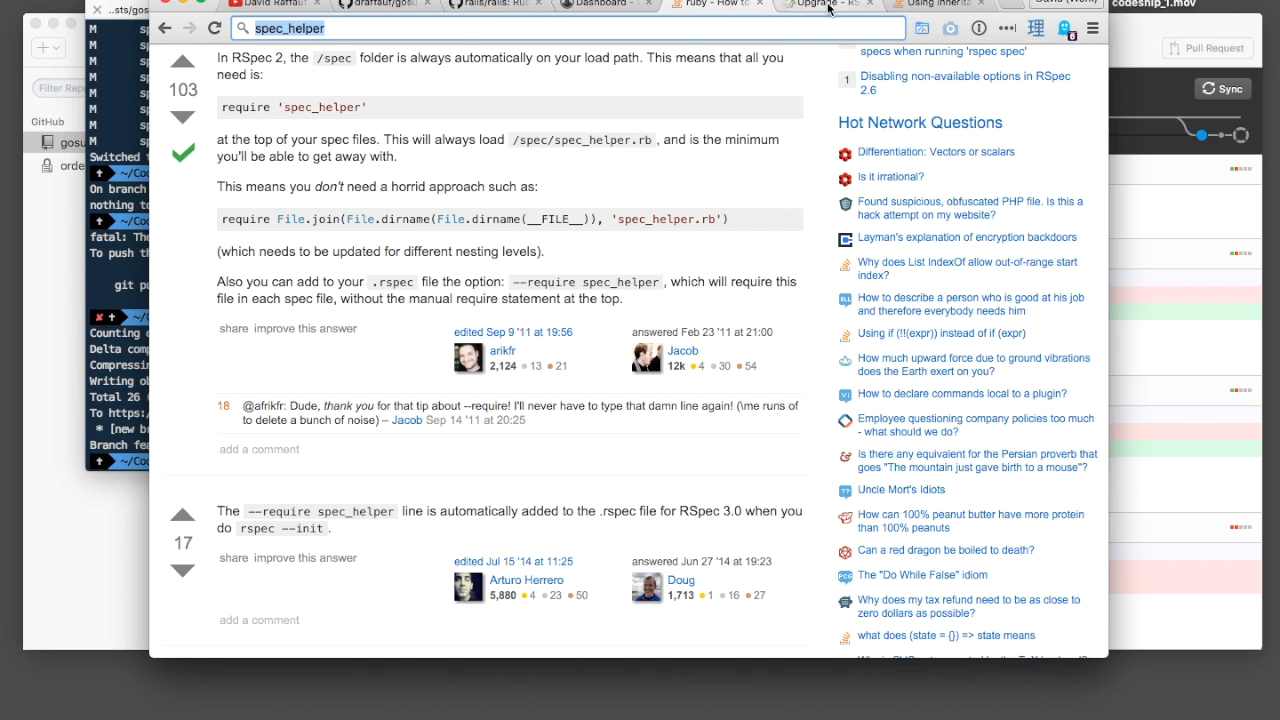
left_click(384, 4)
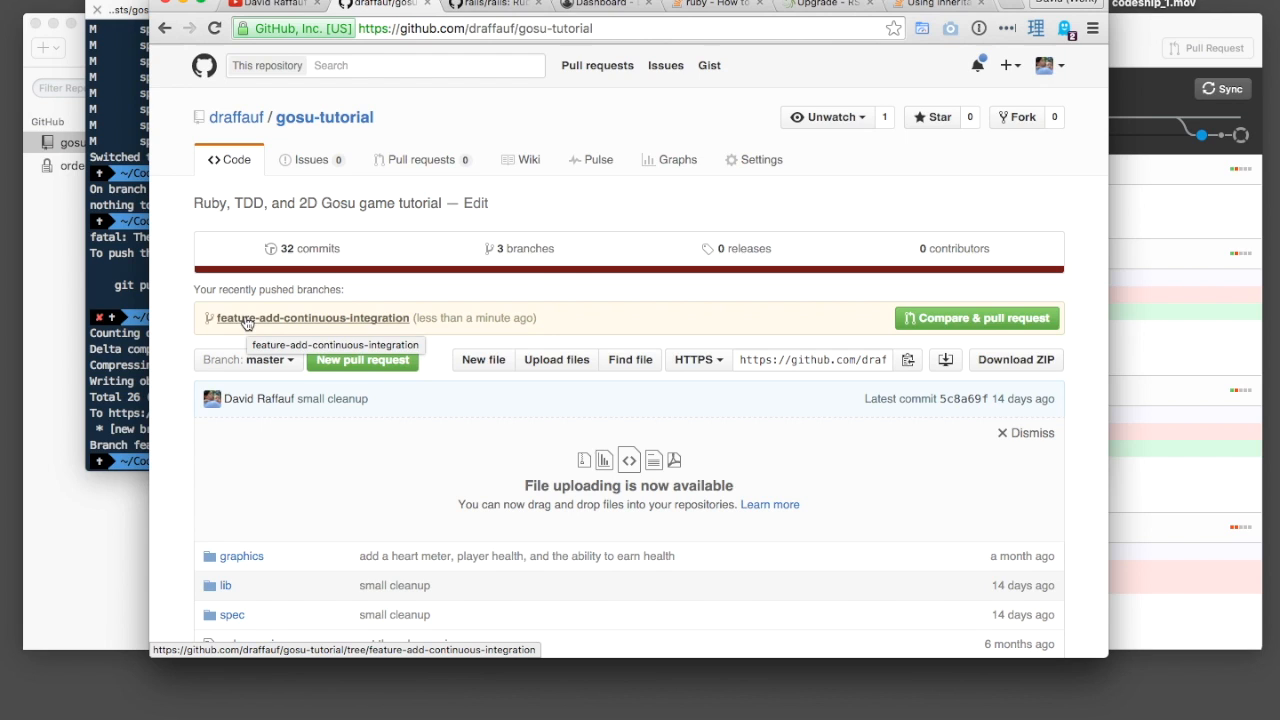
mouse_move(296, 324)
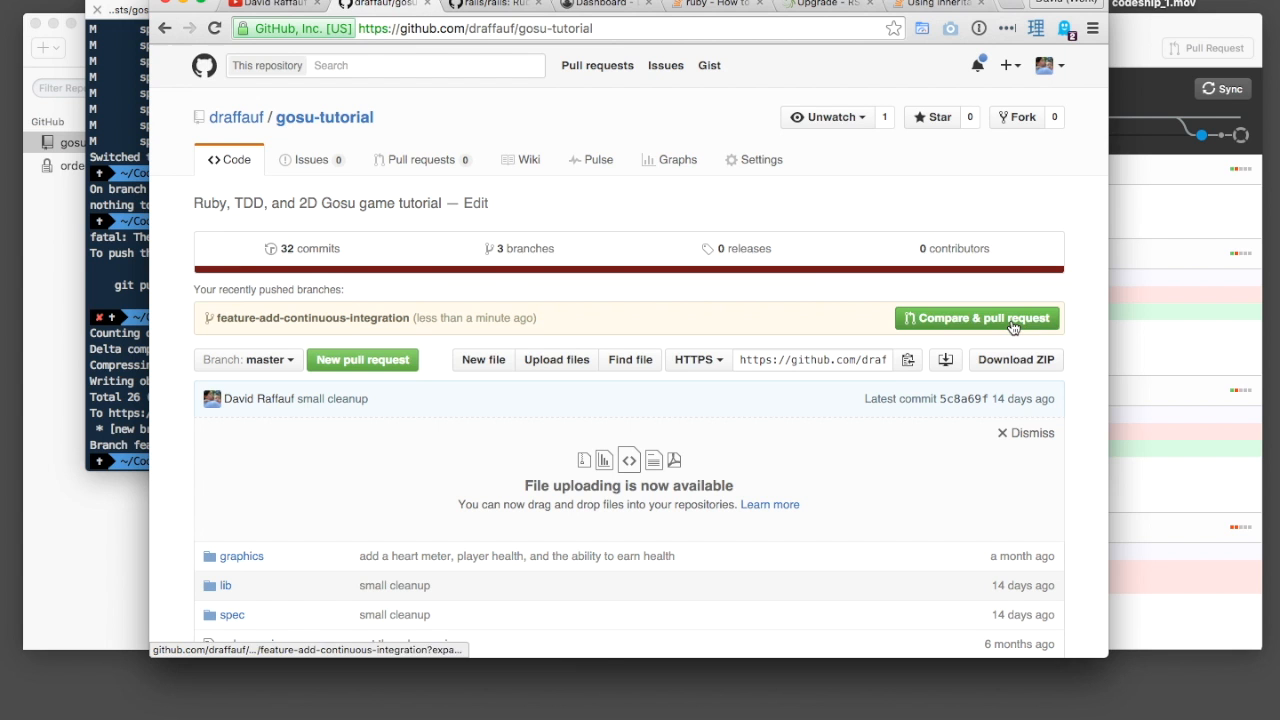
- Start the pull request and describe the continuous integration feature and file-loading cleanup
left_click(976, 318)
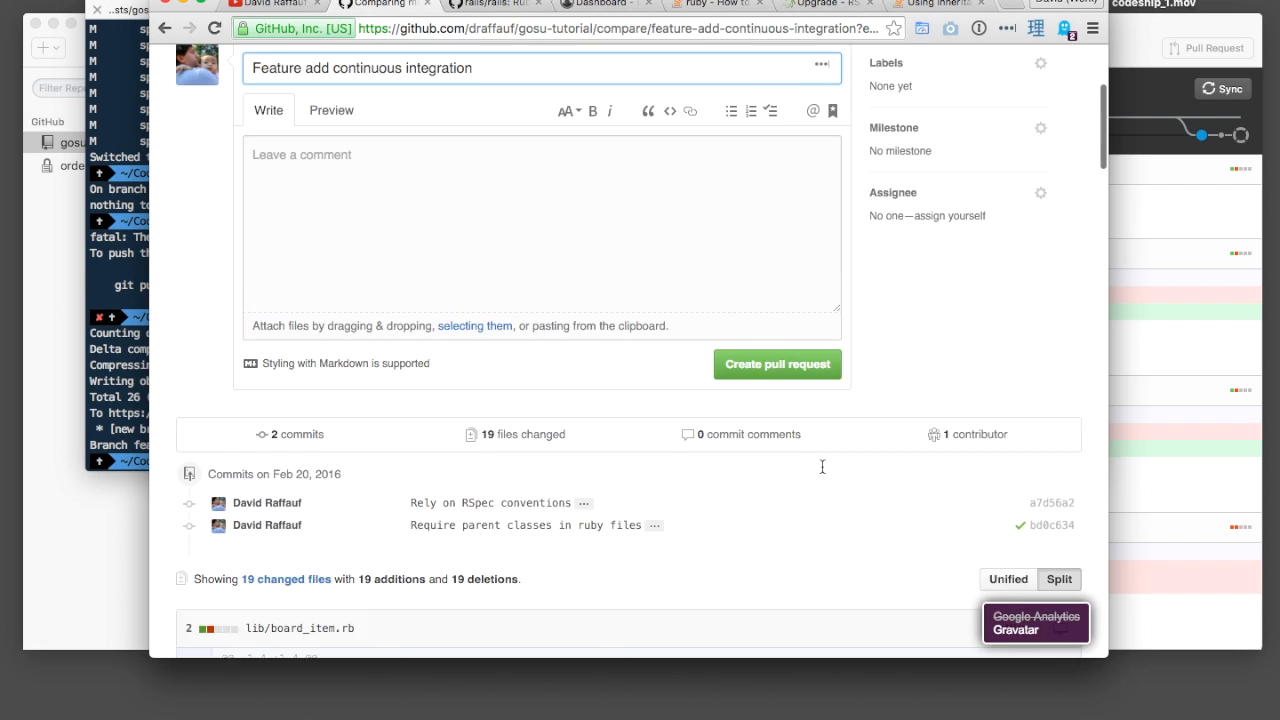
type("Ci")
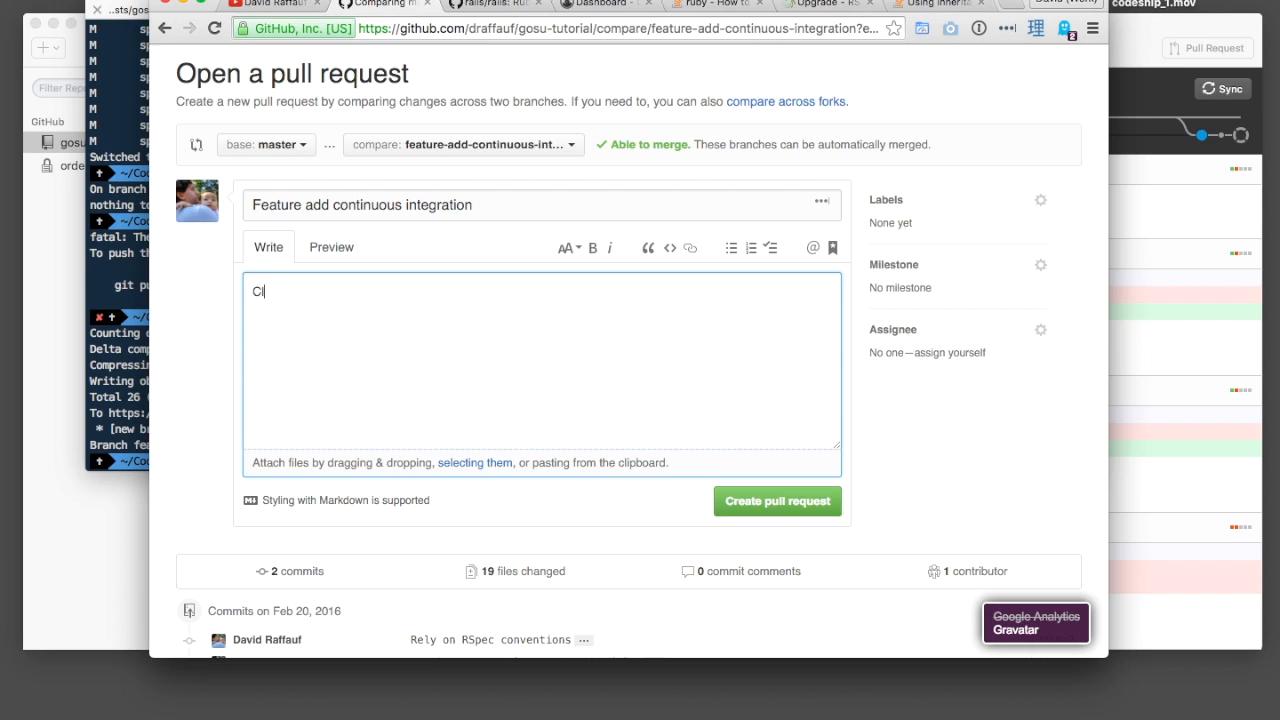
type("I cleaned up the way the files are loaded so that they will ru")
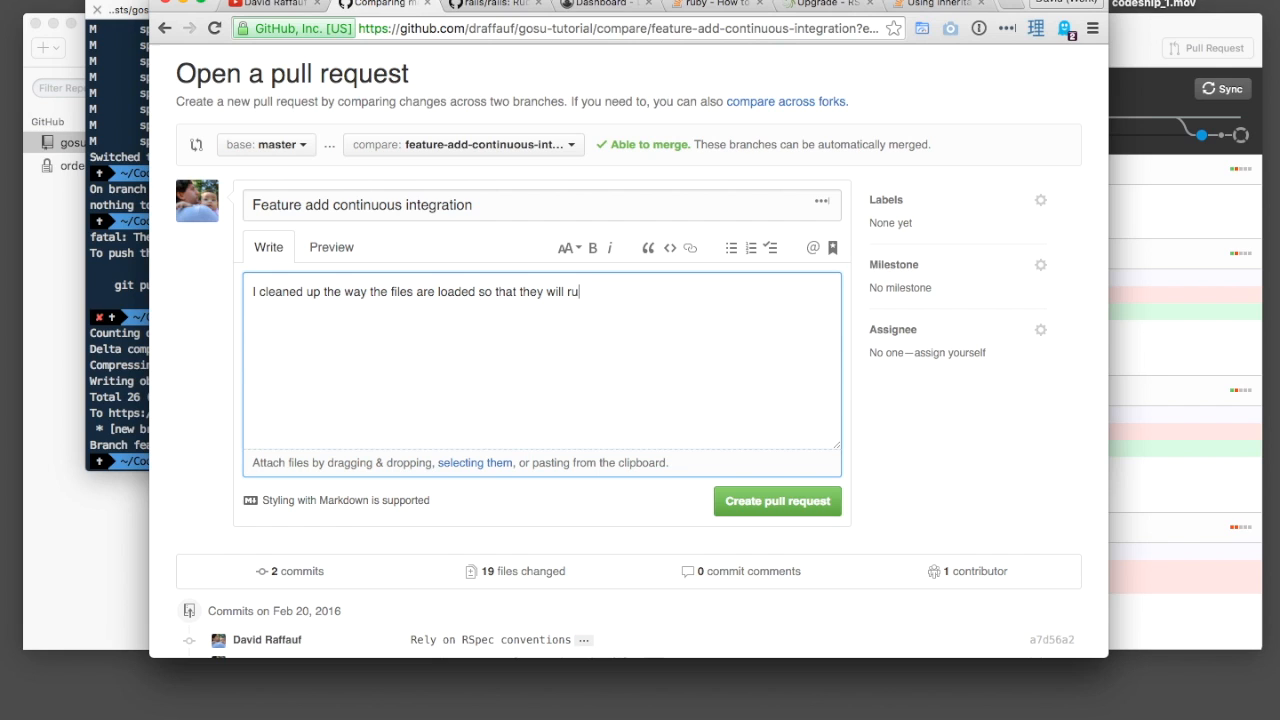
type("n in other environe")
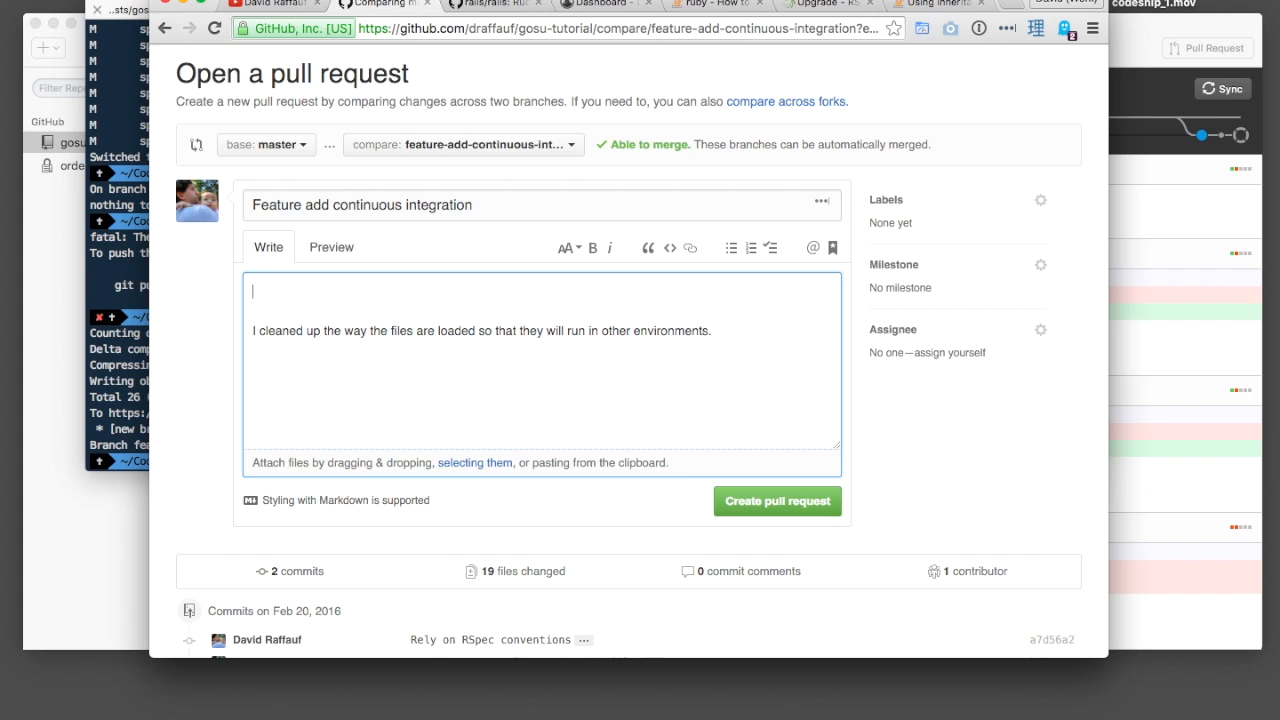
type("This feature adds continuous integration build support through Codeship. The builds c")
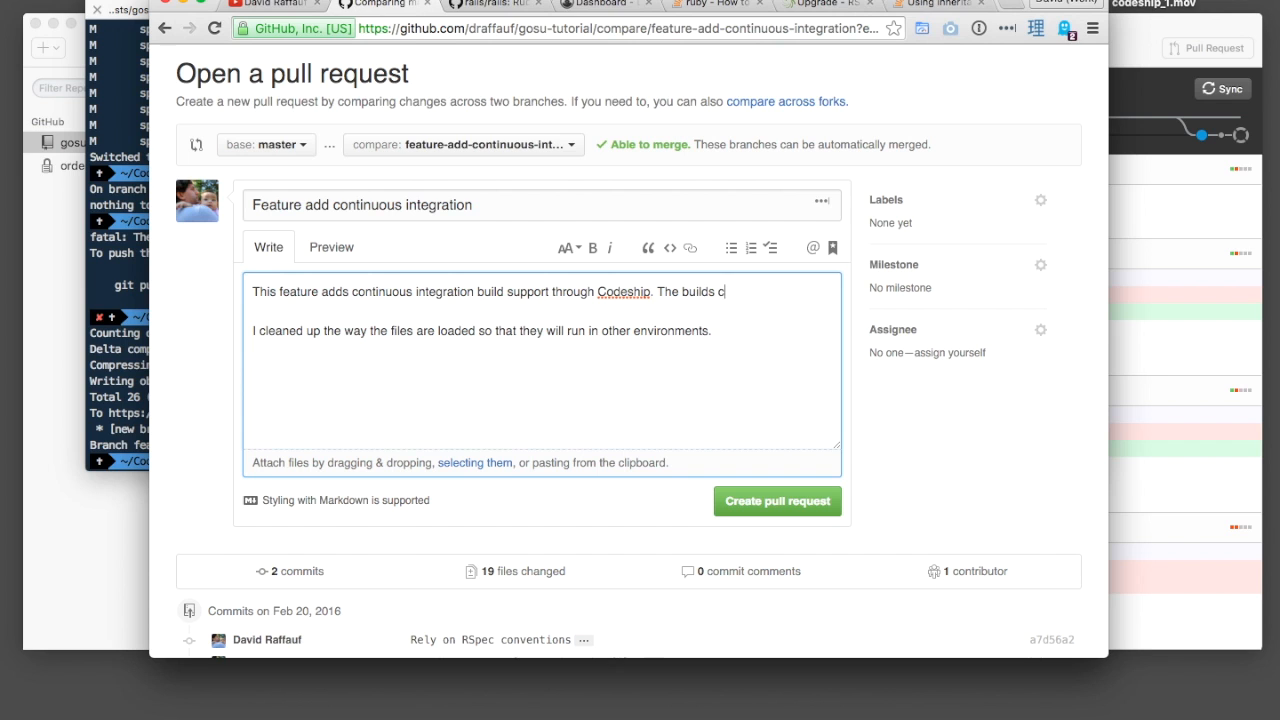
- Check the Codeship build results, then return to the pull request draft
left_click(600, 4)
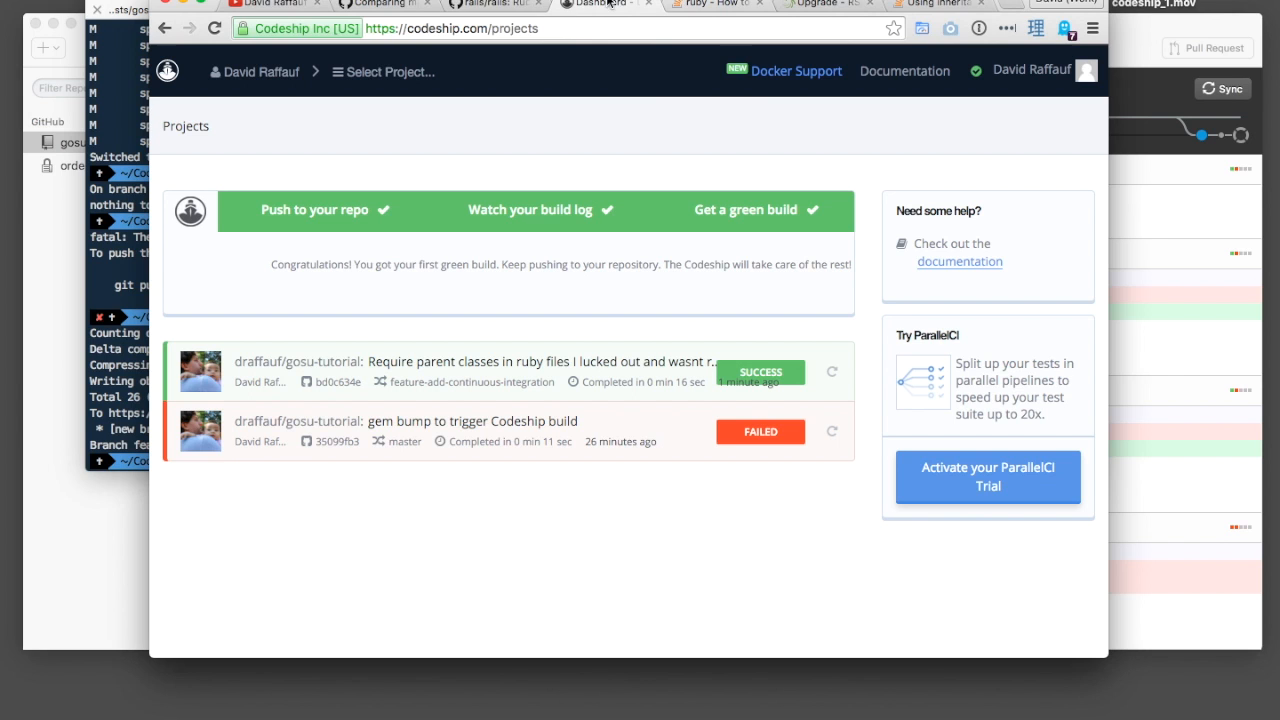
left_click(384, 4)
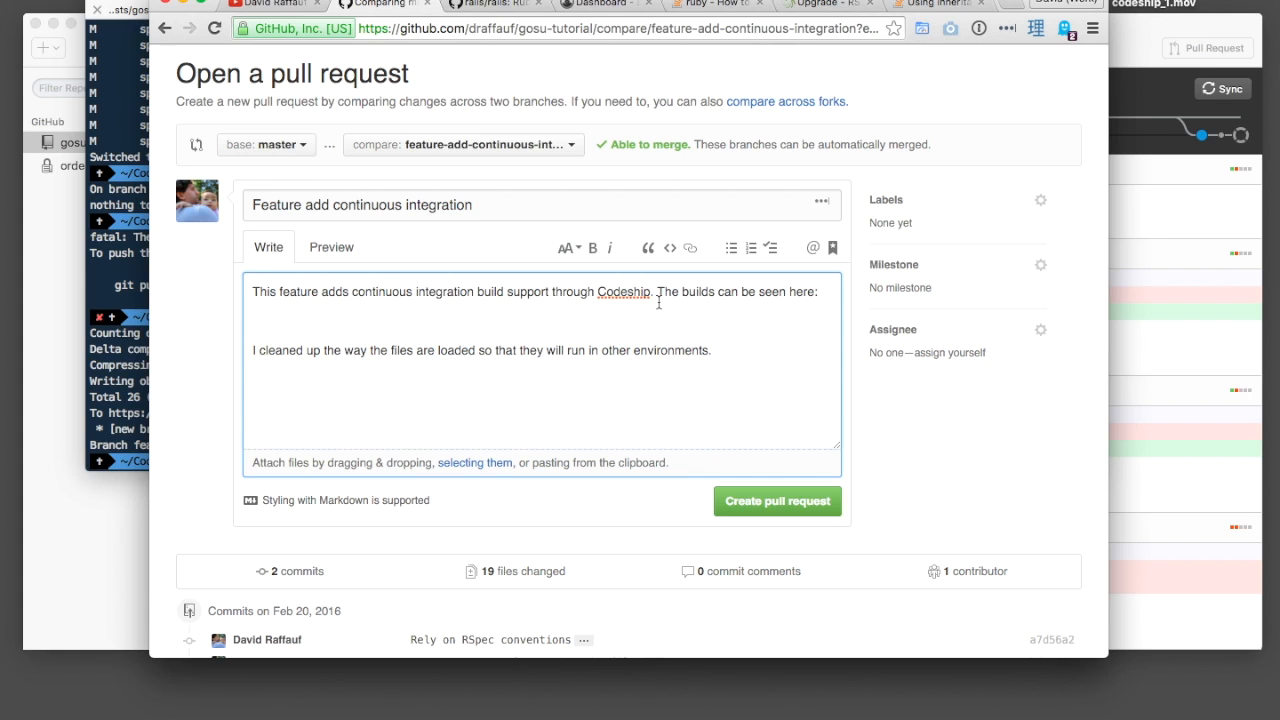
- Scroll through the pull request's changed files reviewing the new require lines
scroll("down", 3)
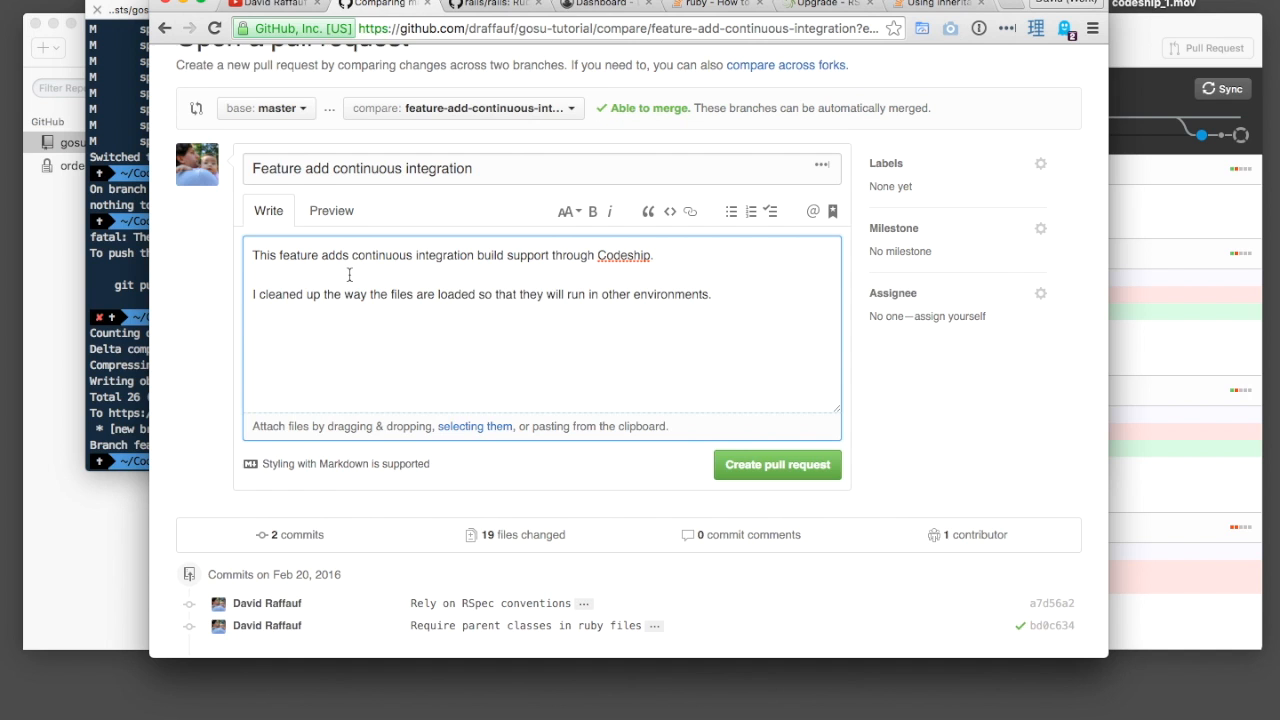
scroll("down", 3)
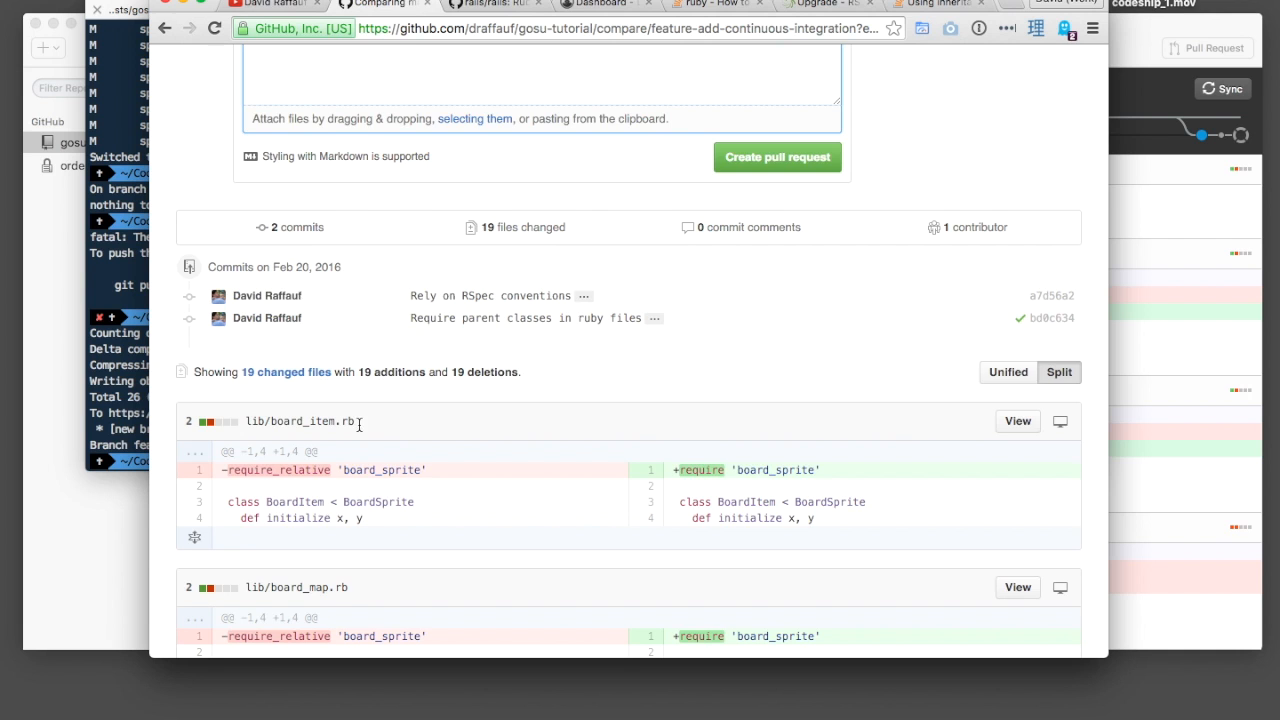
scroll("down", 3)
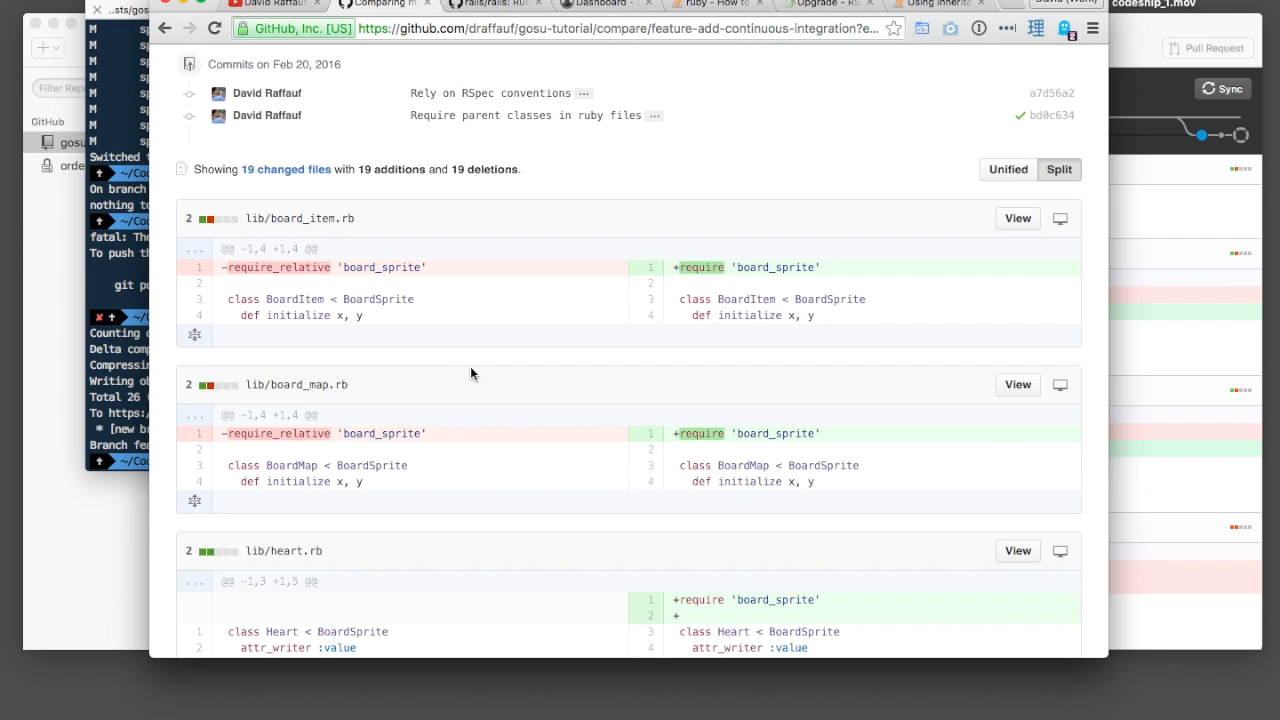
scroll("down", 3)
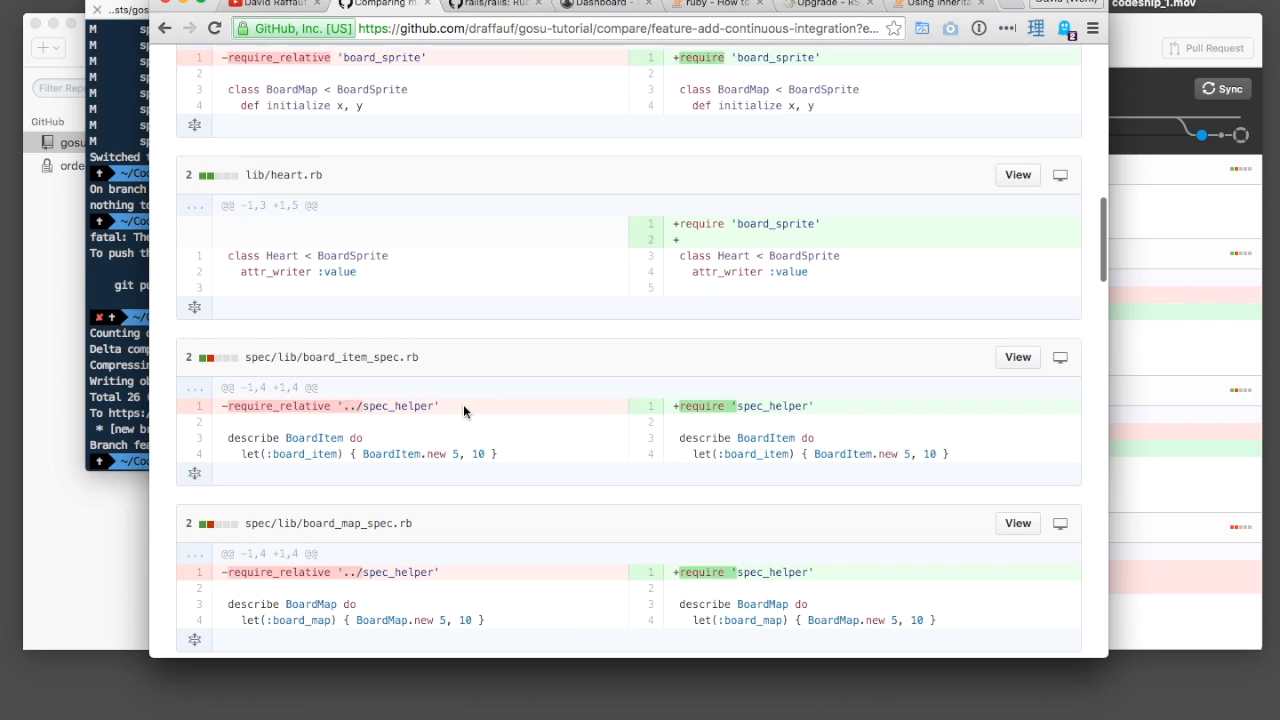
scroll("down", 3)
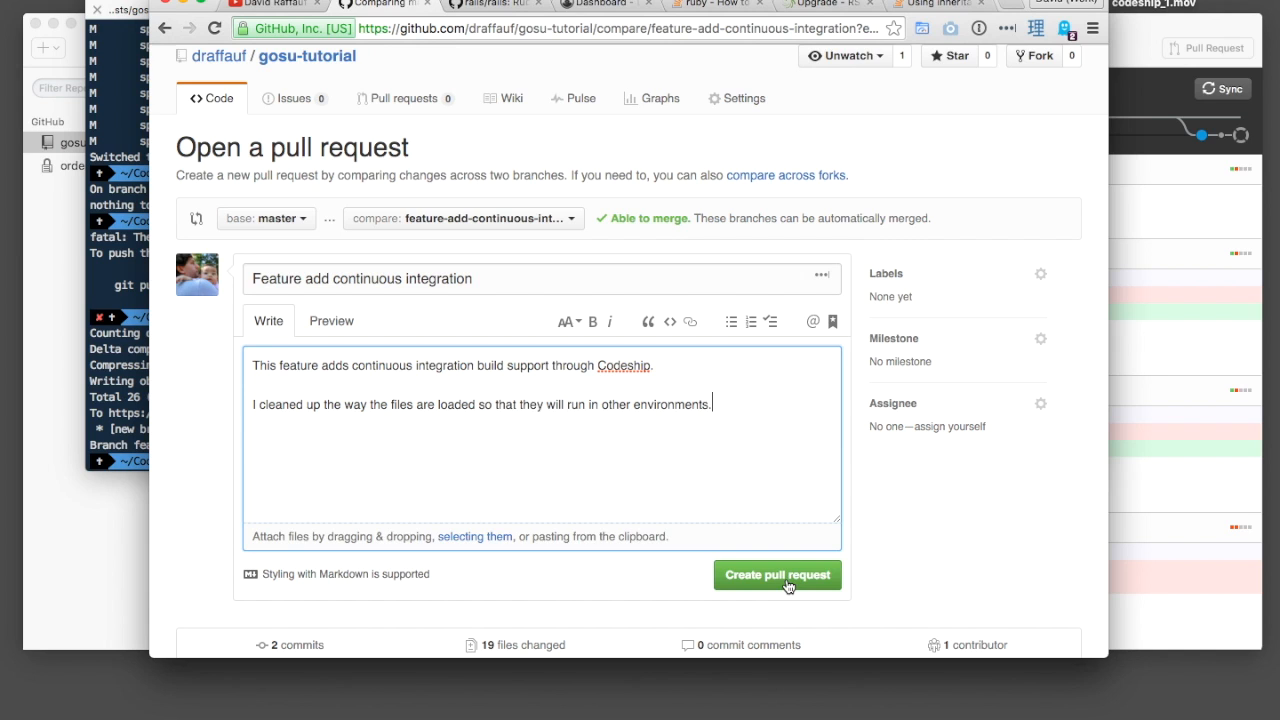
- Create pull request #1 and scroll to its merge section showing passing checks and no conflicts
left_click(776, 574)
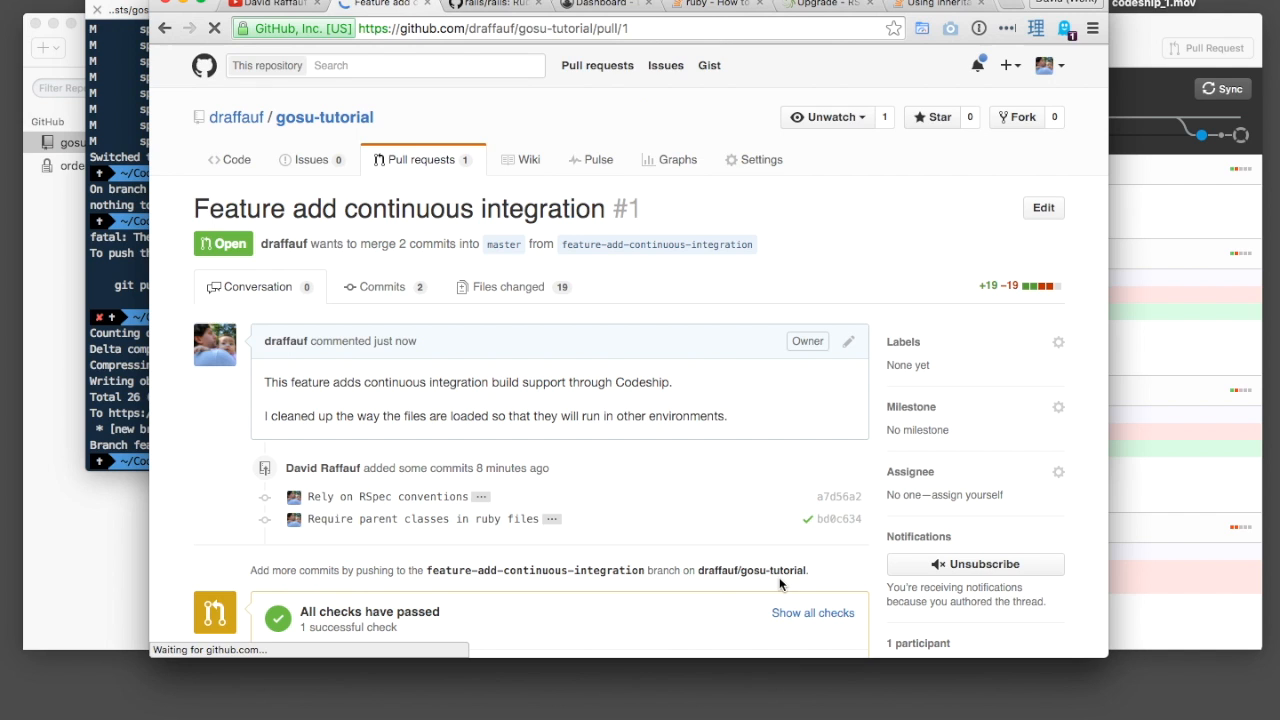
scroll("down", 3)
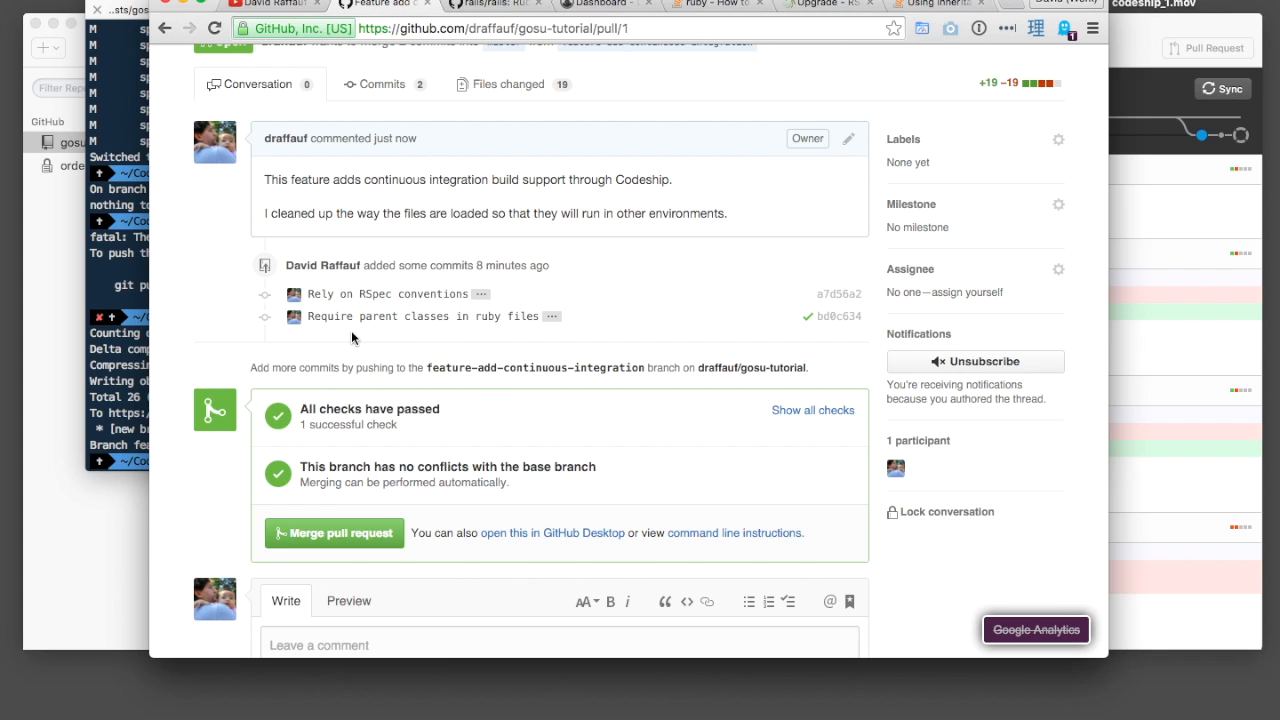
mouse_move(468, 406)
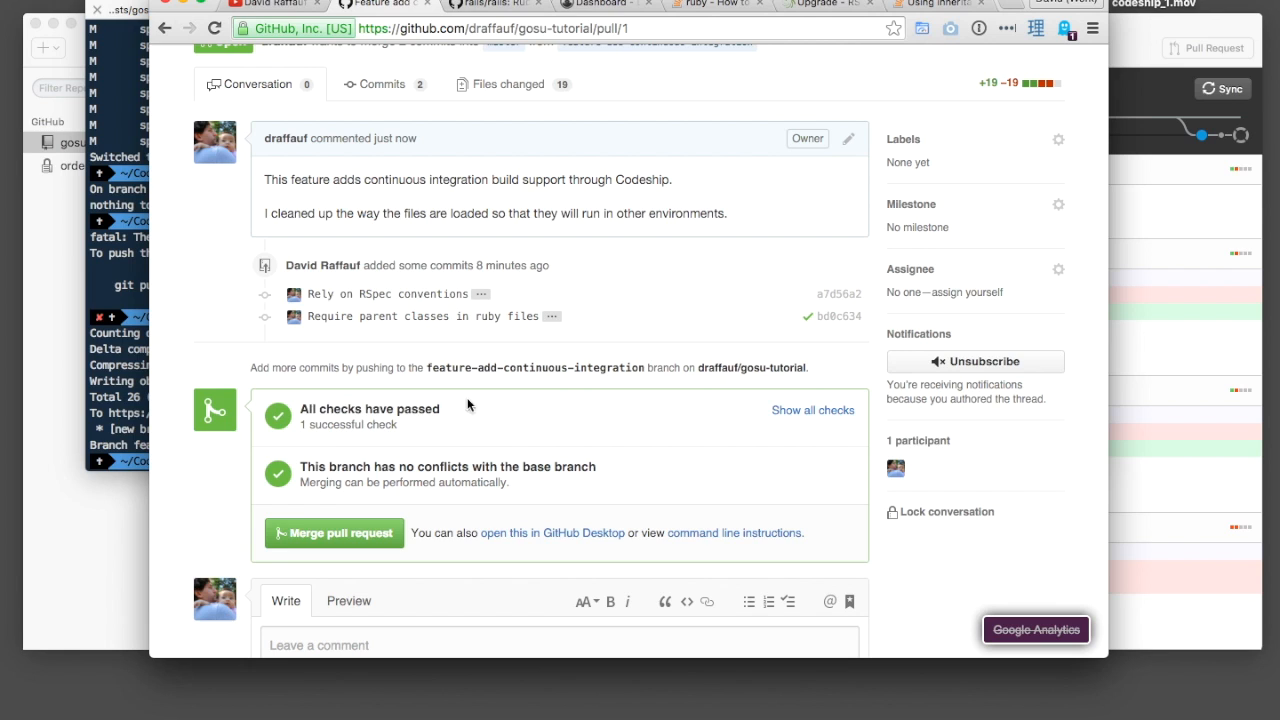
mouse_move(360, 452)
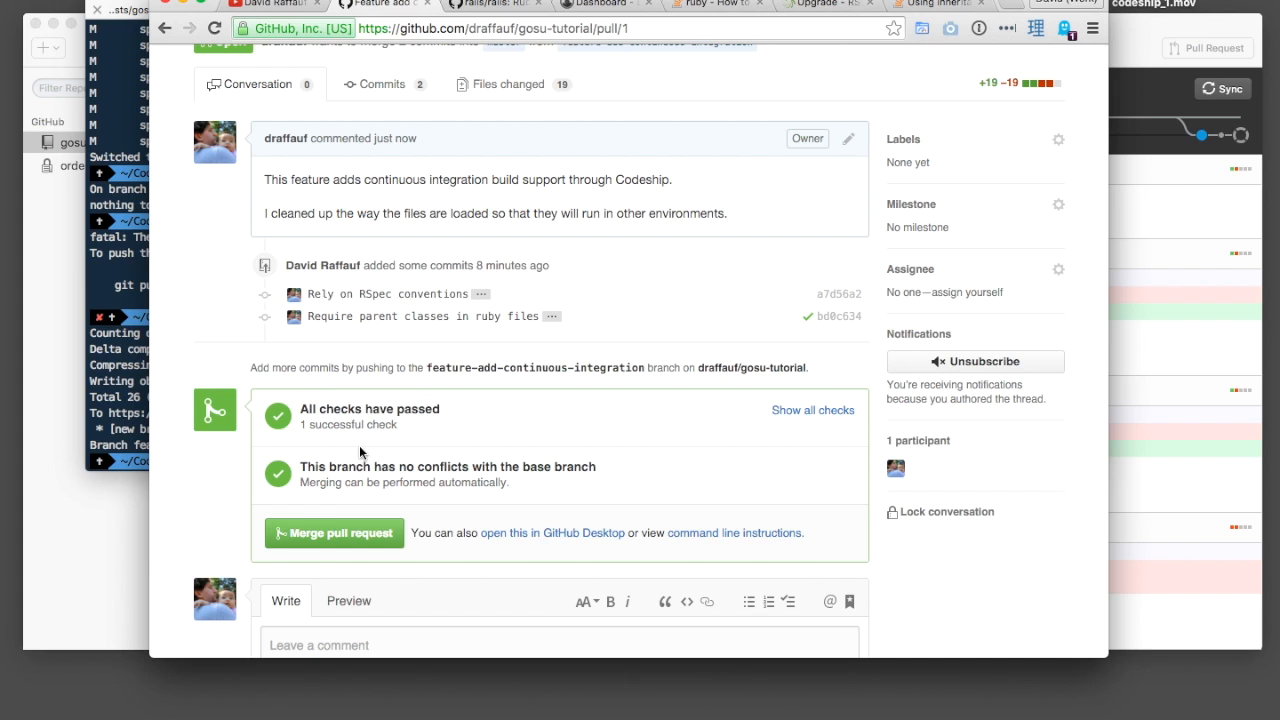
mouse_move(612, 296)
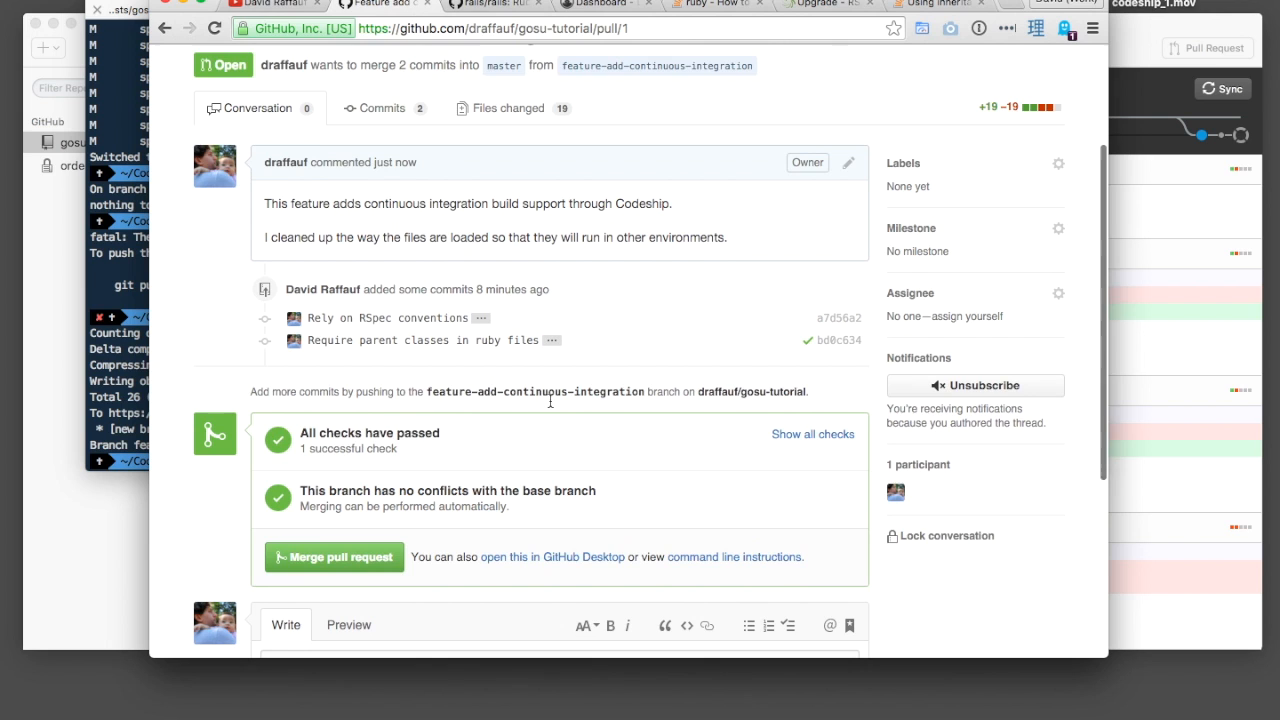
scroll("down", 3)
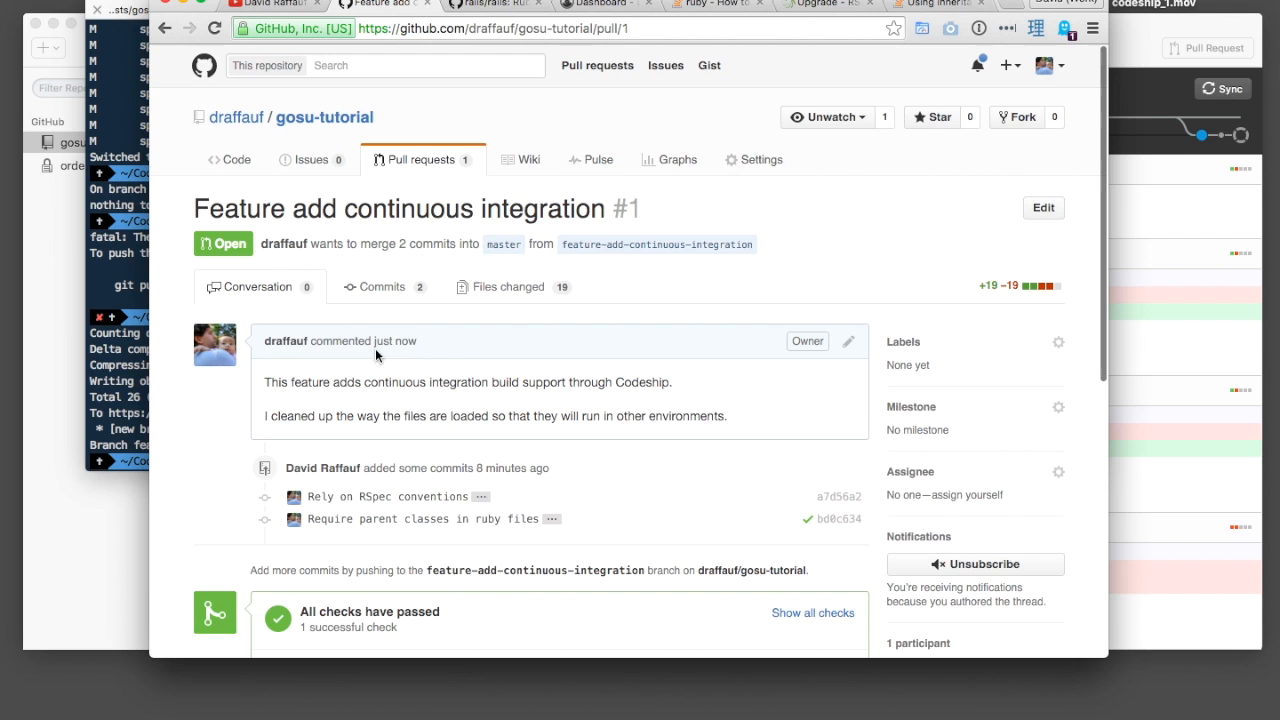
mouse_move(510, 324)
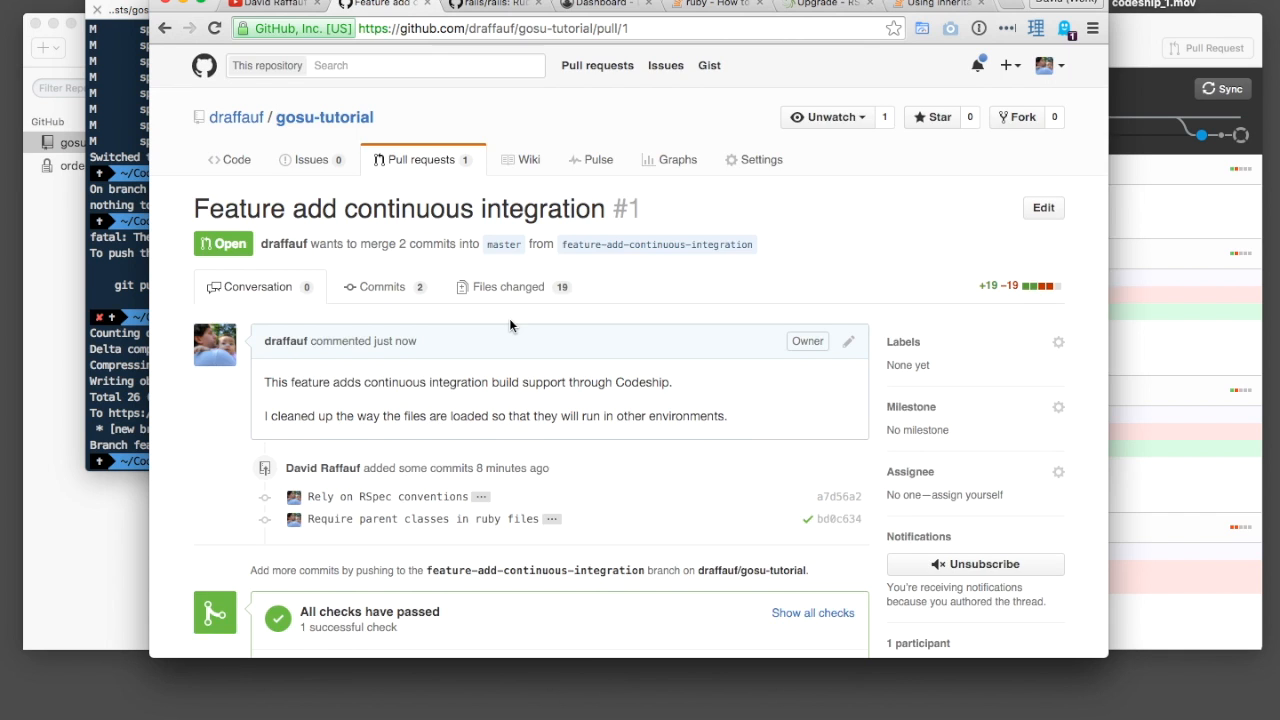
scroll("down", 3)
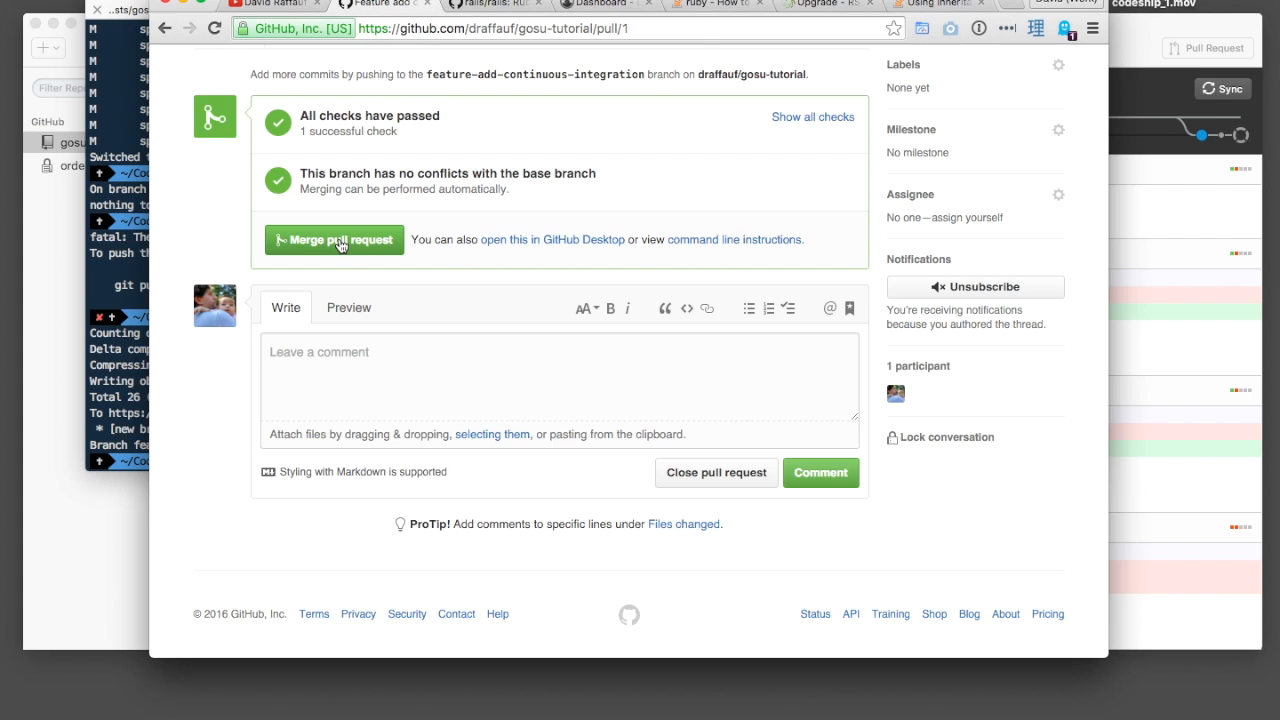
- Merge pull request #1 into master and delete the feature-add-continuous-integration branch
left_click(334, 240)
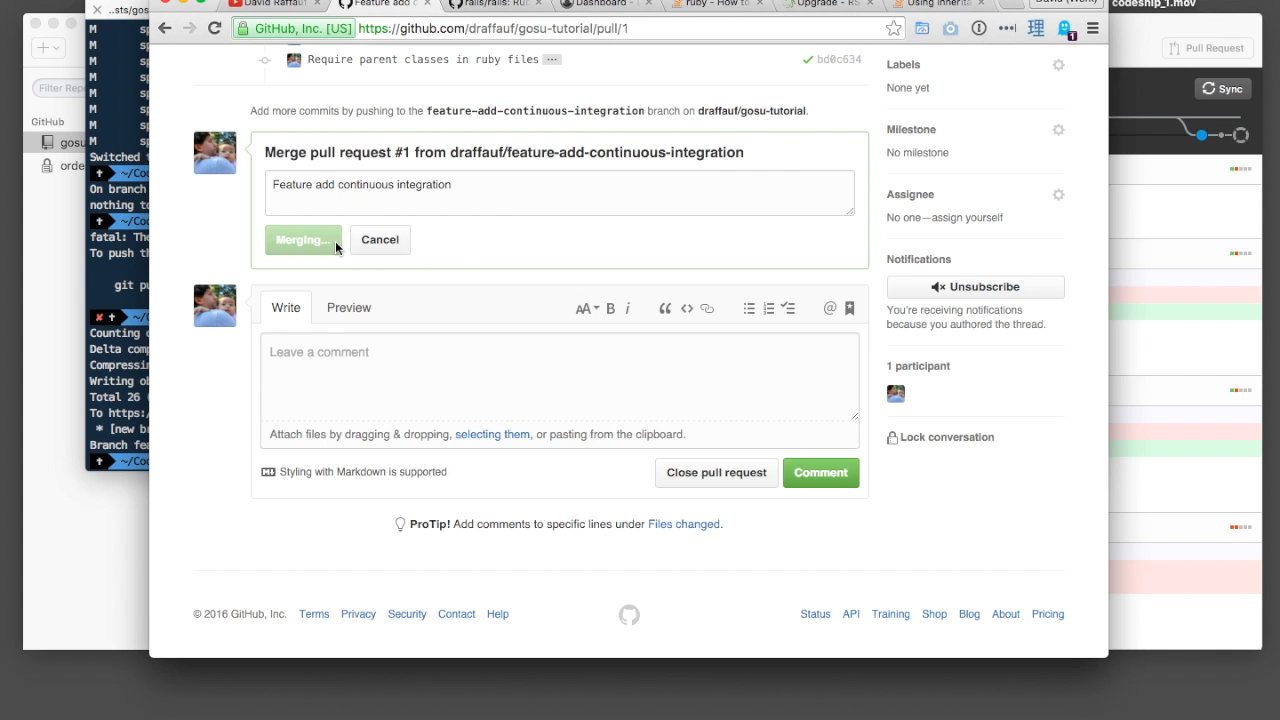
left_click(302, 240)
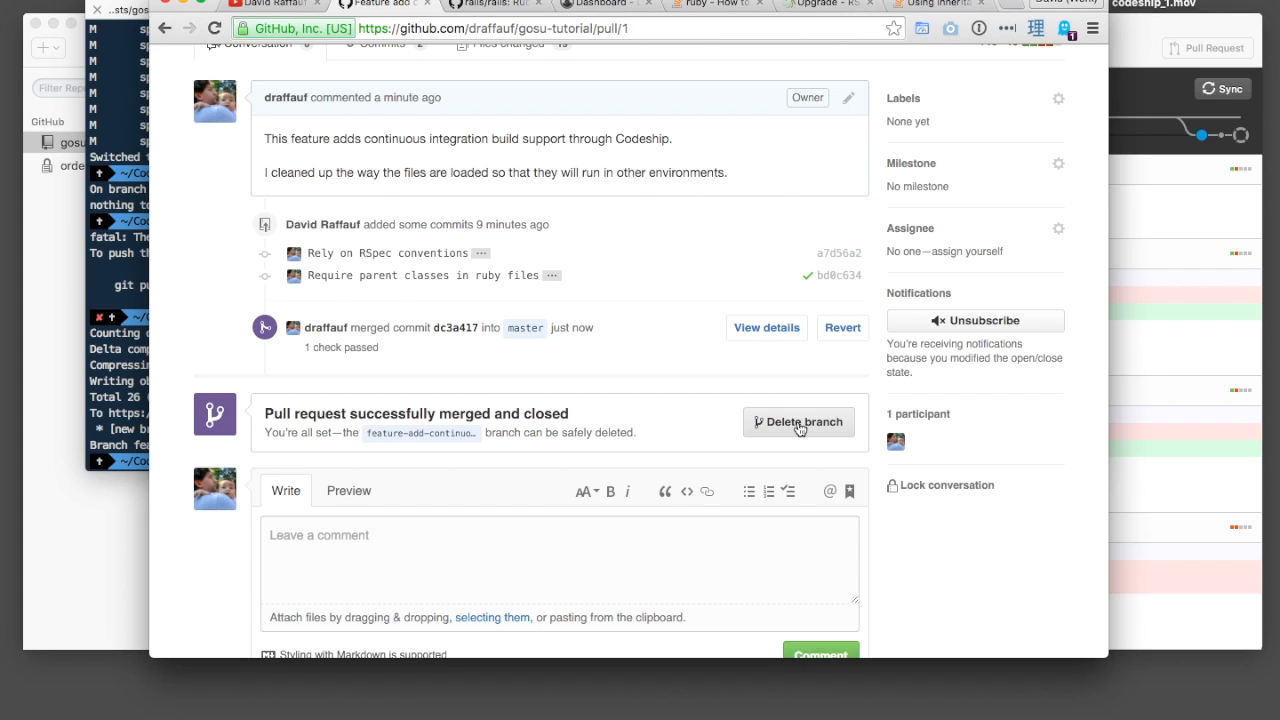
mouse_move(804, 428)
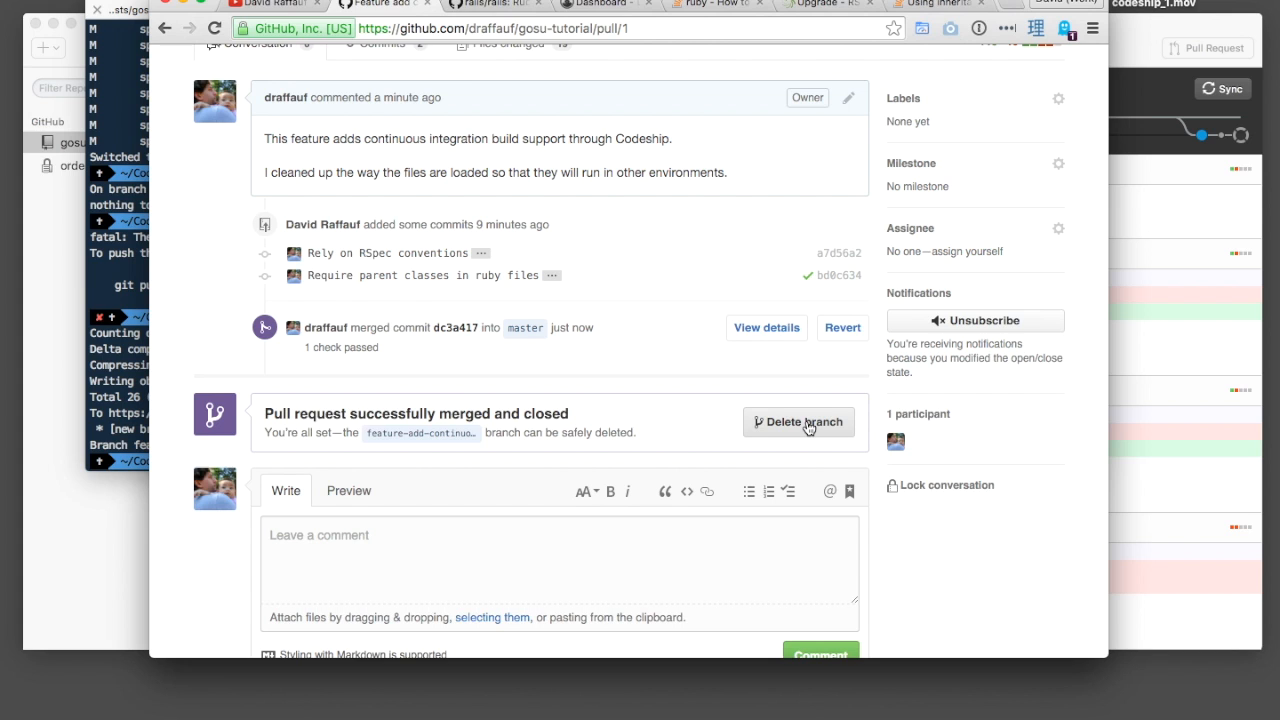
left_click(800, 420)
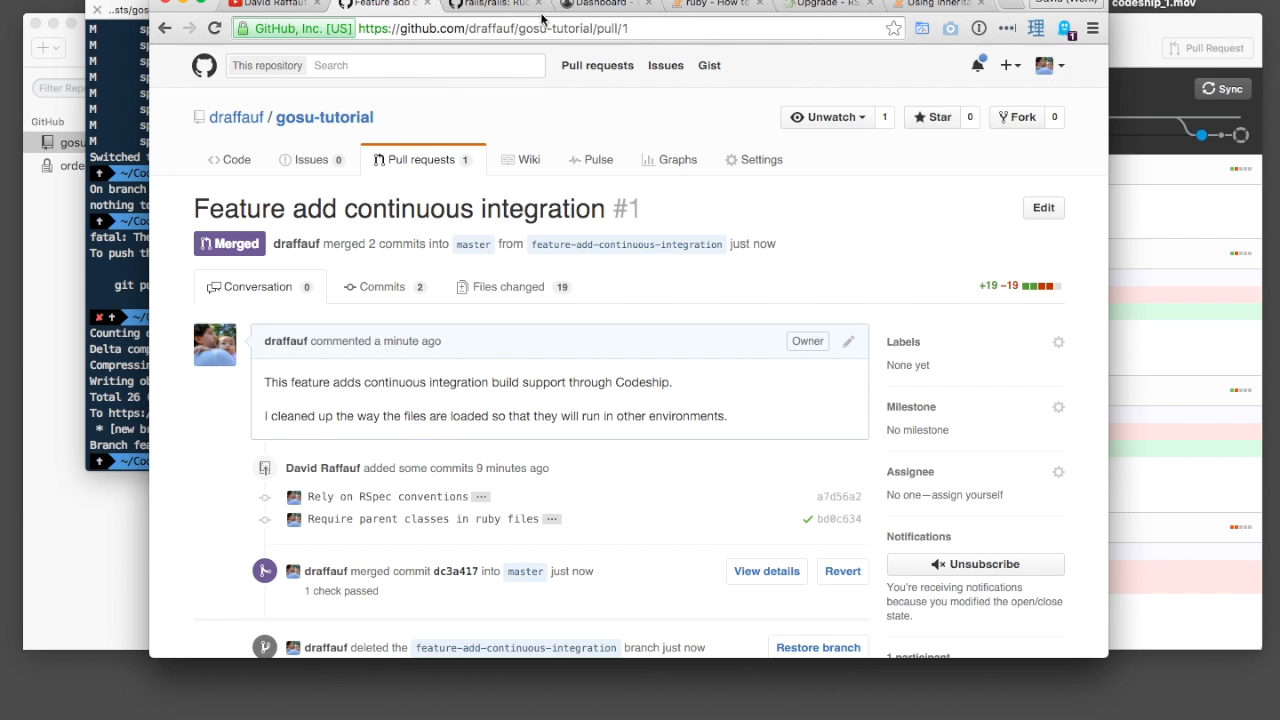
- Search 'codeship bundle exec rake uninitialized constant' while the master build runs
type("codeship bundle exec rake uninitialized constant")
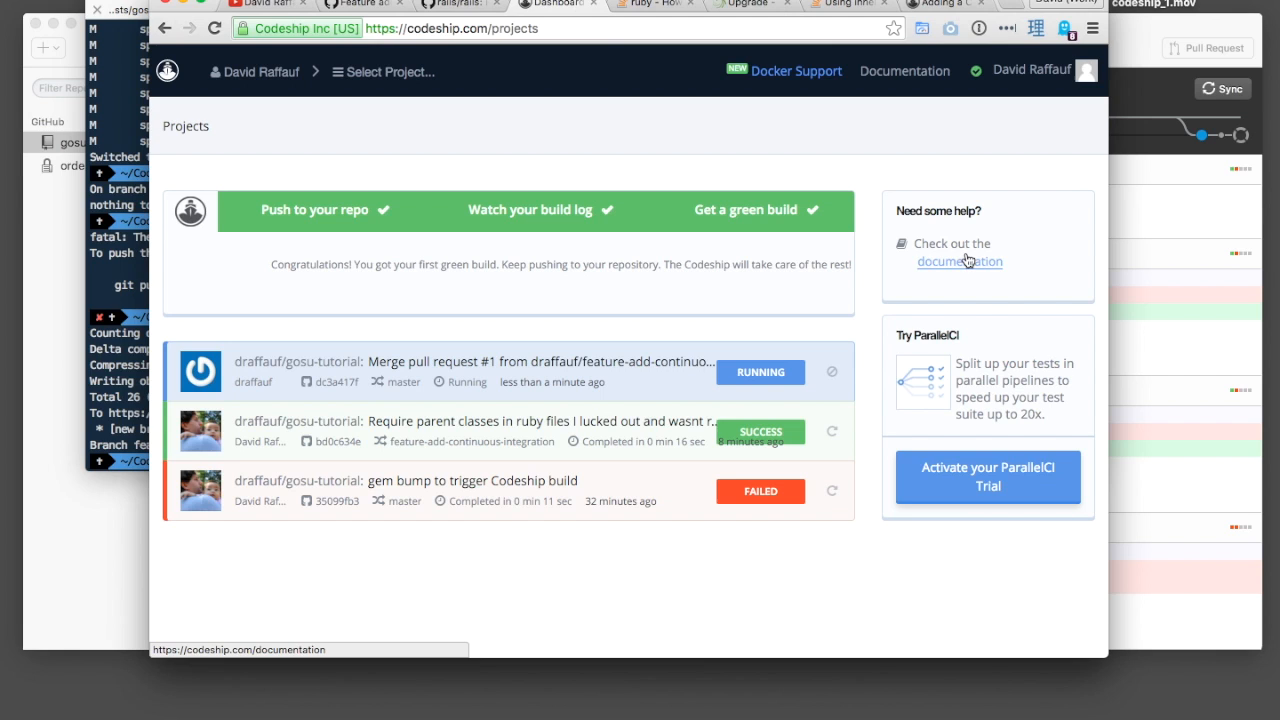
- Locate the Status Images badge markup under the project's notification settings
left_click(384, 72)
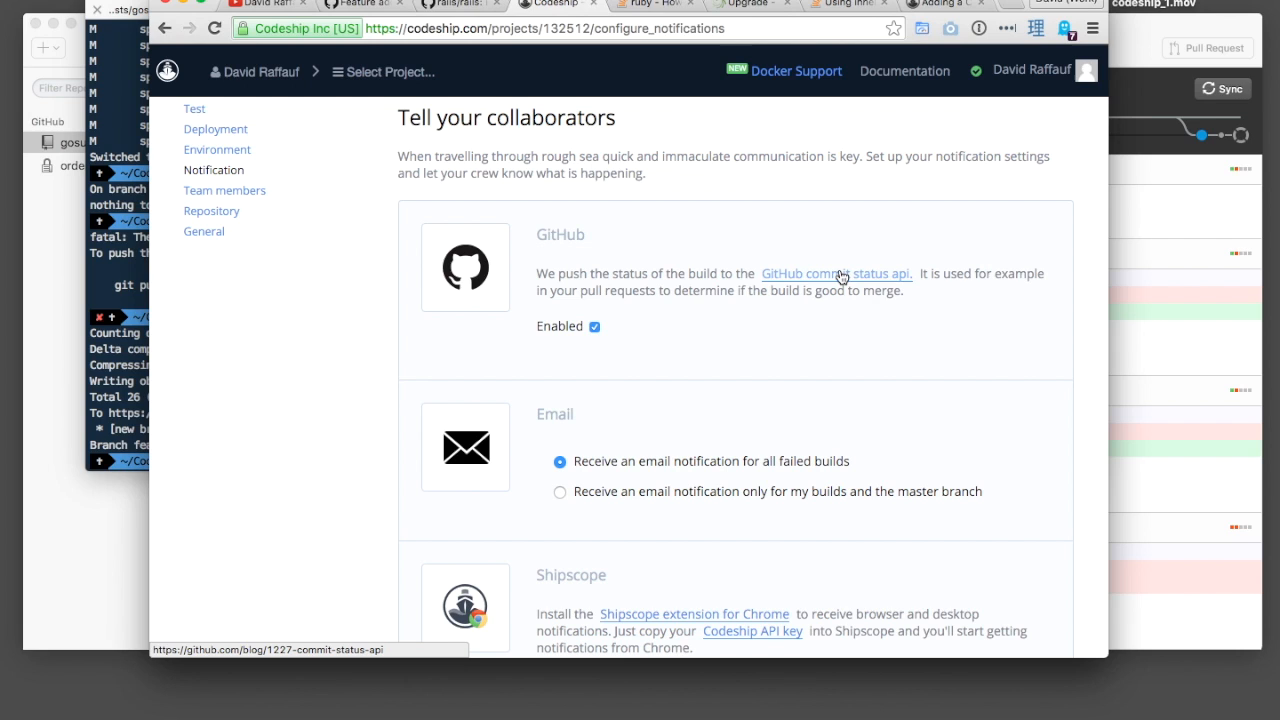
mouse_move(844, 276)
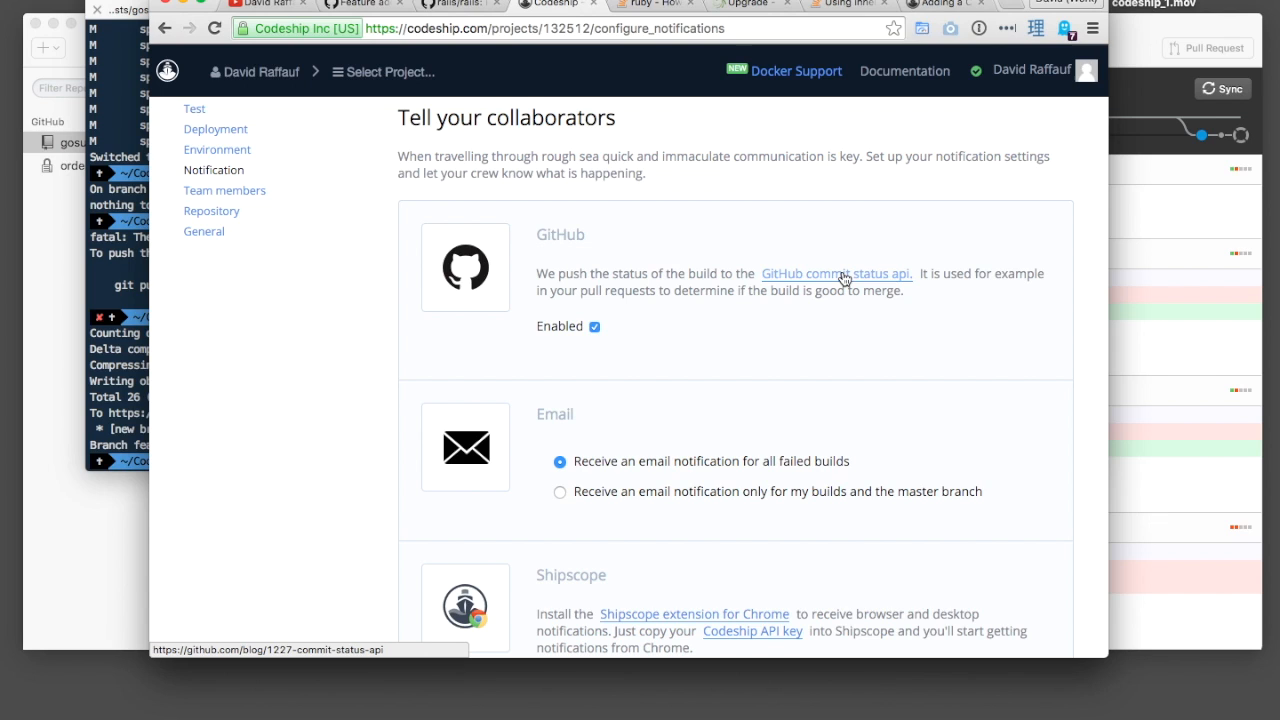
mouse_move(680, 268)
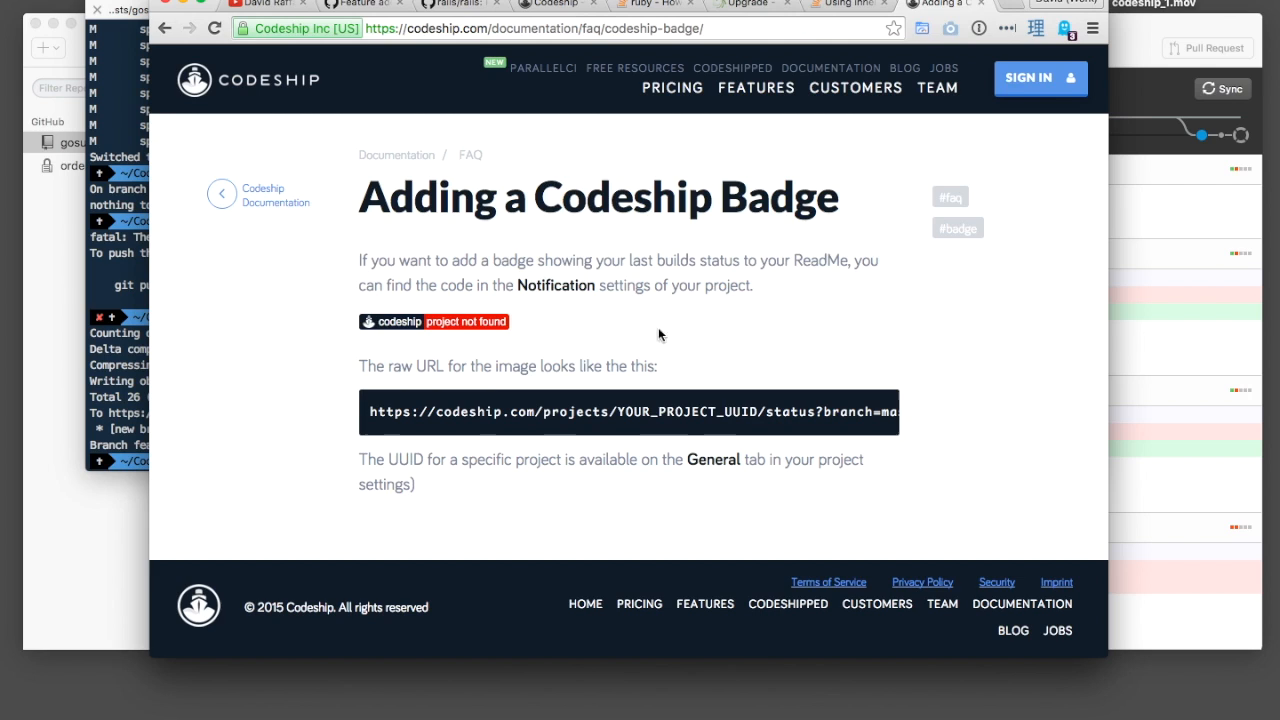
mouse_move(668, 270)
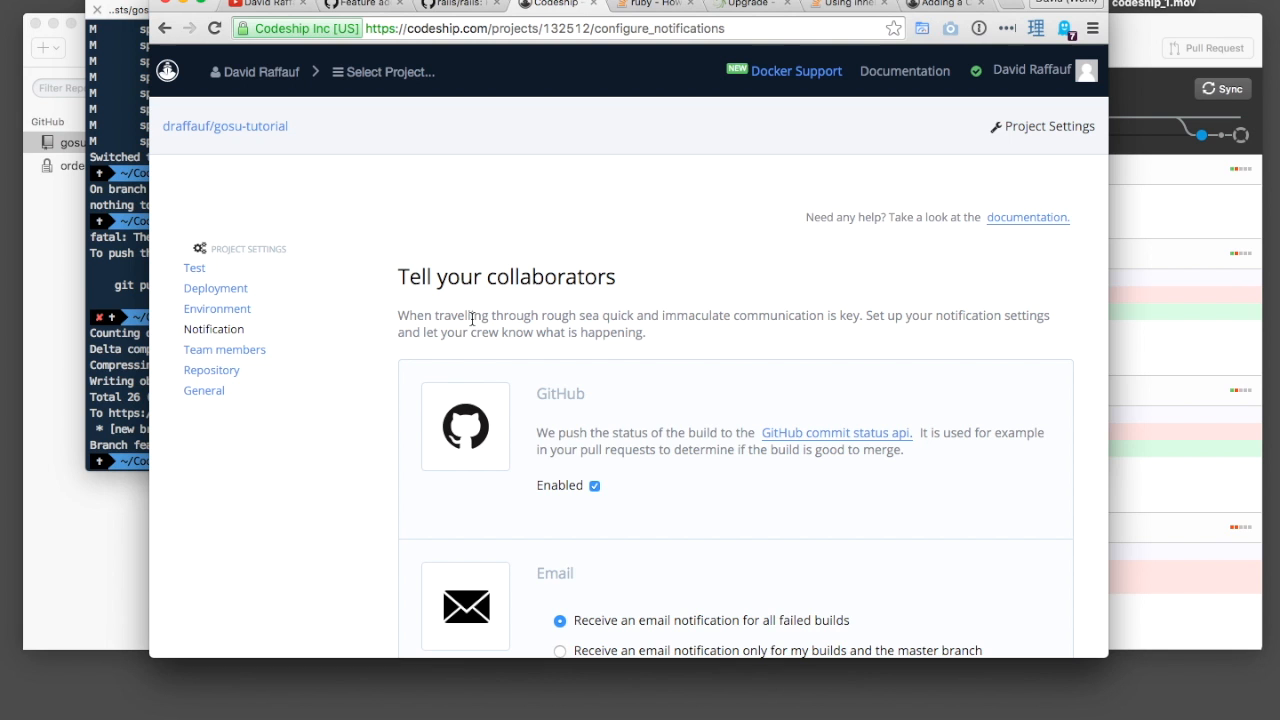
scroll("down", 3)
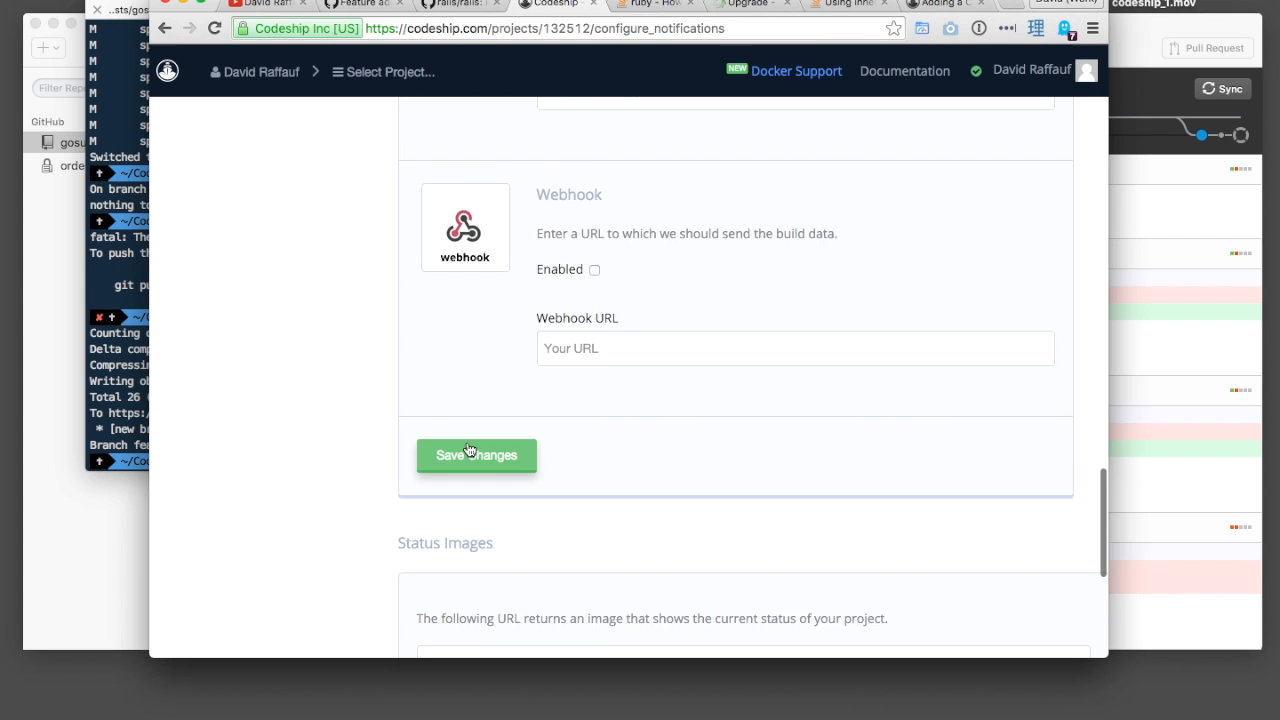
scroll("down", 3)
type("git checkout")
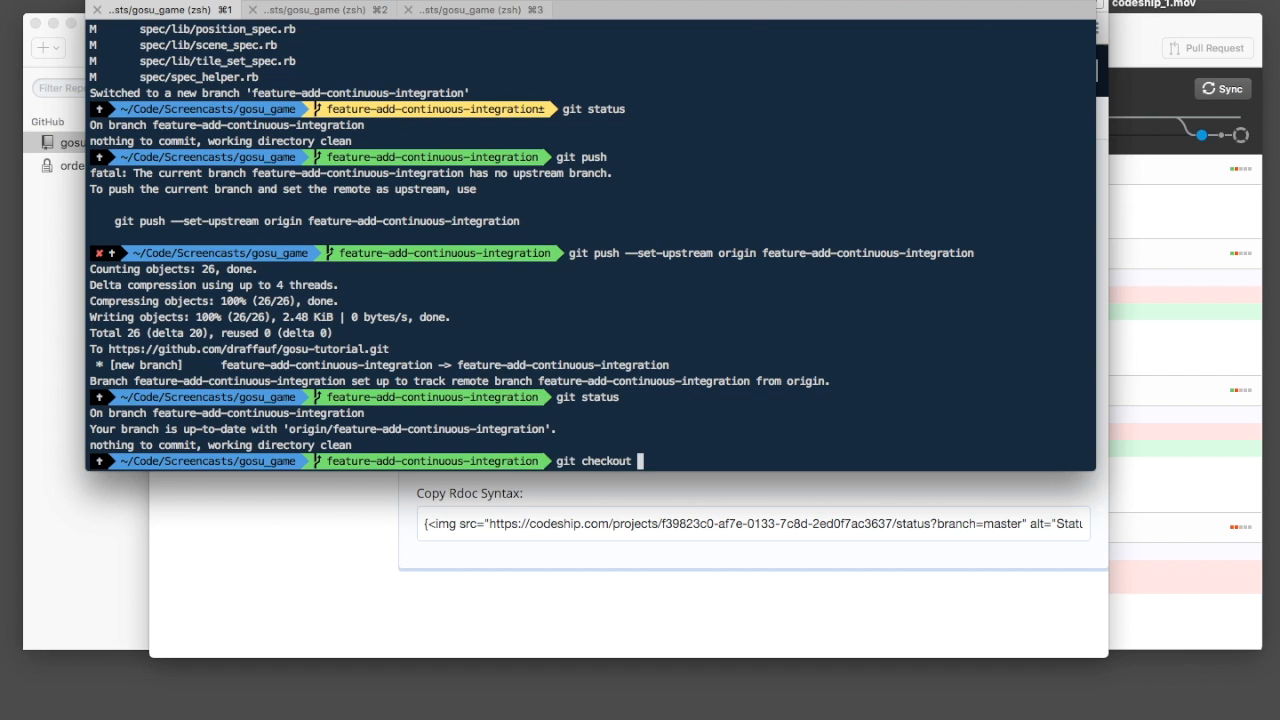
- Check out master and pull the merged CI changes from origin
key("Enter")
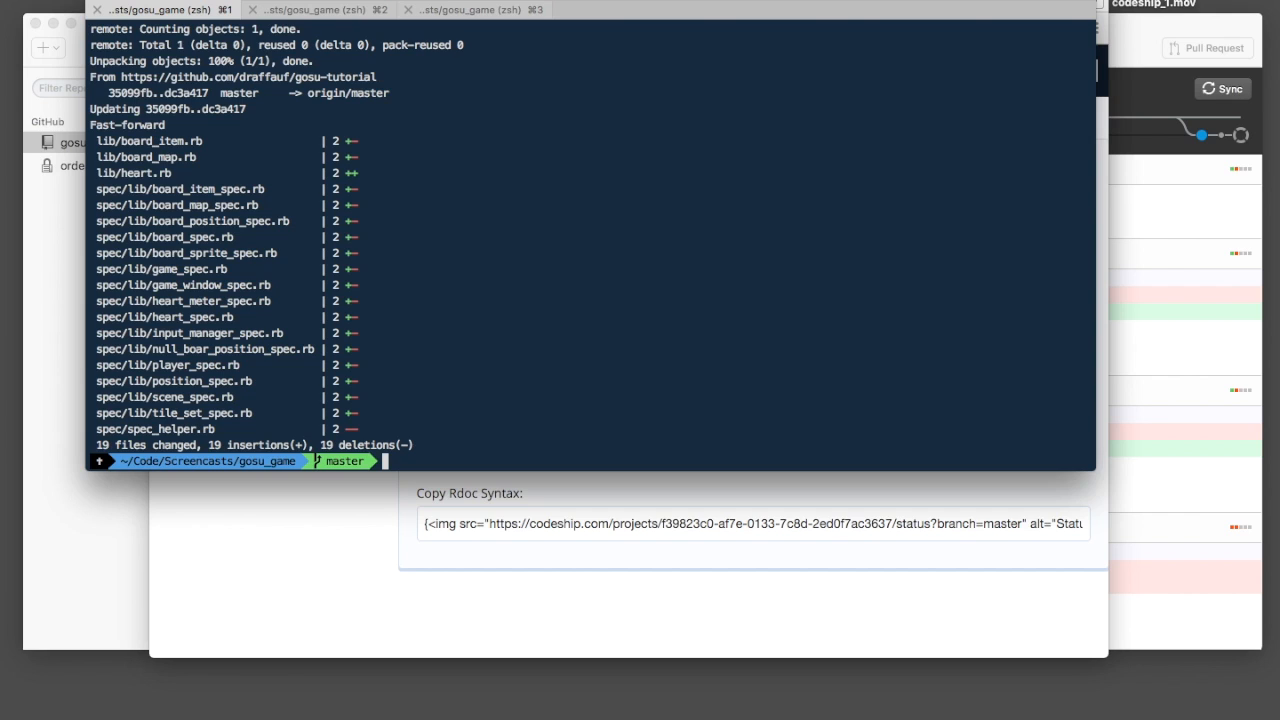
mouse_move(620, 500)
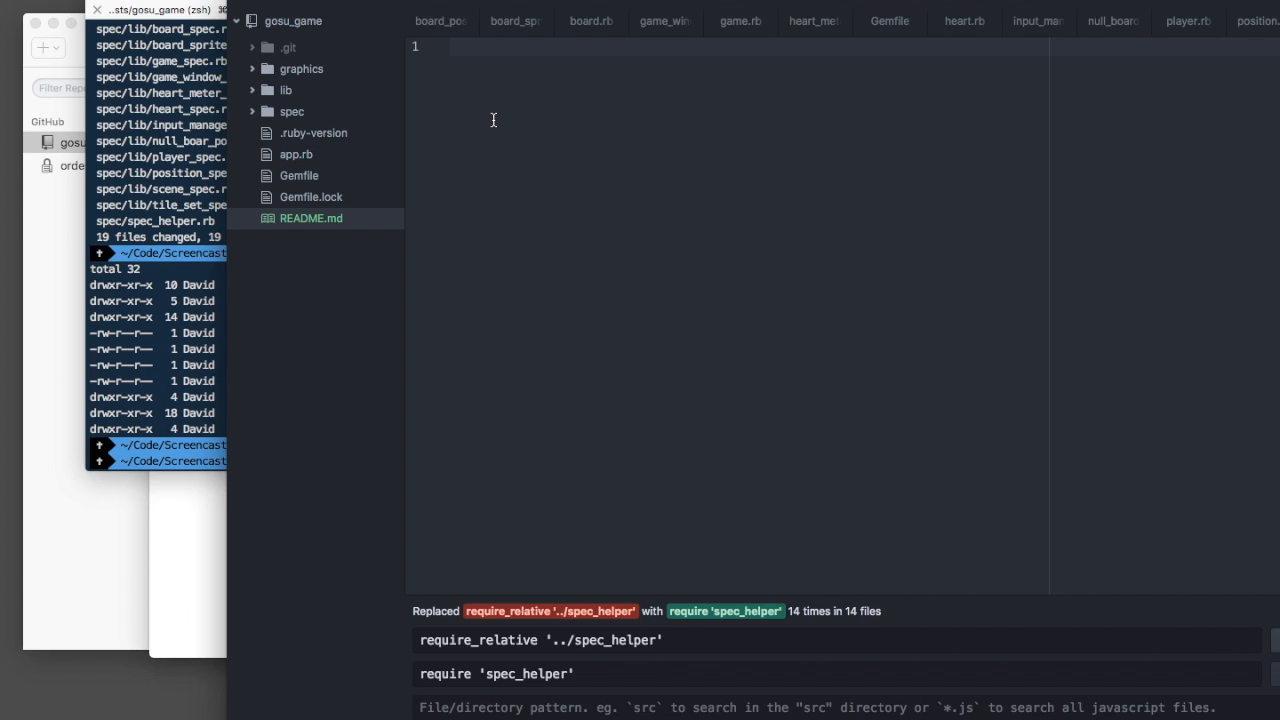
- Write the '## Welcome to my Ruby Gosu' heading in README.md
type("##")
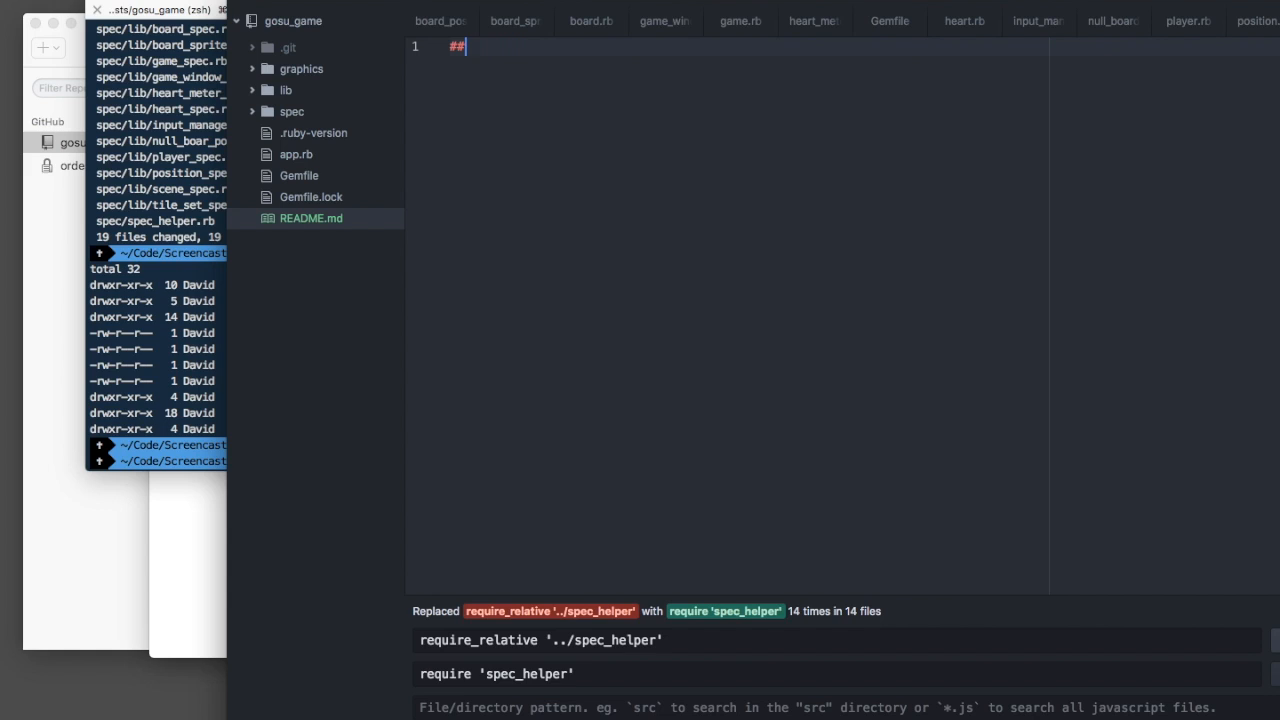
type("Welcome to")
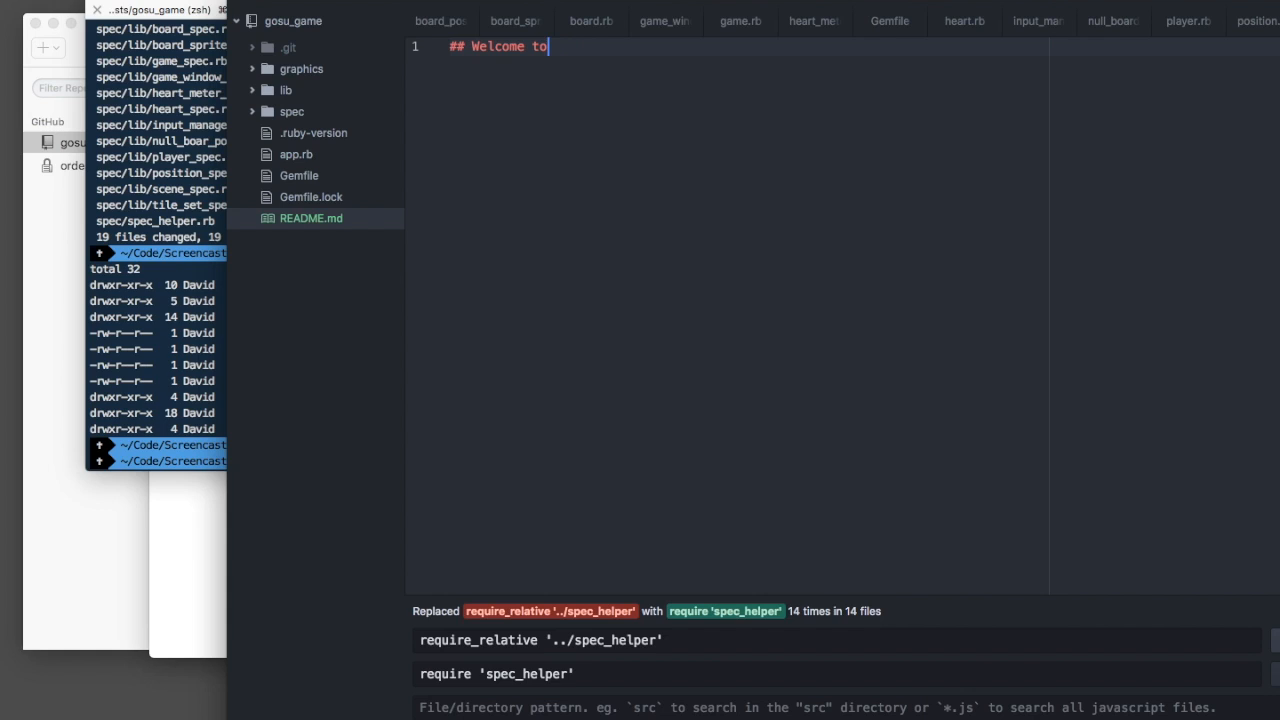
type("my Ruby Gos")
left_click(158, 460)
type("git status")
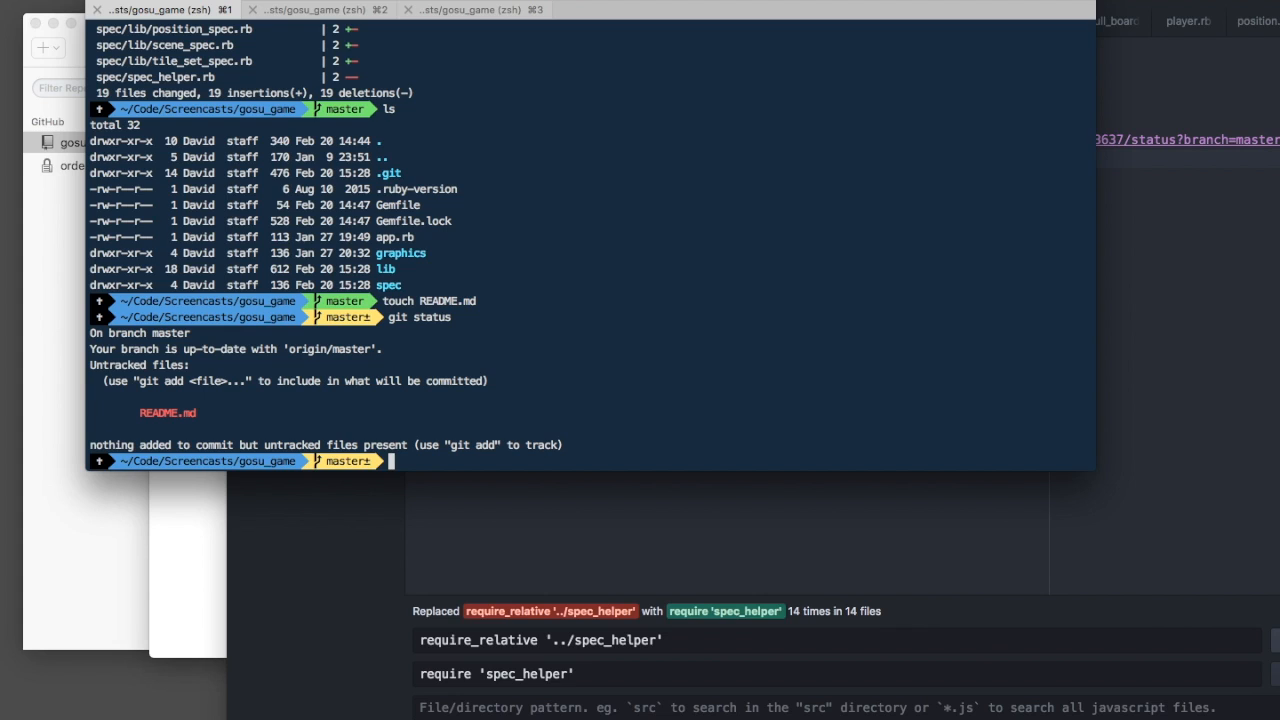
- Create the branch feature-add-codeship-badge with git checkout -b
type("git checkout")
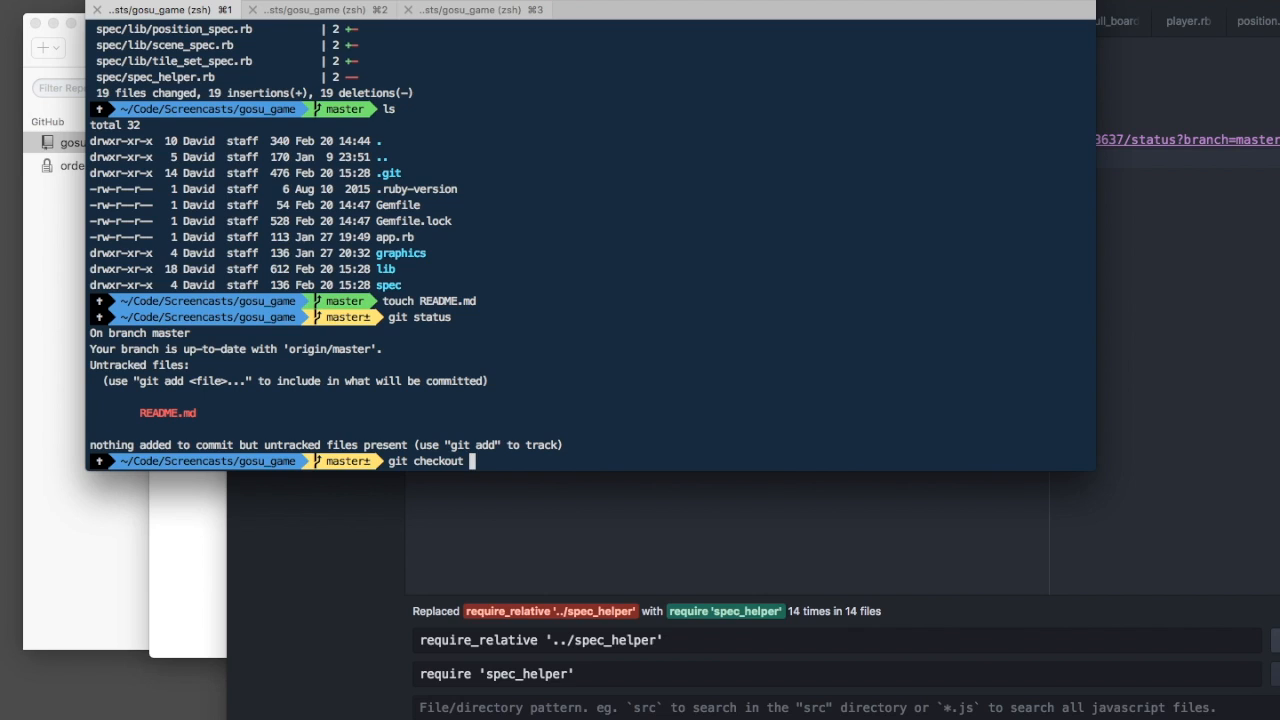
type("-b feature-add-codeship-b")
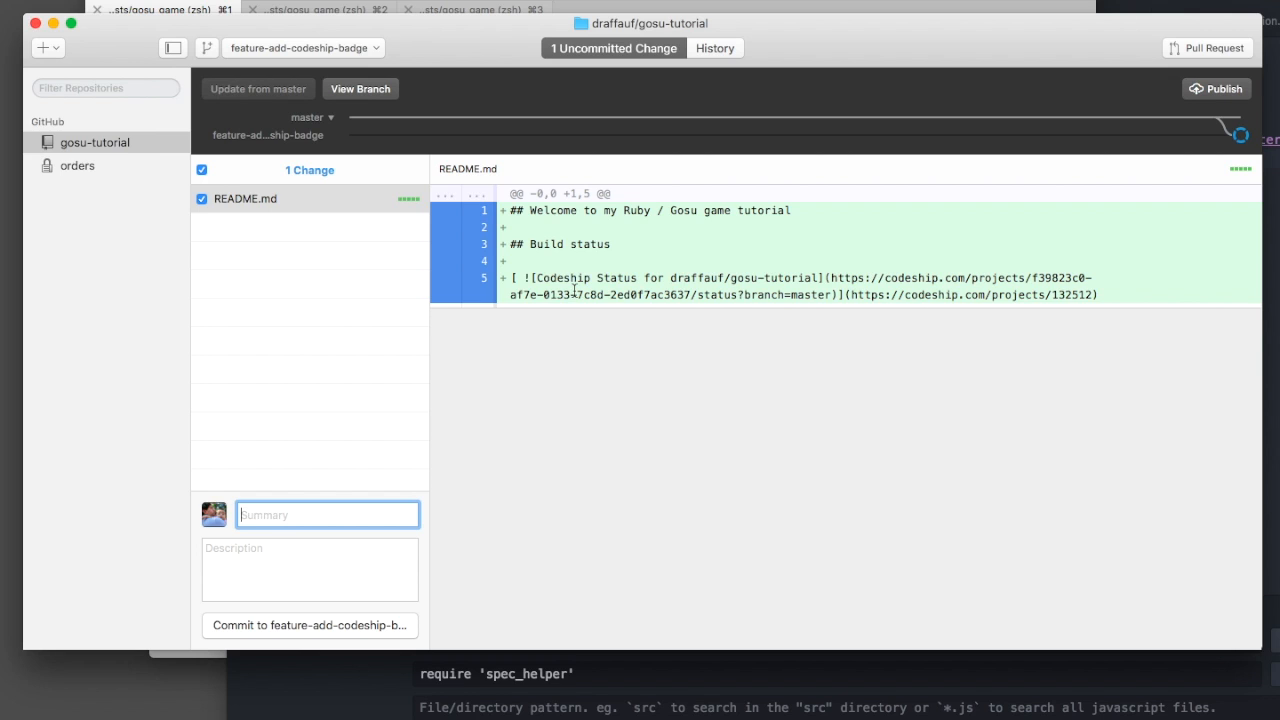
mouse_move(280, 270)
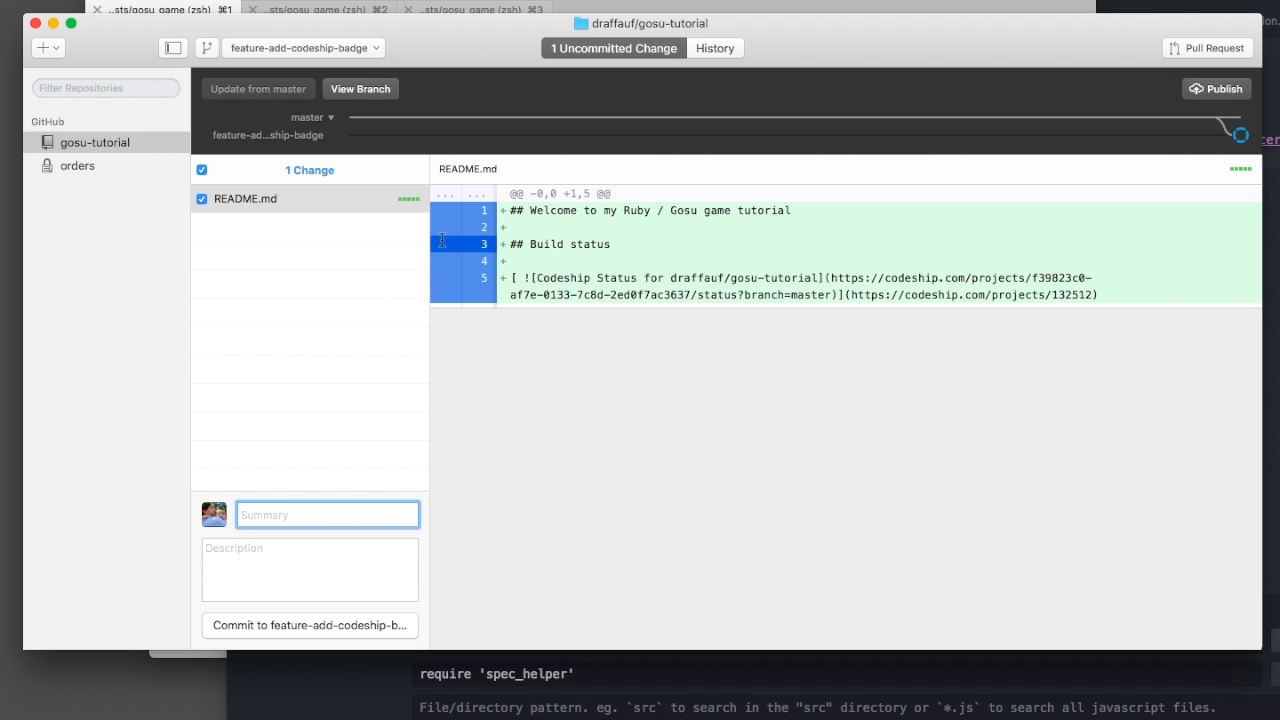
mouse_move(336, 340)
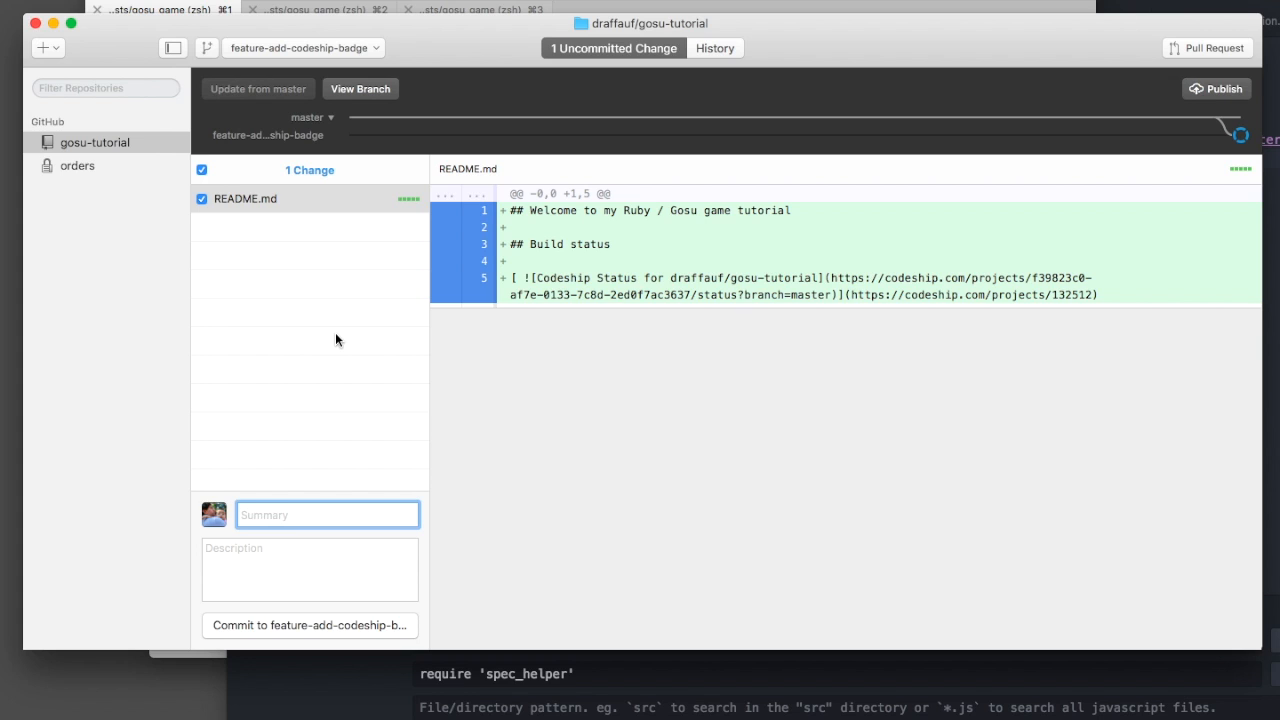
mouse_move(432, 298)
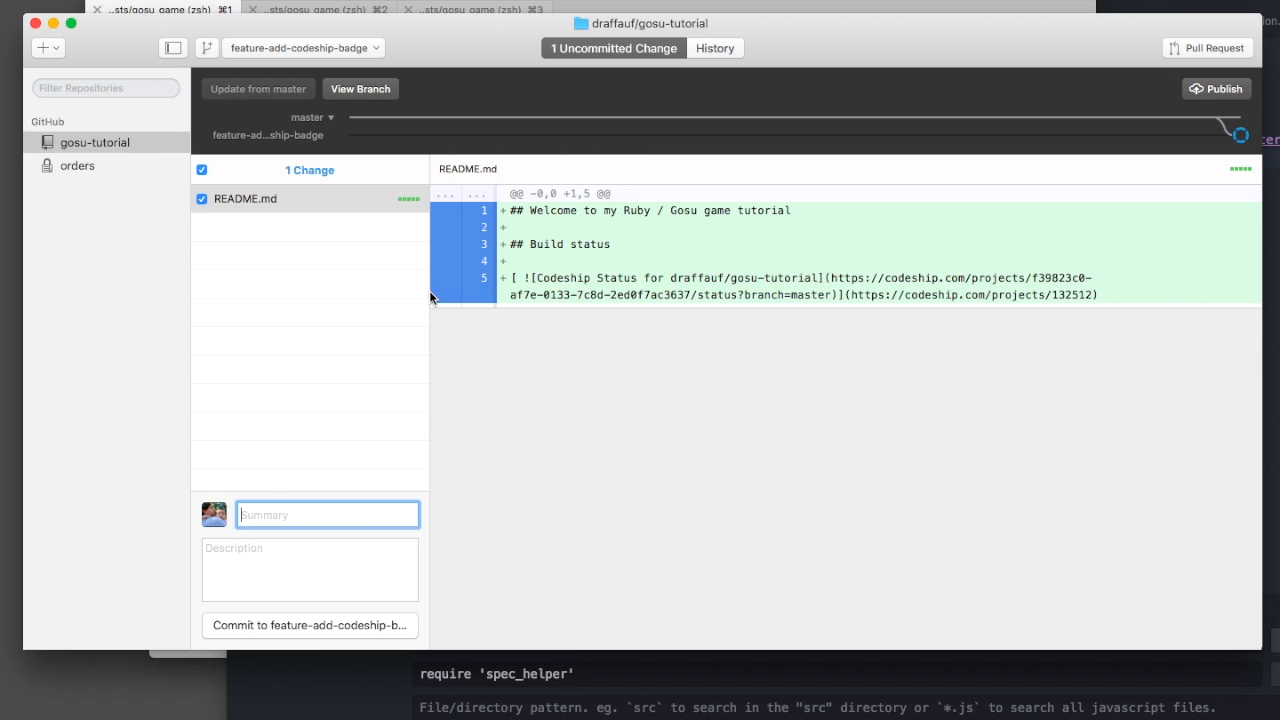
mouse_move(456, 236)
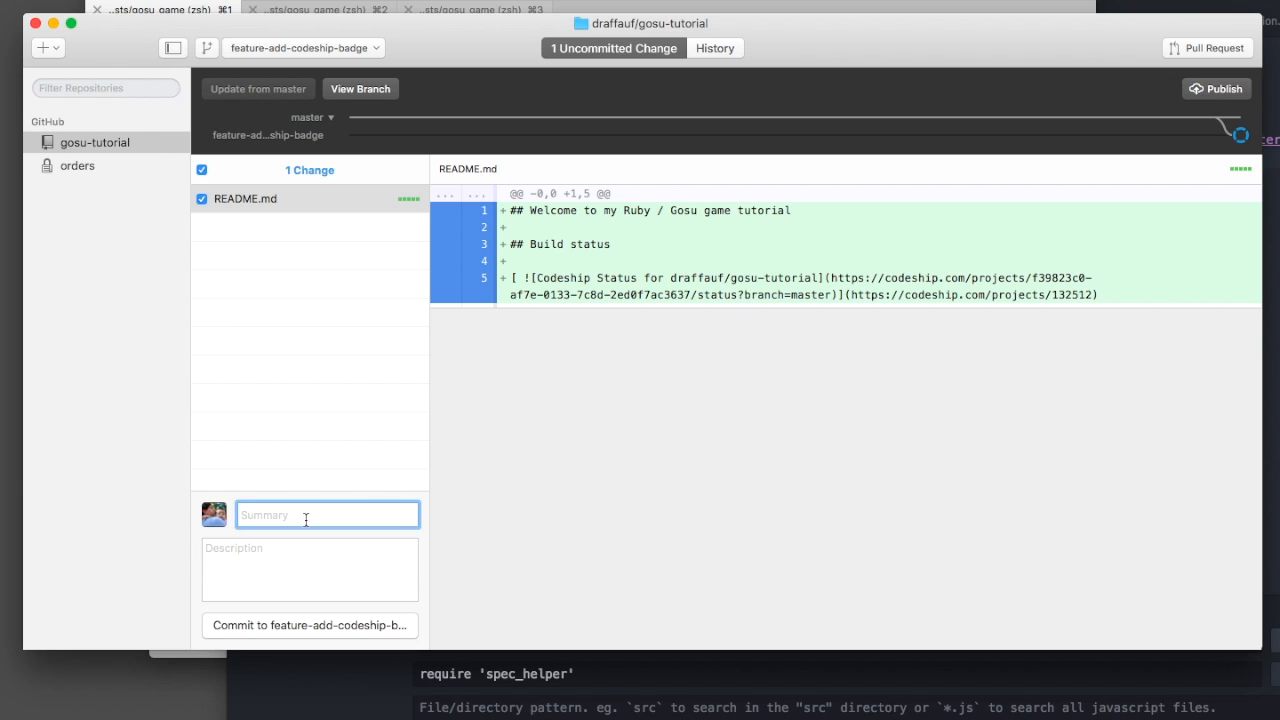
mouse_move(342, 448)
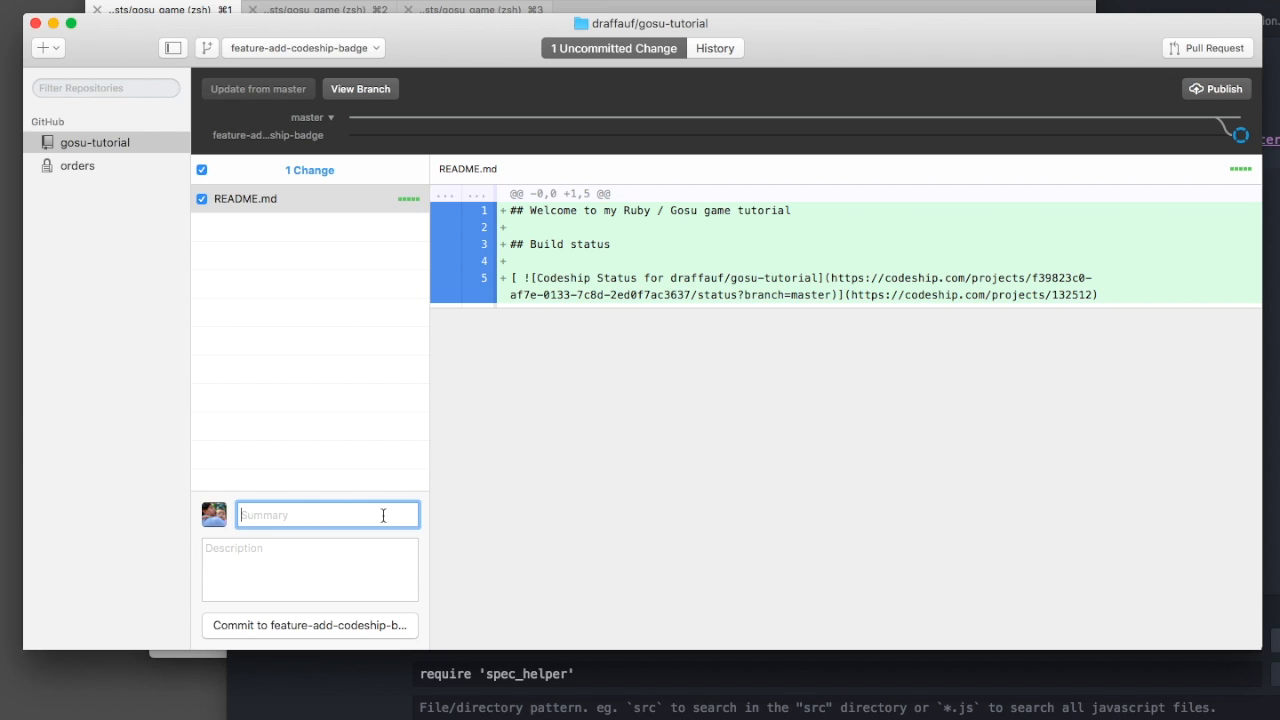
- Commit with summary 'Add CI badge to README' and description 'Add a README.md'
type("Add badge")
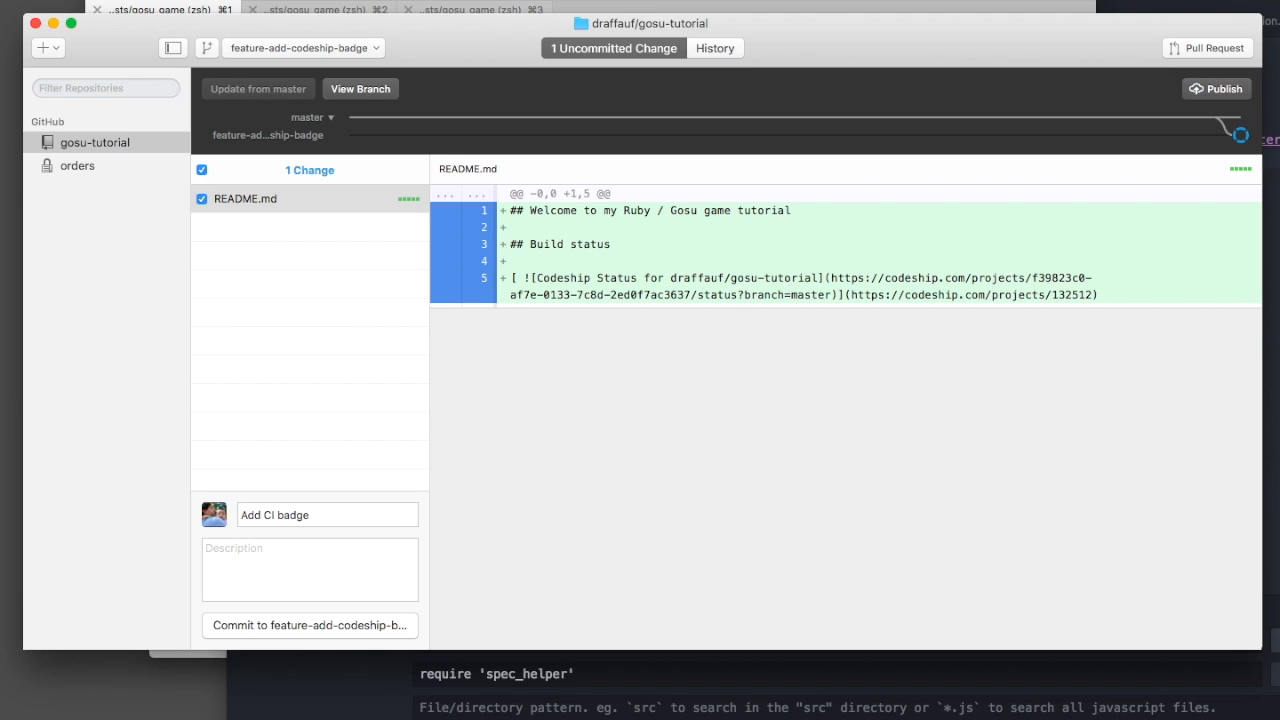
type("to README")
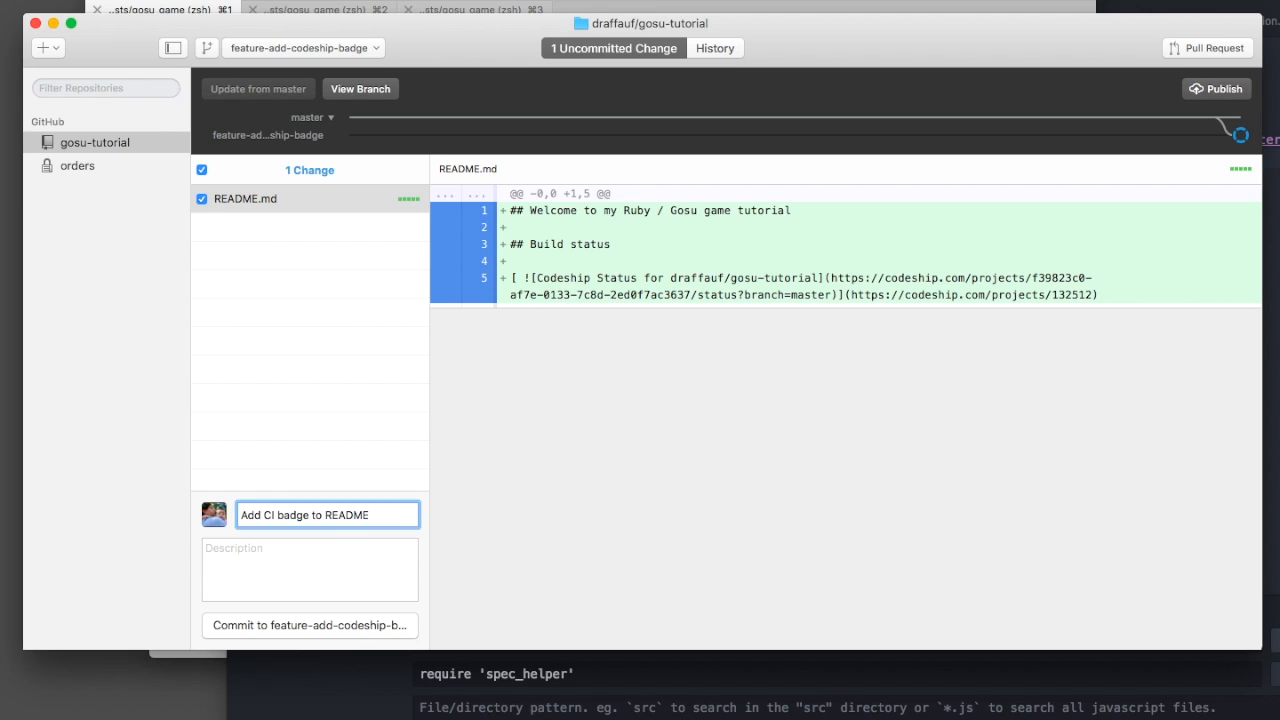
type("Add a README.md")
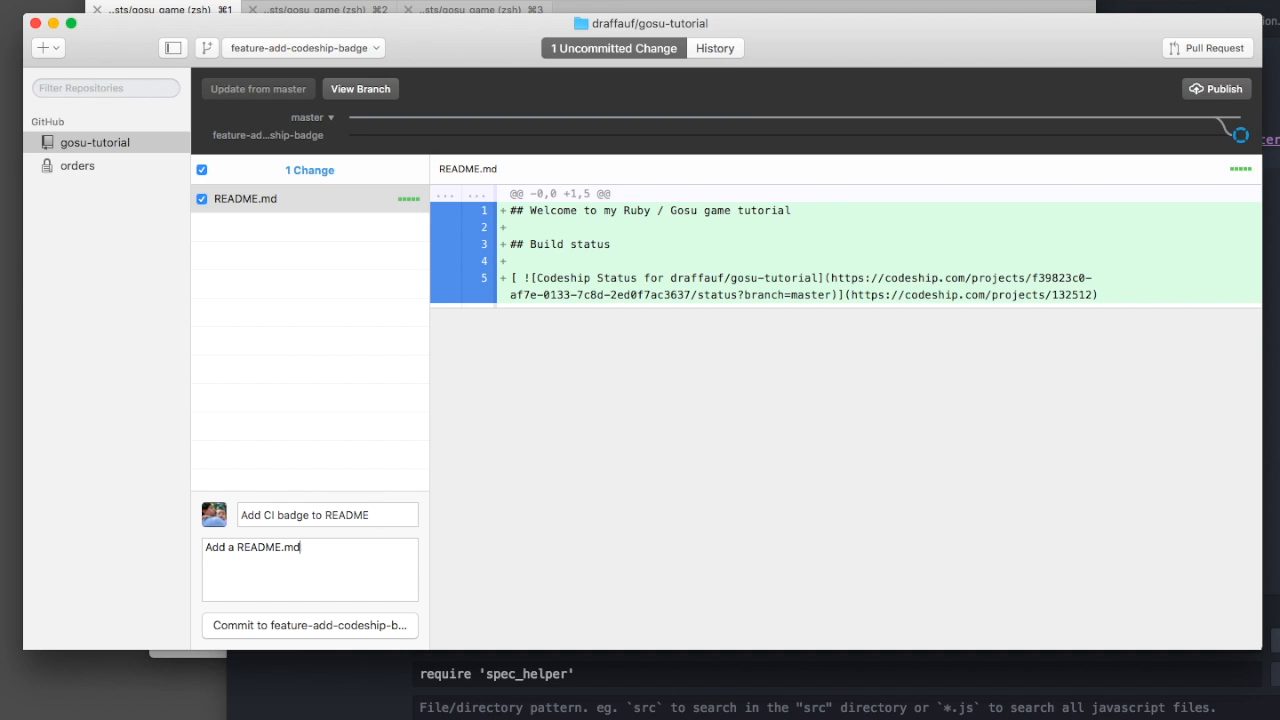
left_click(308, 624)
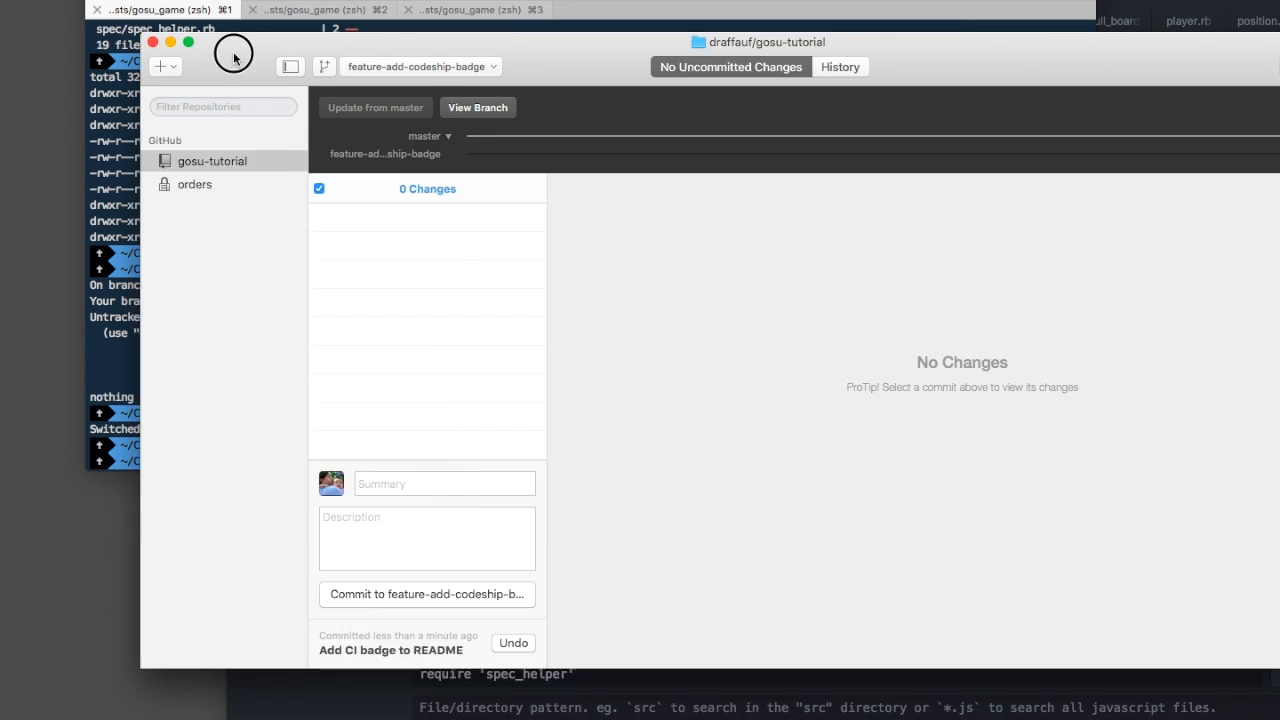
- Push the feature-add-codeship-badge branch to origin from Terminal
left_click(236, 52)
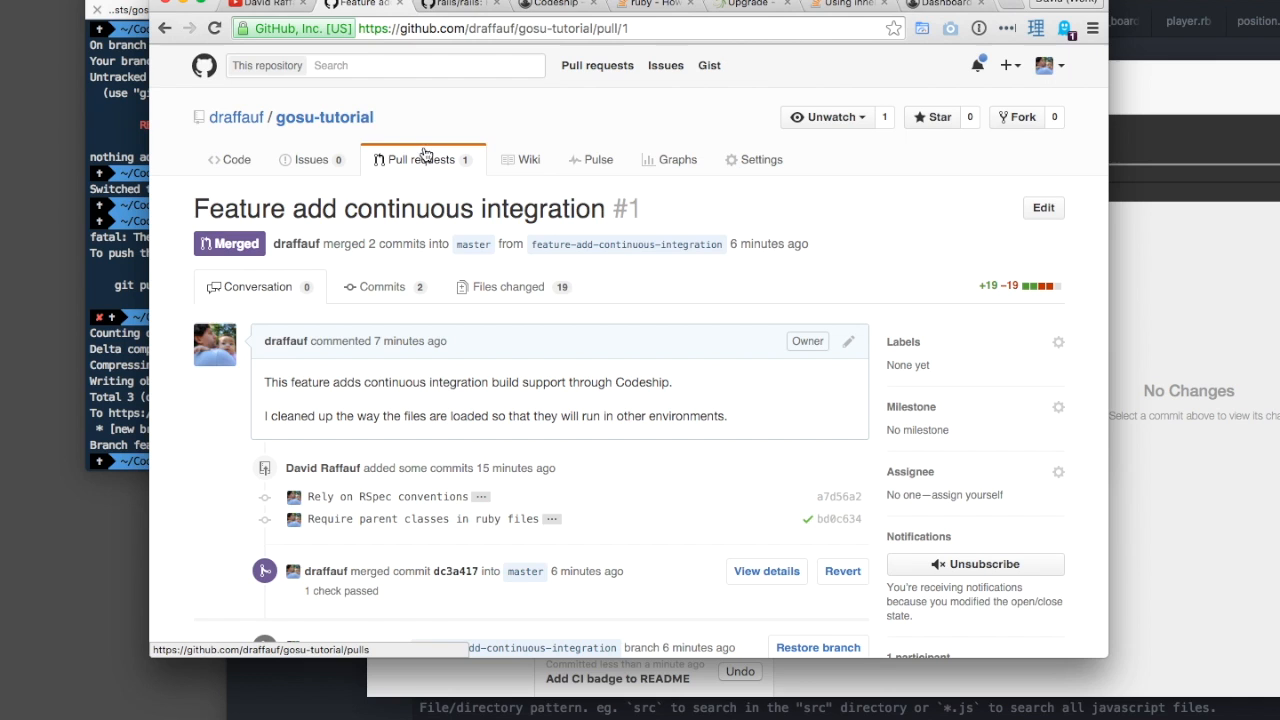
- Create pull request #2 from the badge branch, view its passing Codeship check, and start the merge
left_click(324, 116)
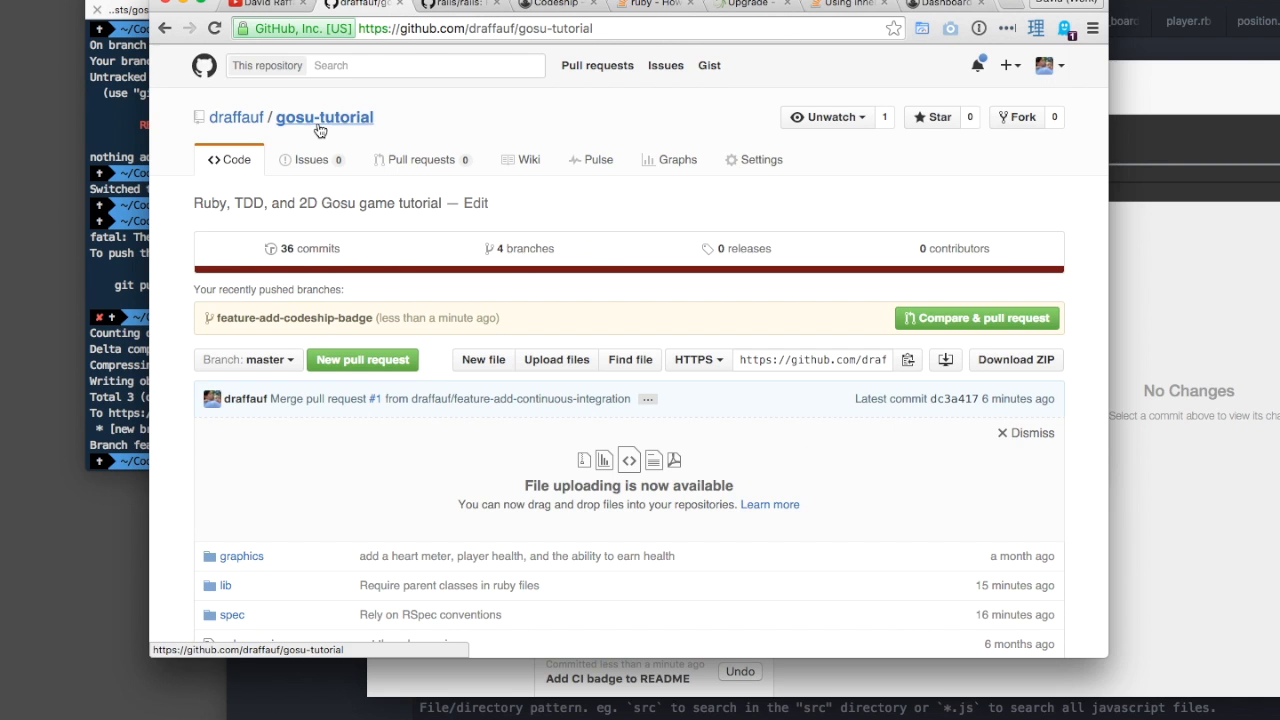
left_click(976, 318)
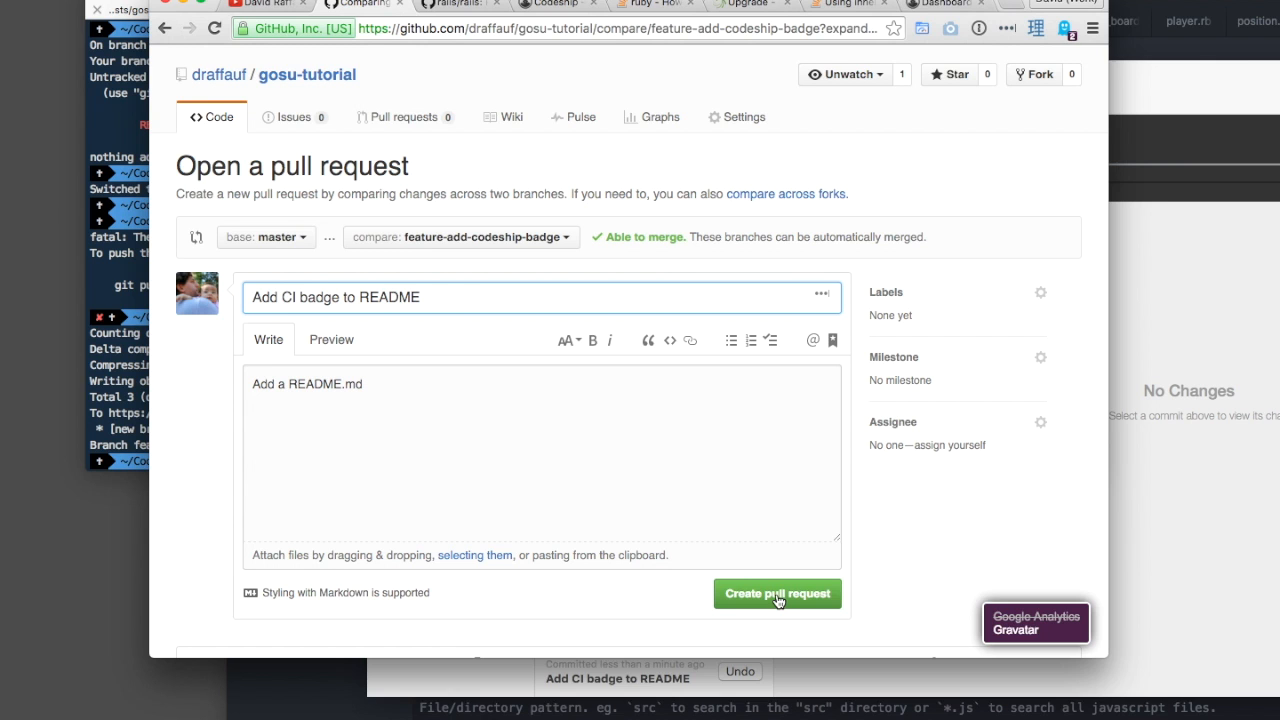
left_click(776, 592)
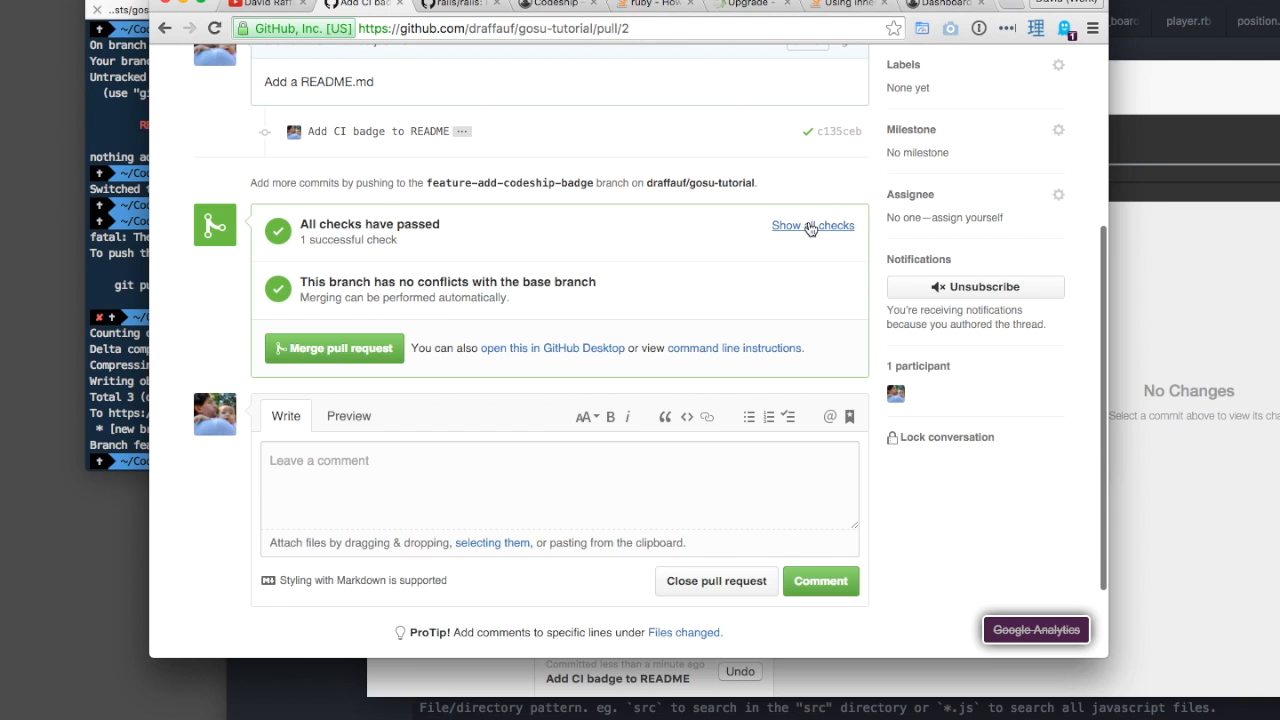
left_click(812, 224)
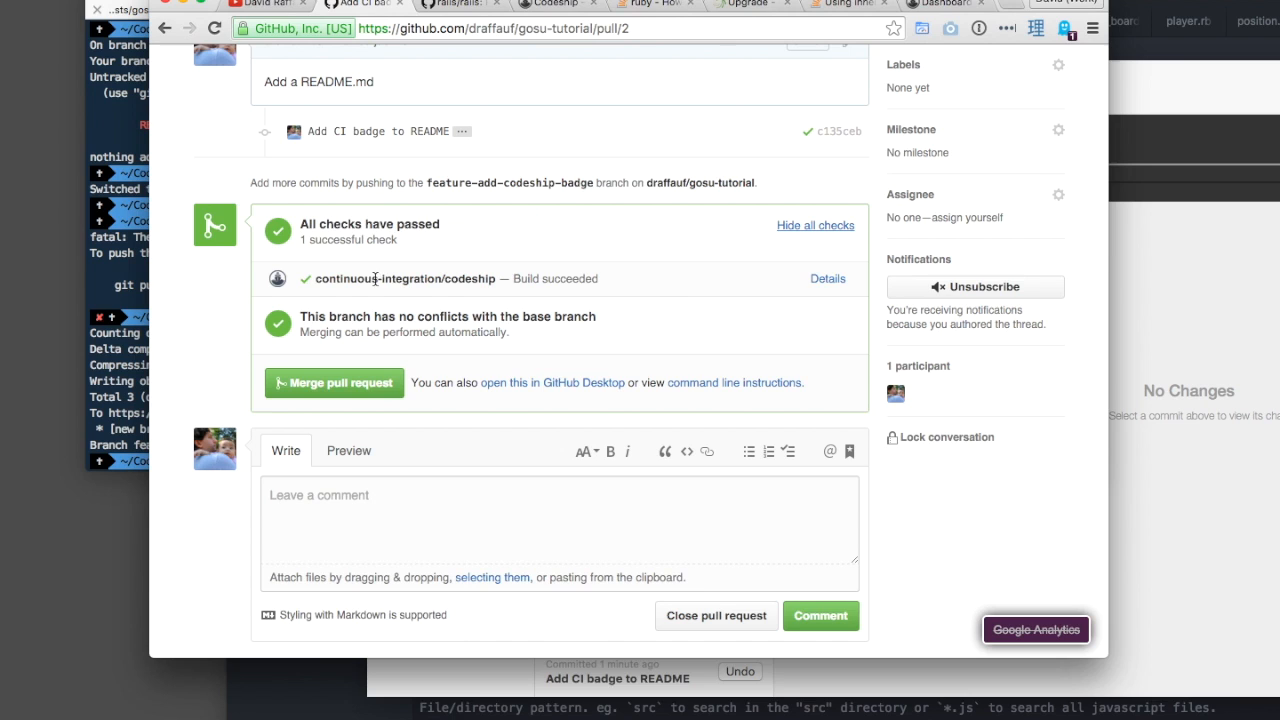
mouse_move(588, 300)
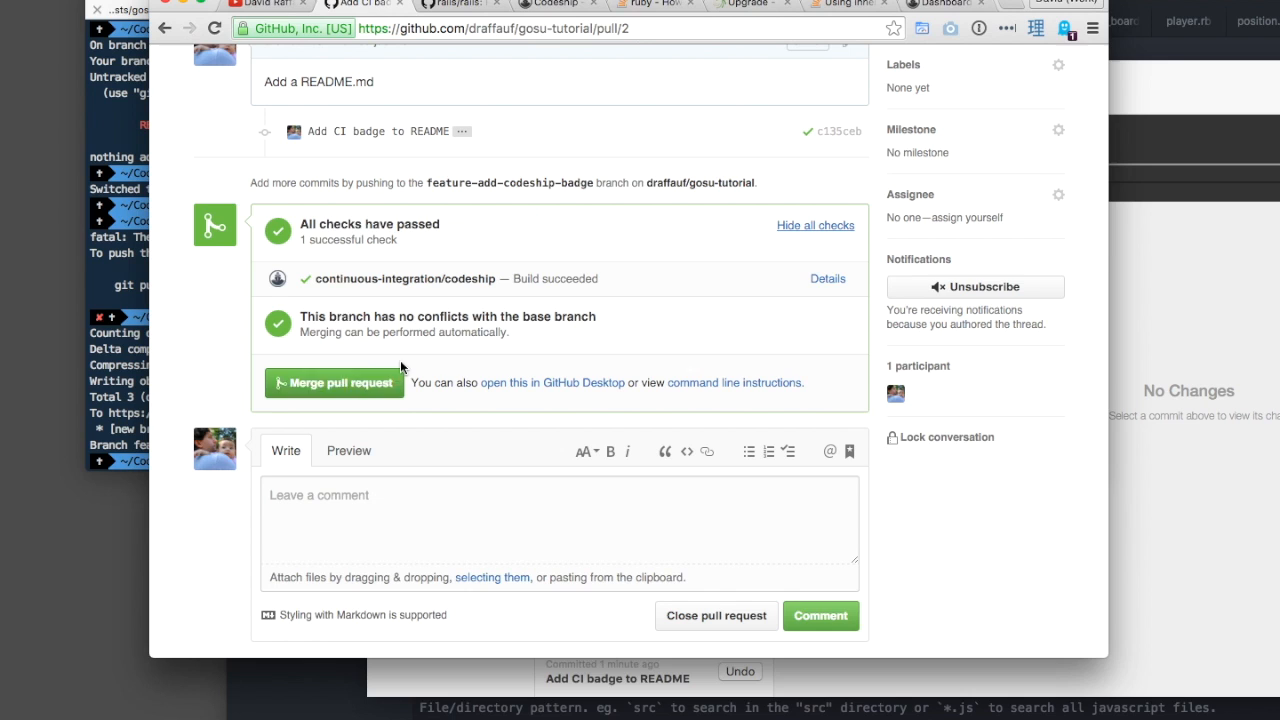
mouse_move(826, 278)
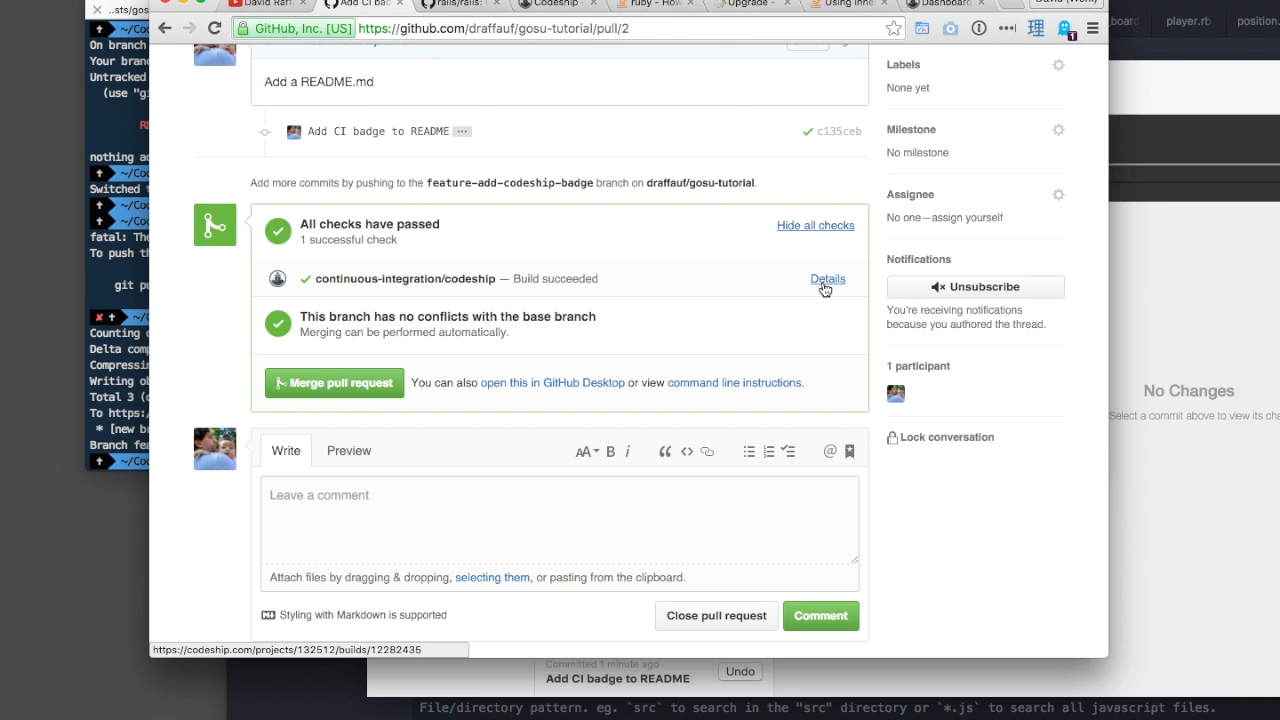
left_click(828, 278)
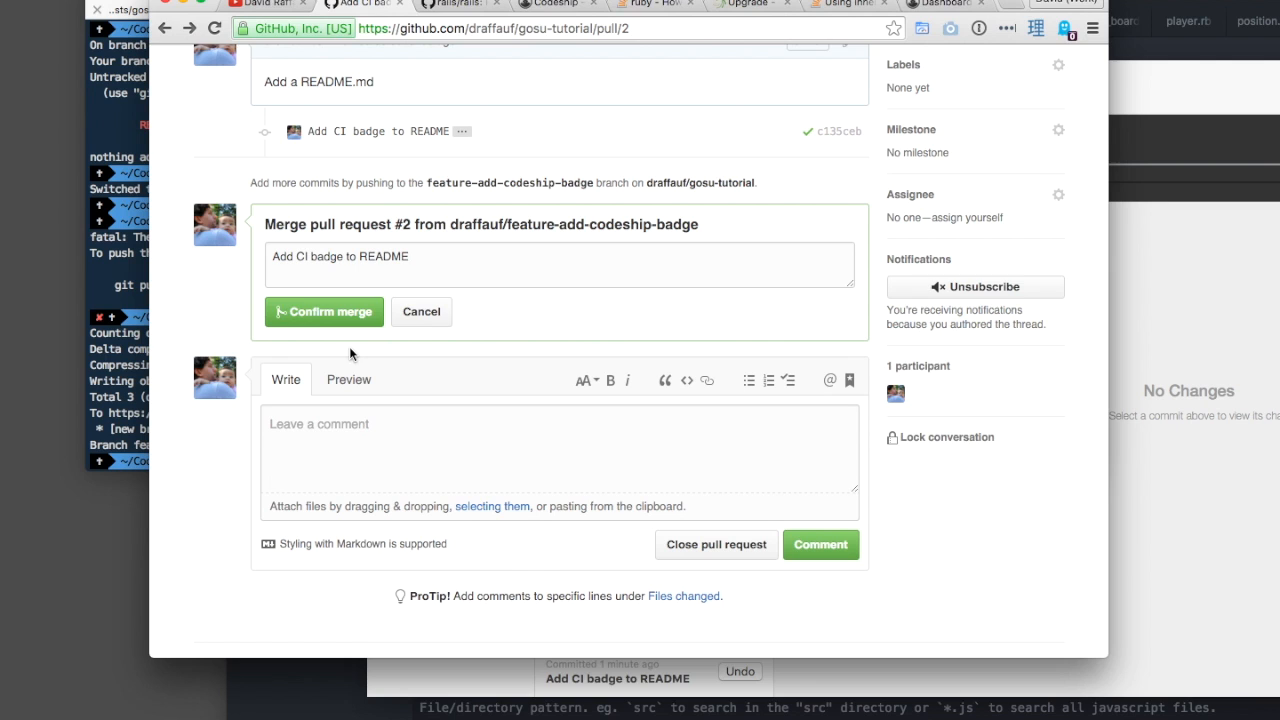
- Confirm merging pull request #2 into master
left_click(324, 312)
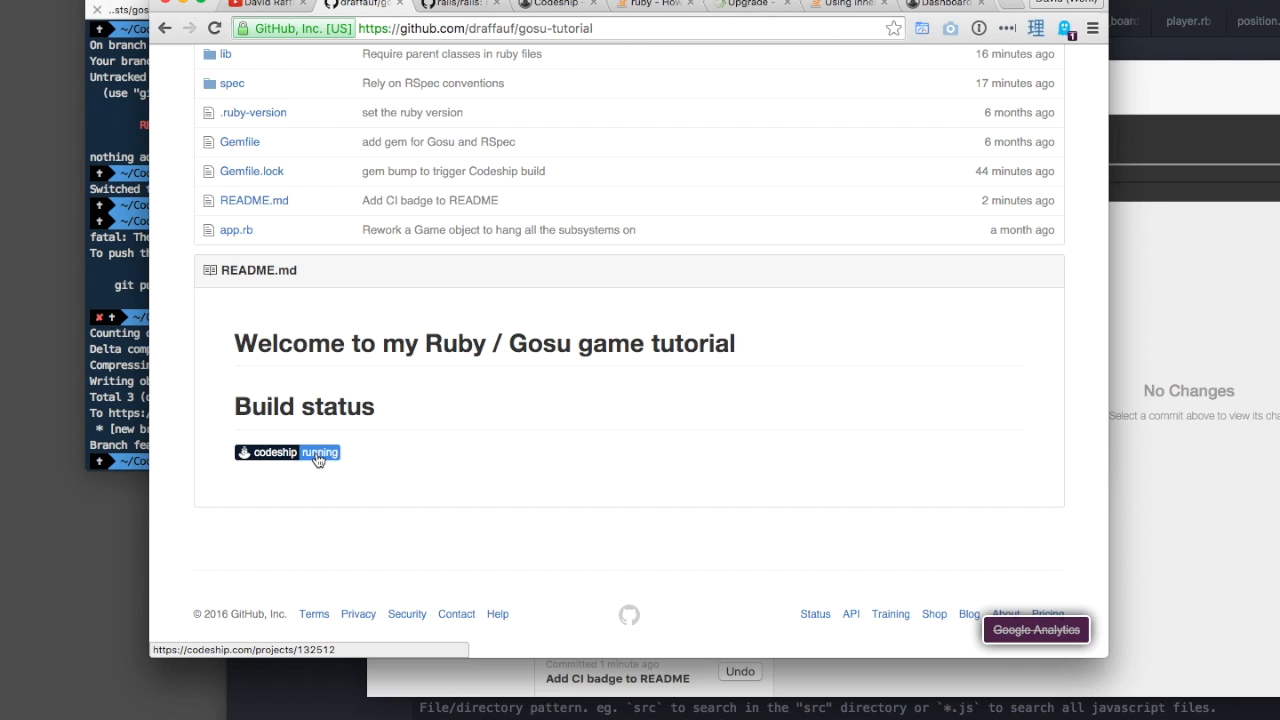
- Follow the README's Codeship badge to the linked Codeship project page
left_click(288, 452)
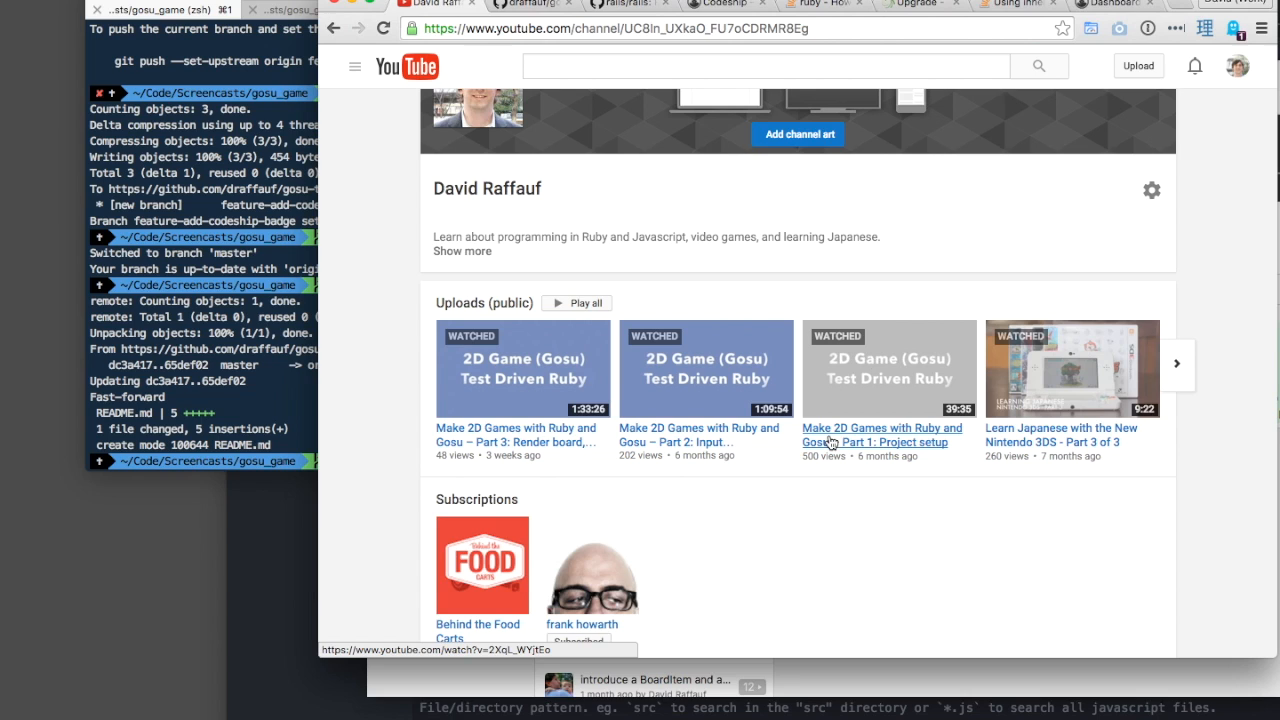
scroll("down", 3)
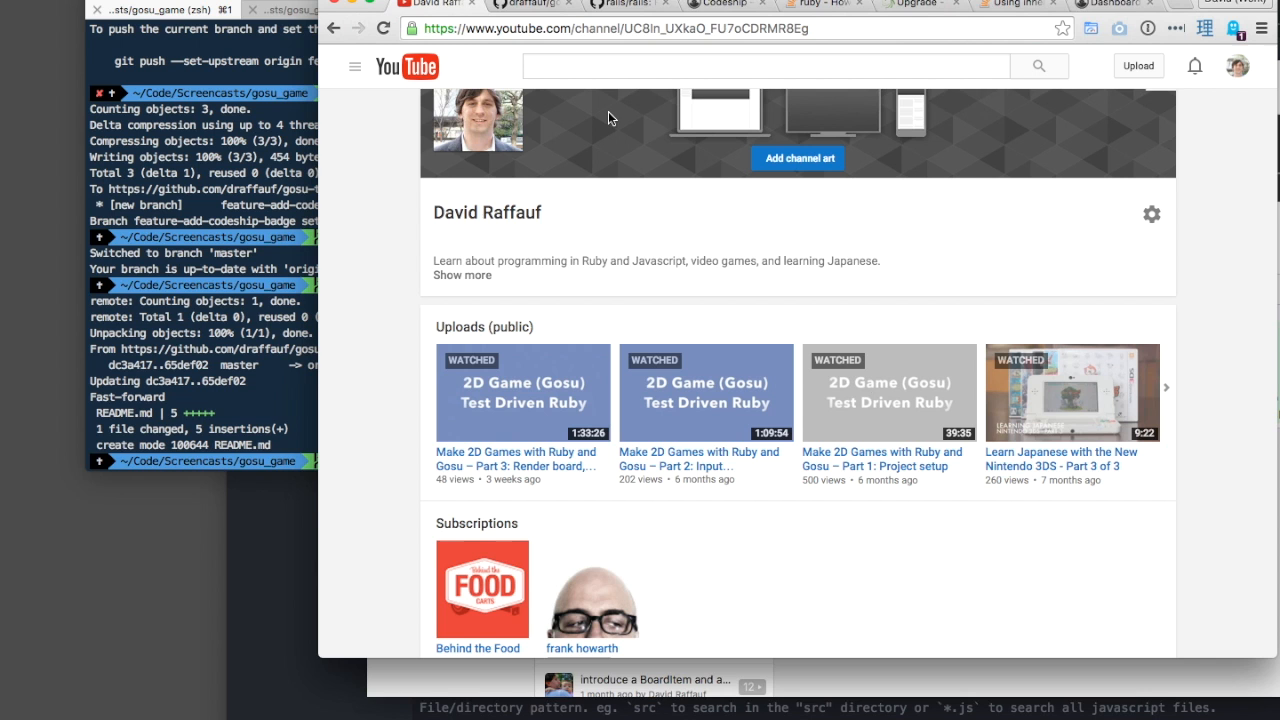
scroll("down", 3)
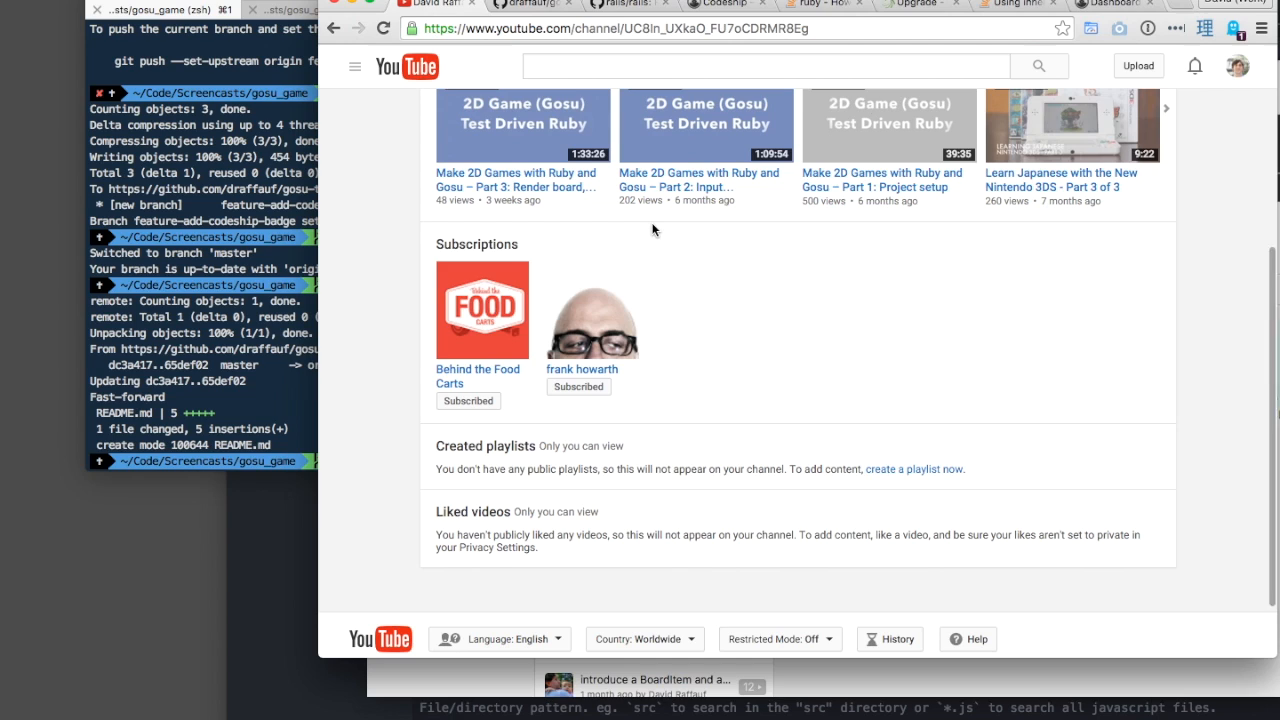